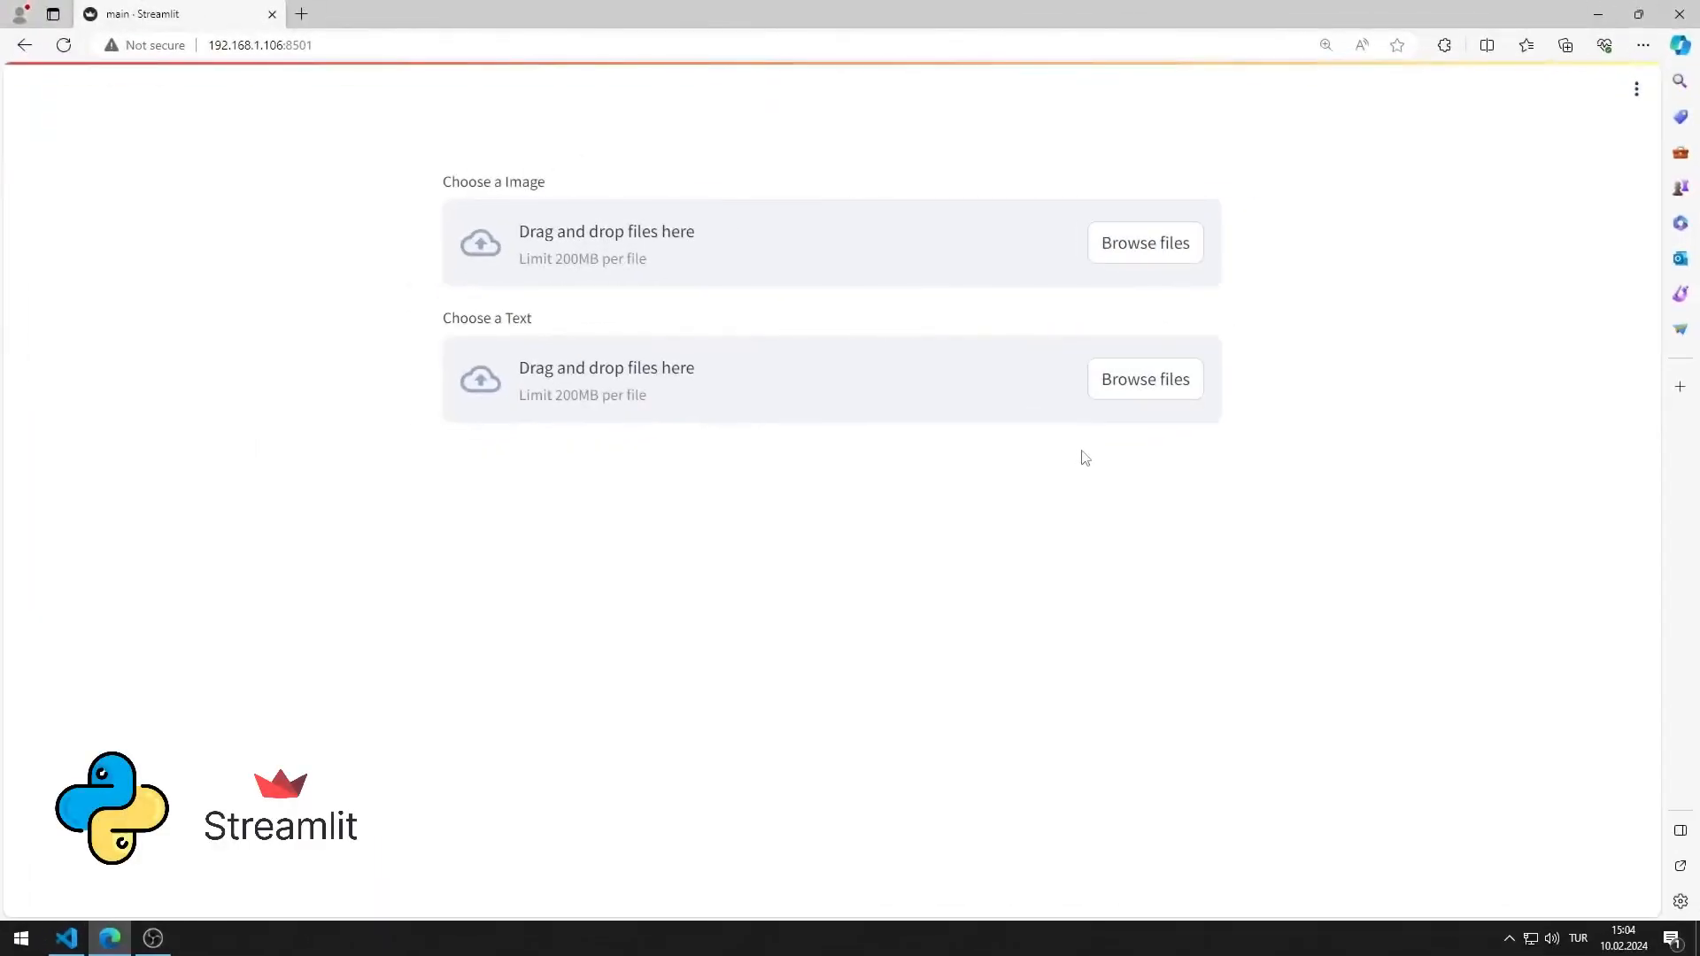
Upload basketball.jpg and review the picture and basketball text shown on the page
left_click(1145, 243)
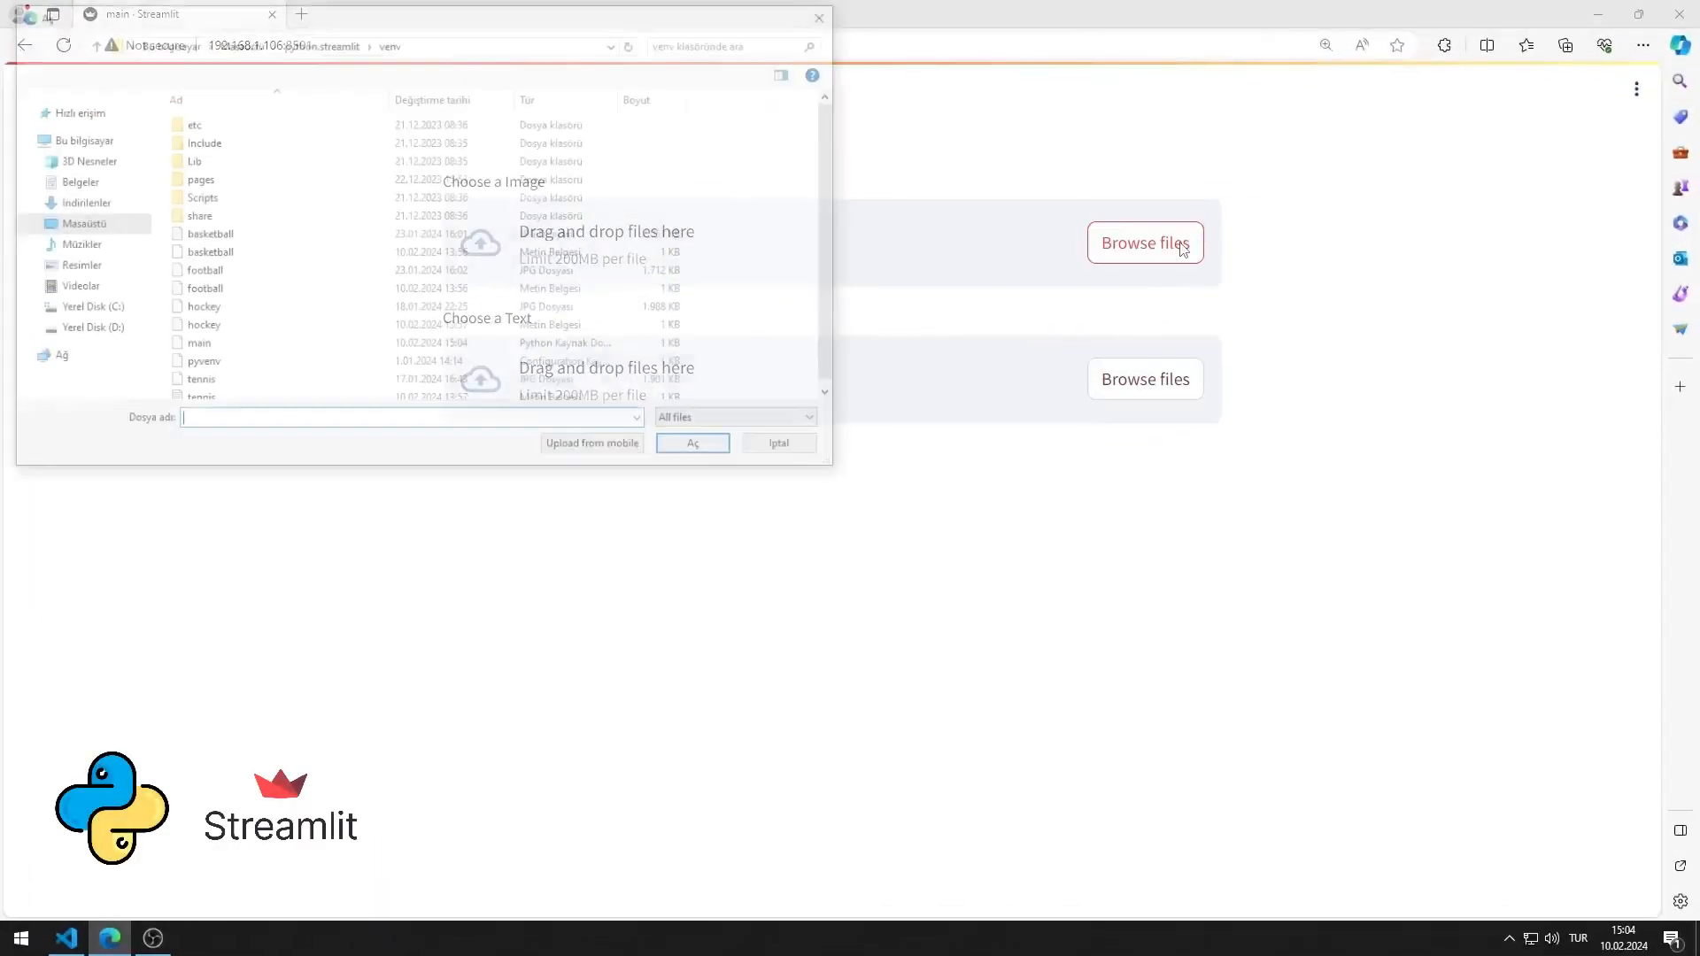
left_click(691, 443)
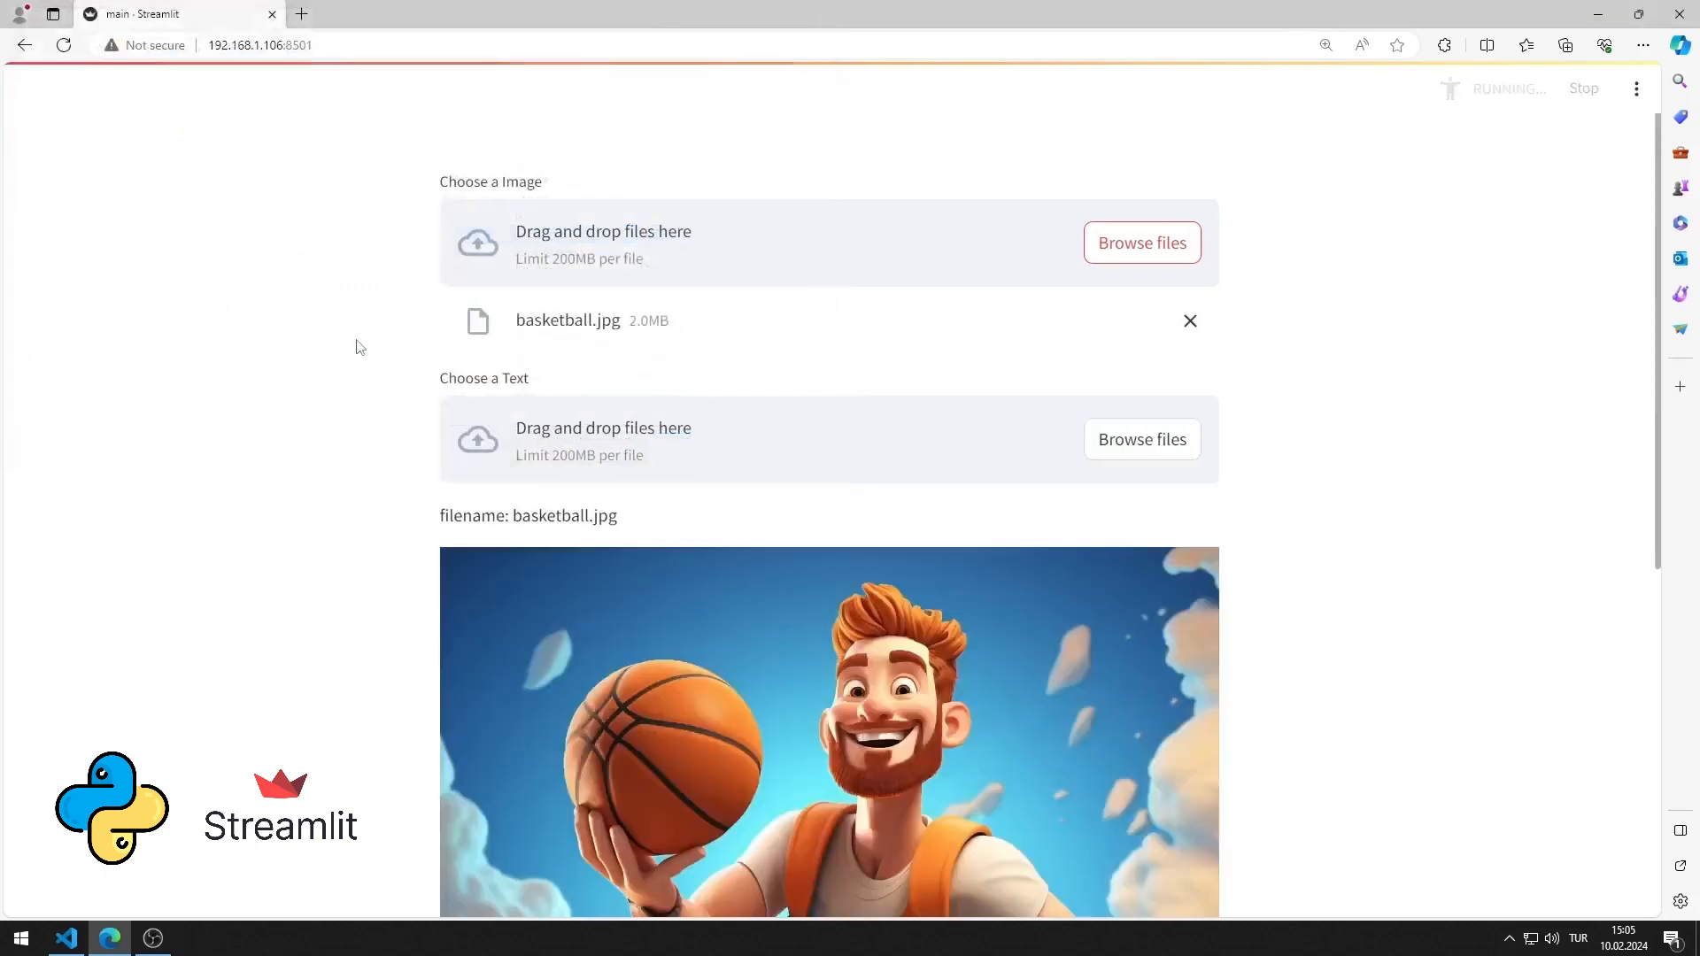
scroll("down", 3)
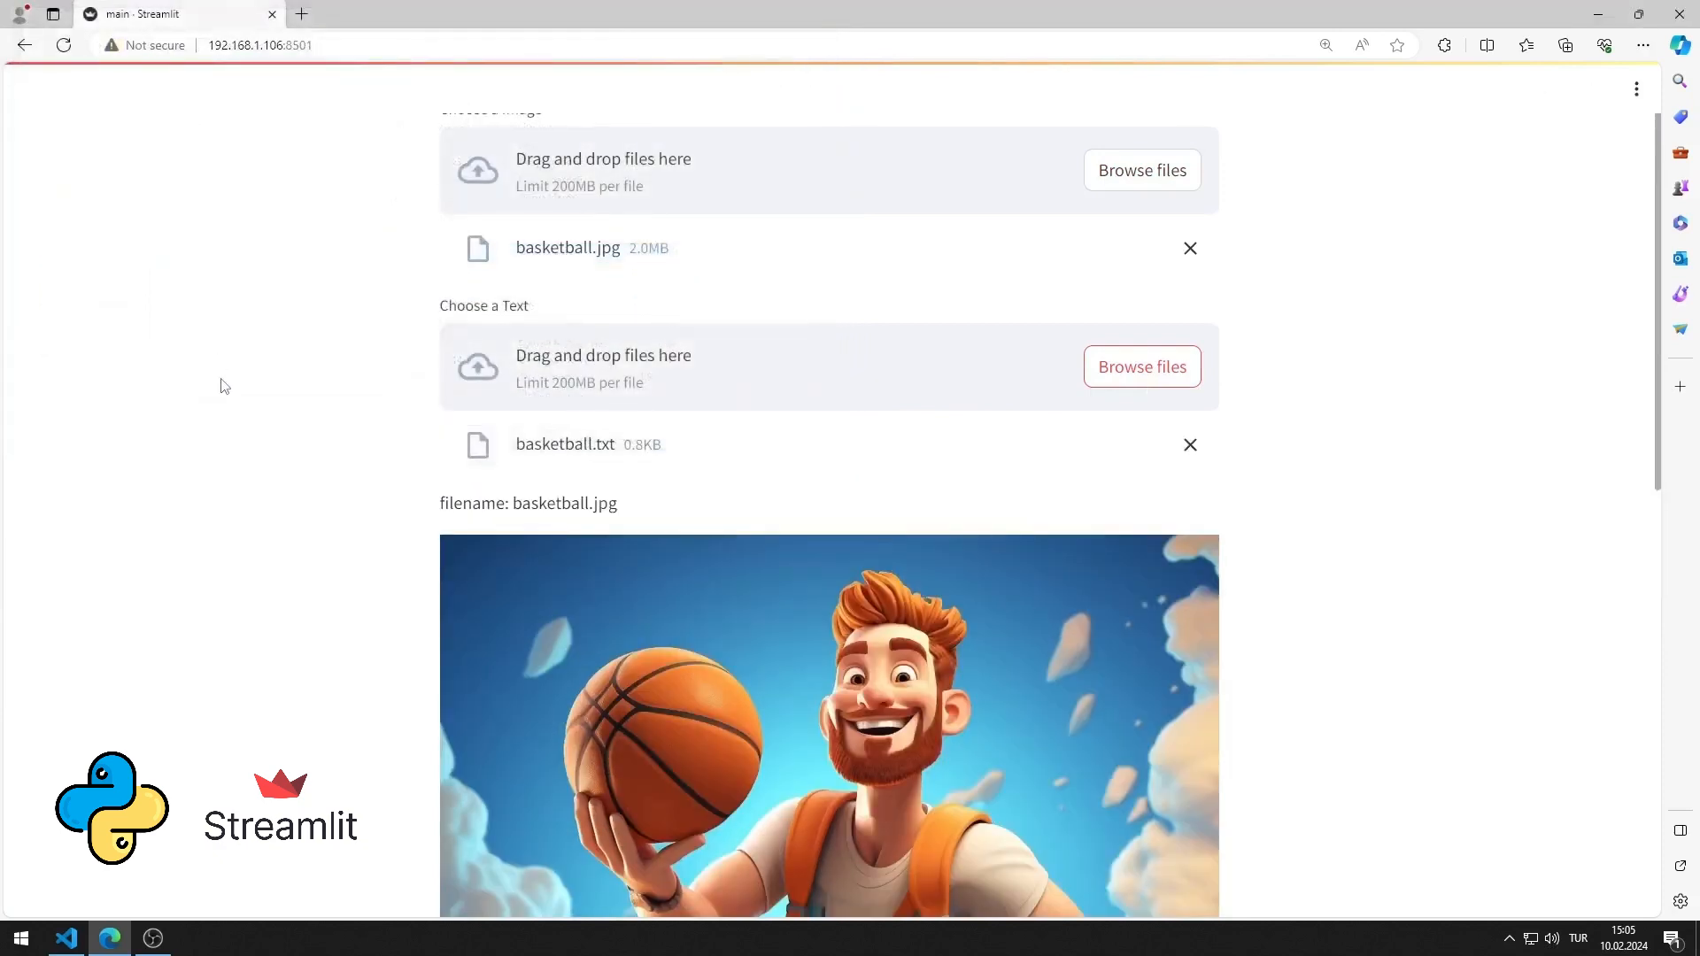
scroll("down", 3)
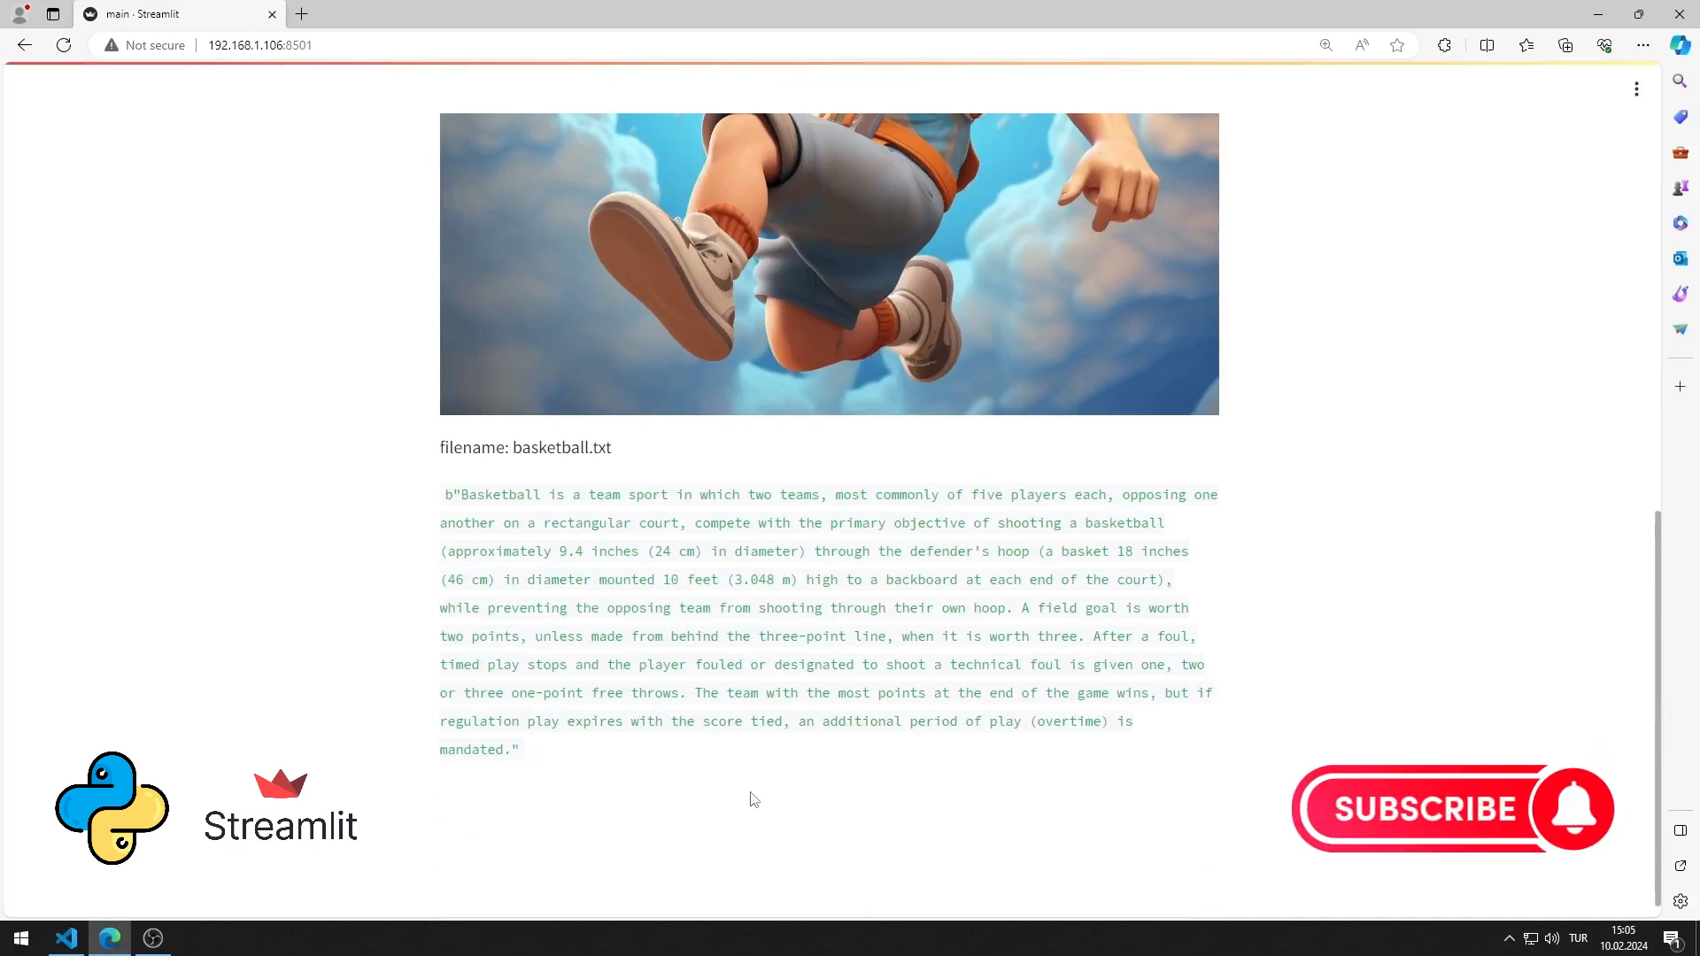
left_click(66, 939)
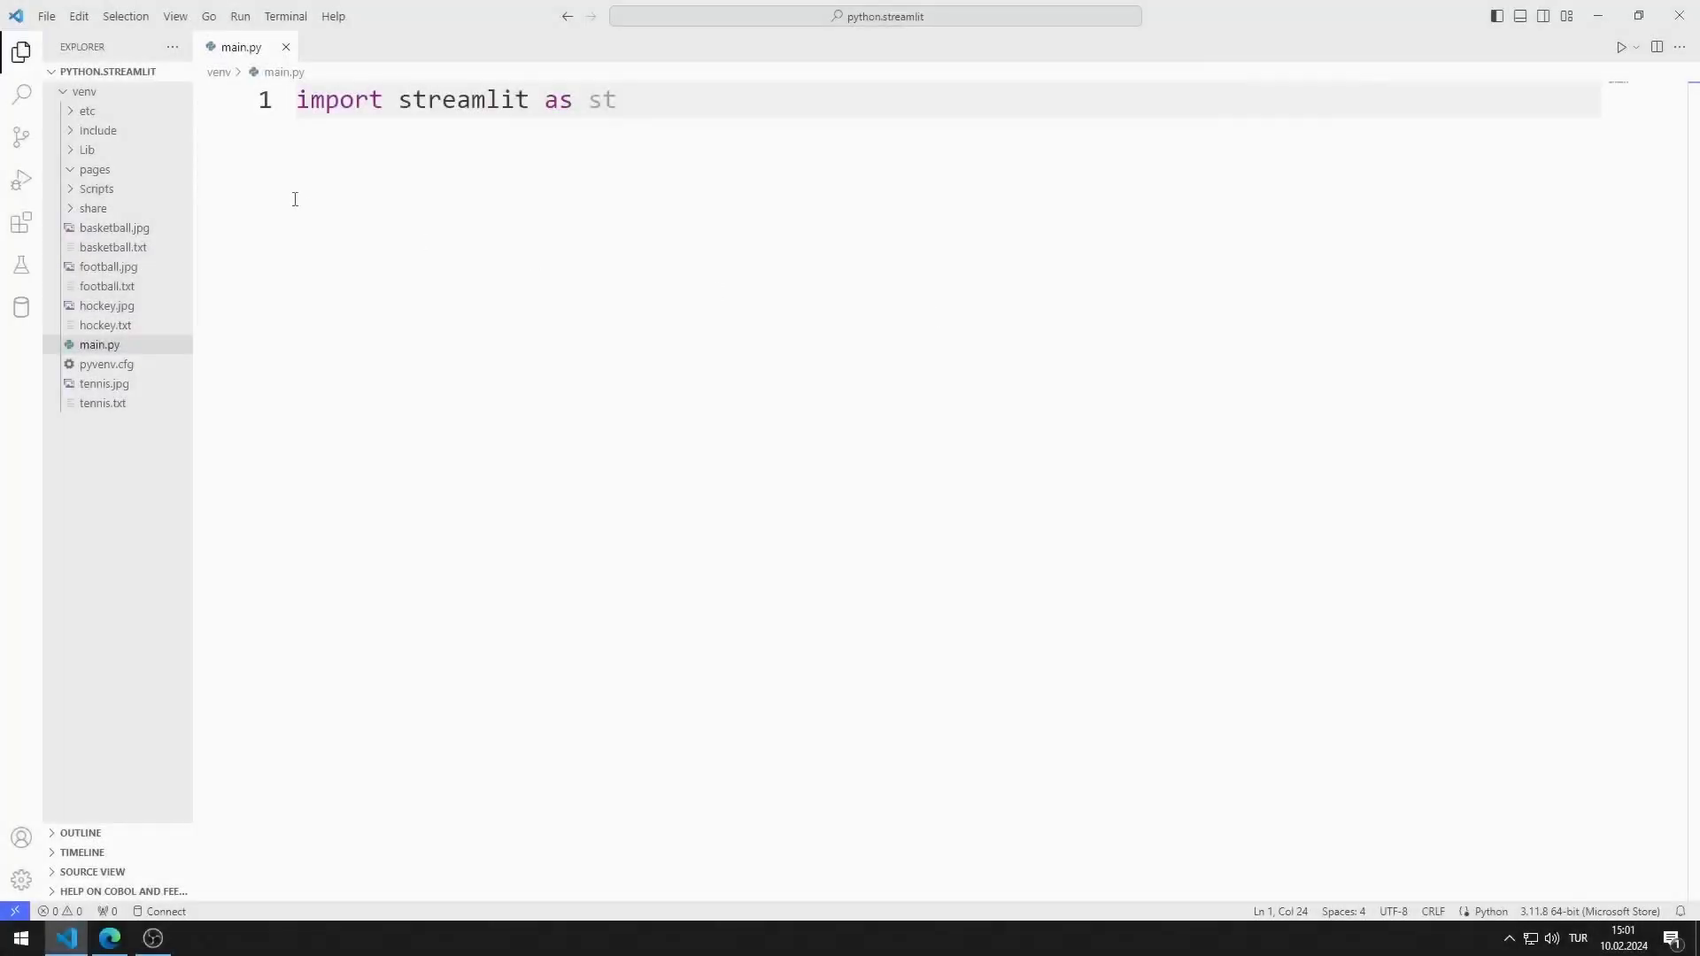
Start a new Command Prompt terminal in Visual Studio Code and clear it
left_click(285, 16)
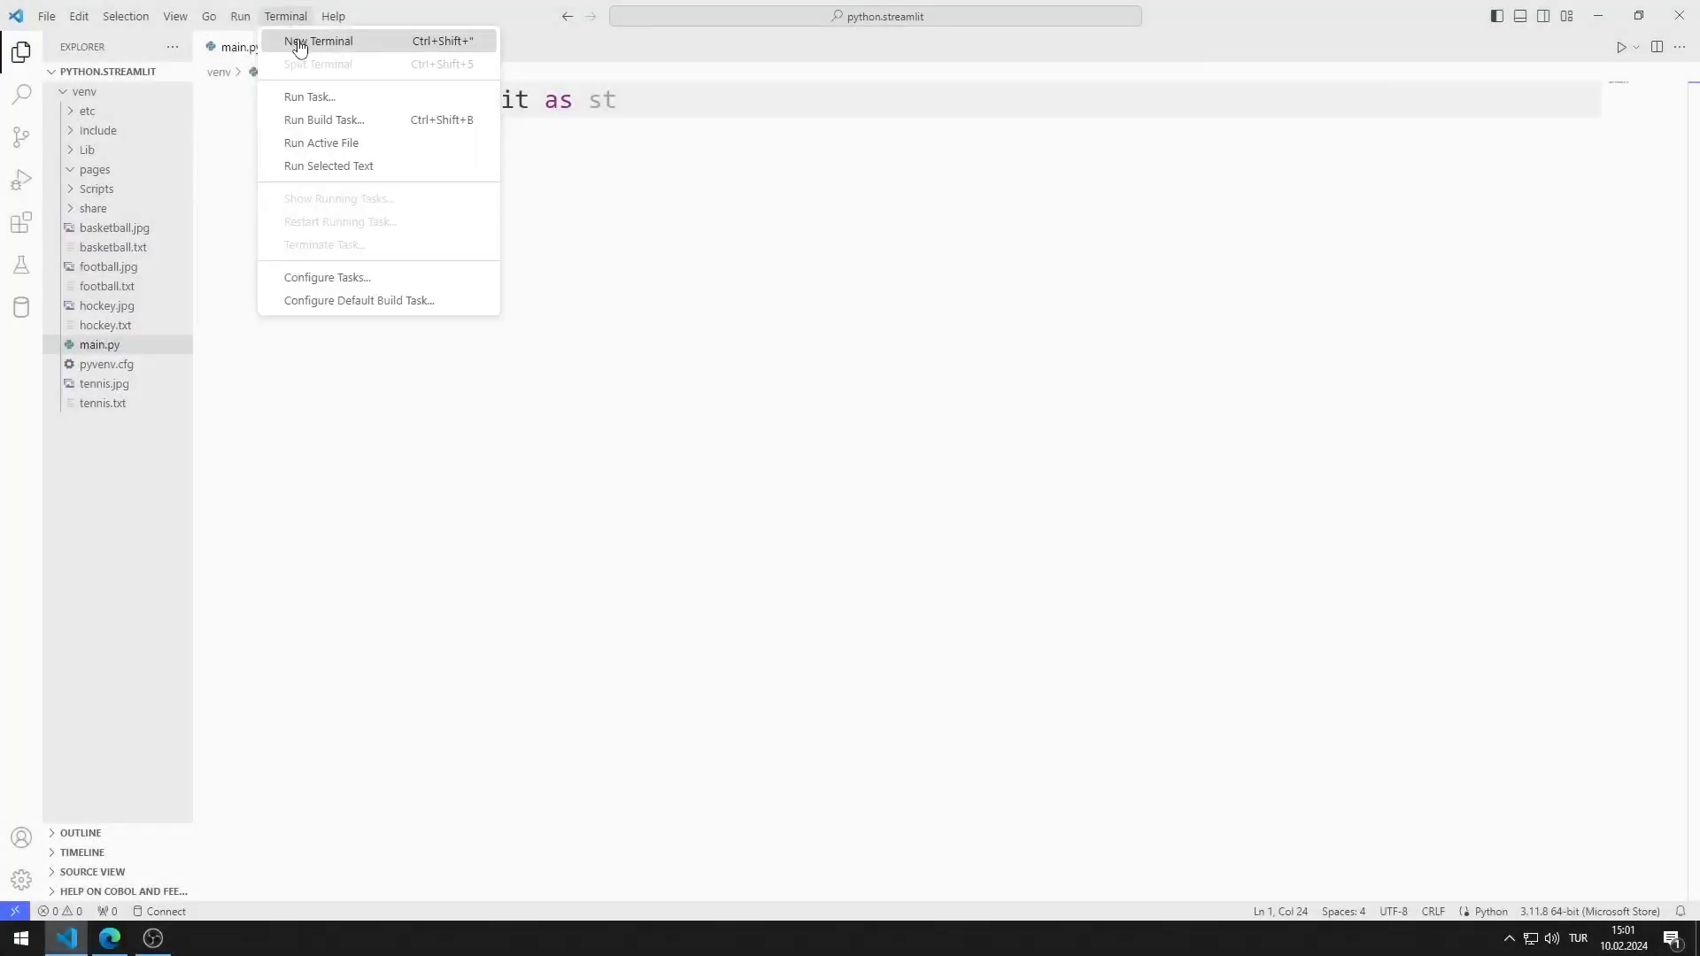
left_click(319, 40)
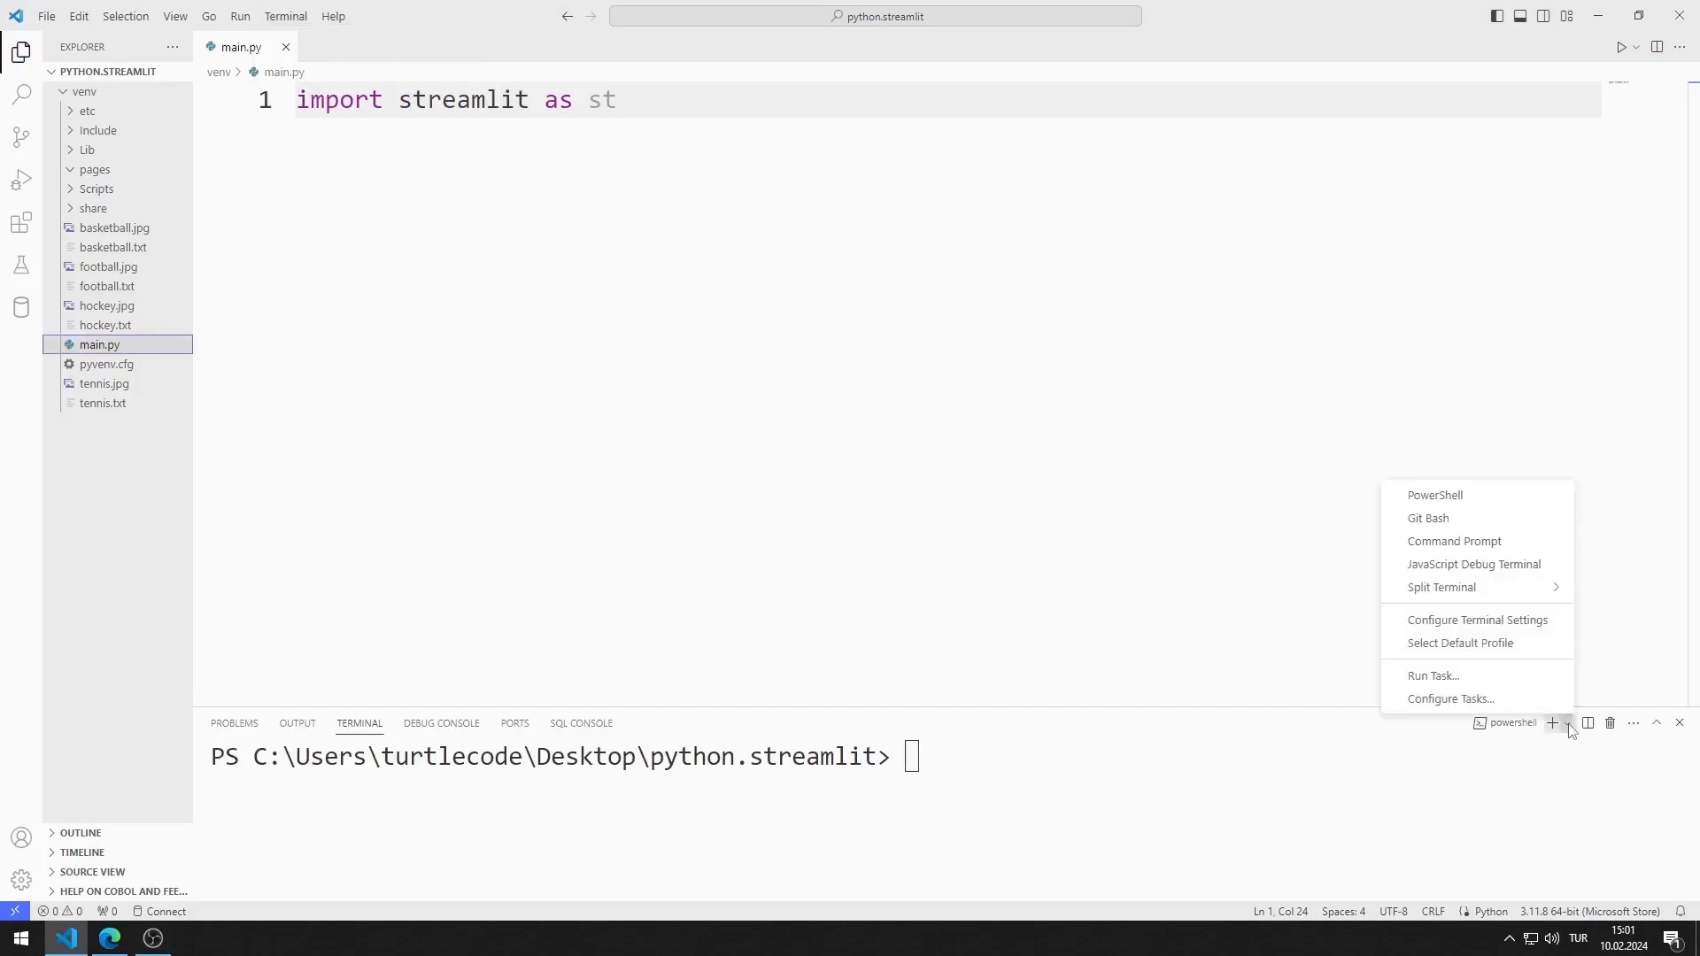
left_click(1454, 542)
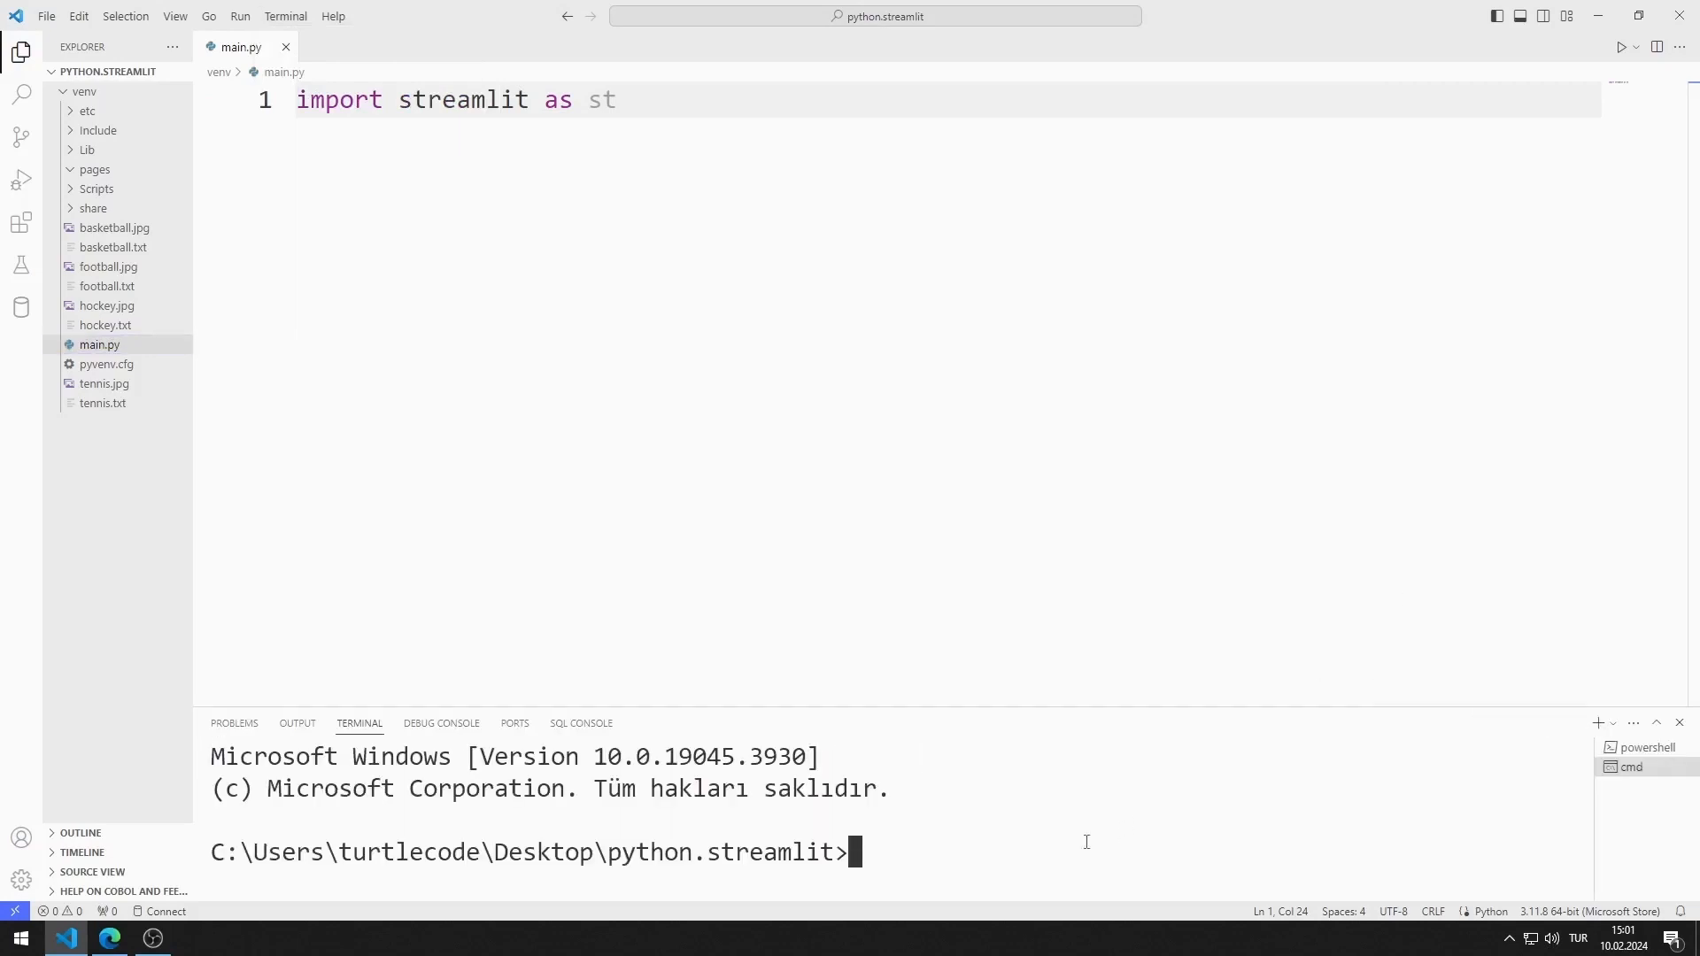
type("cls")
type("a")
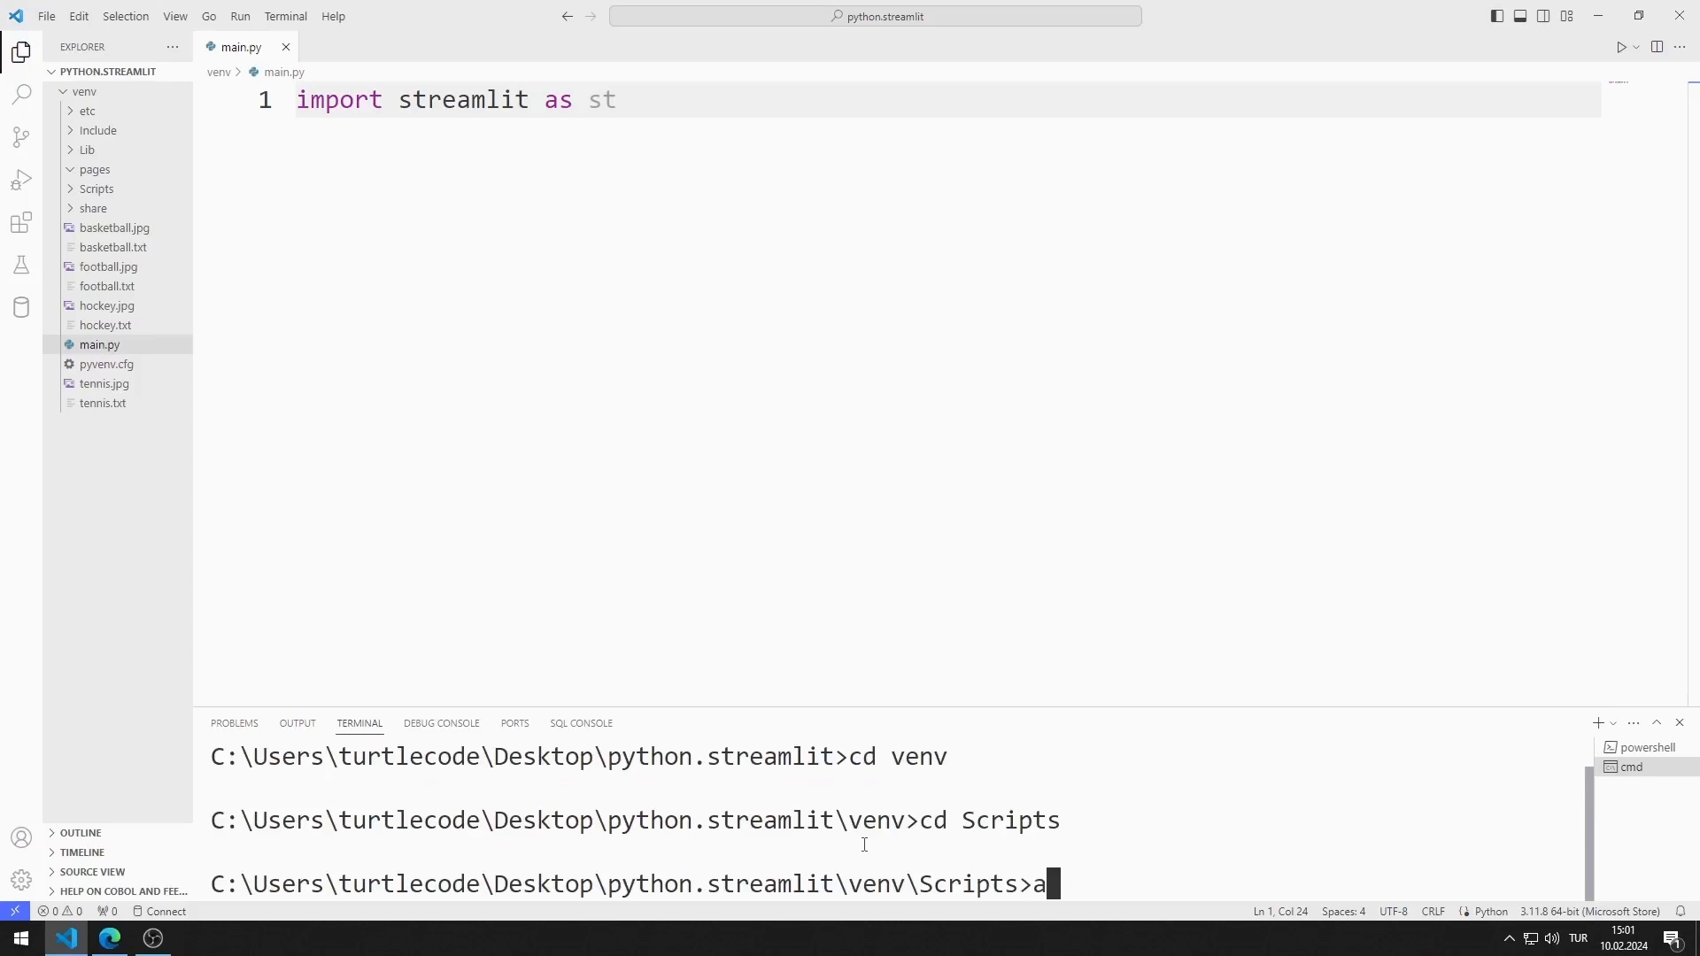
Activate the venv with activate.bat and run 'streamlit run main.py', serving on localhost:8501
type("ctivate.ba")
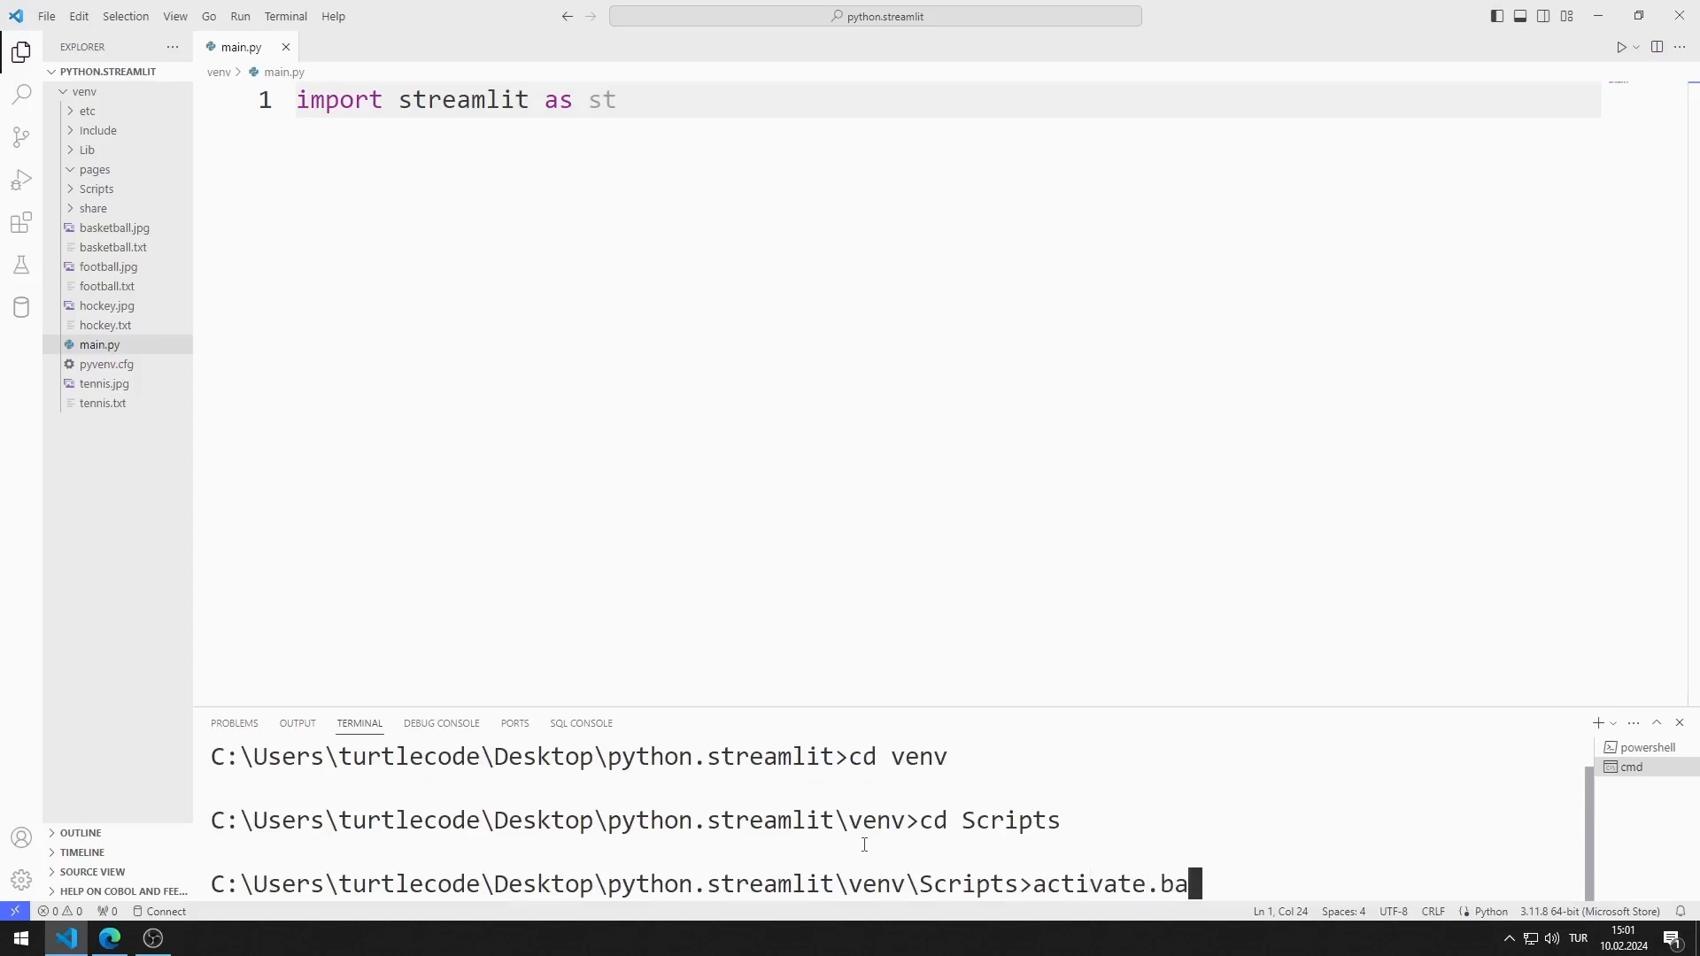
key("Return")
type("streamlit run main.")
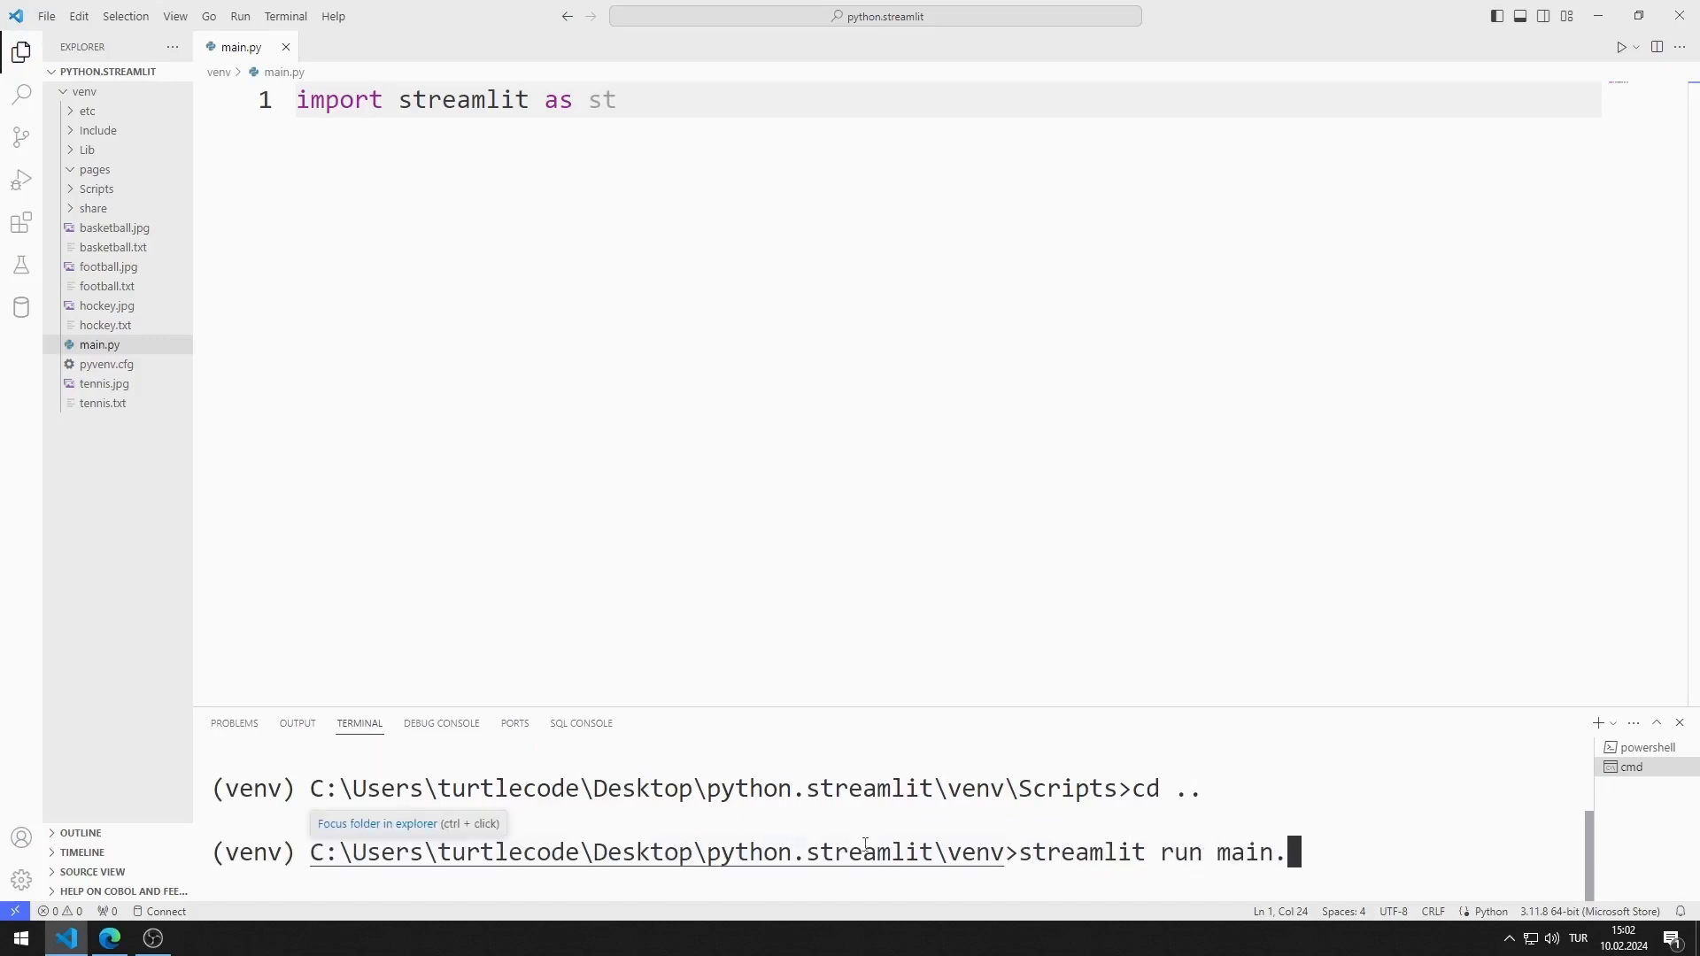
key("Return")
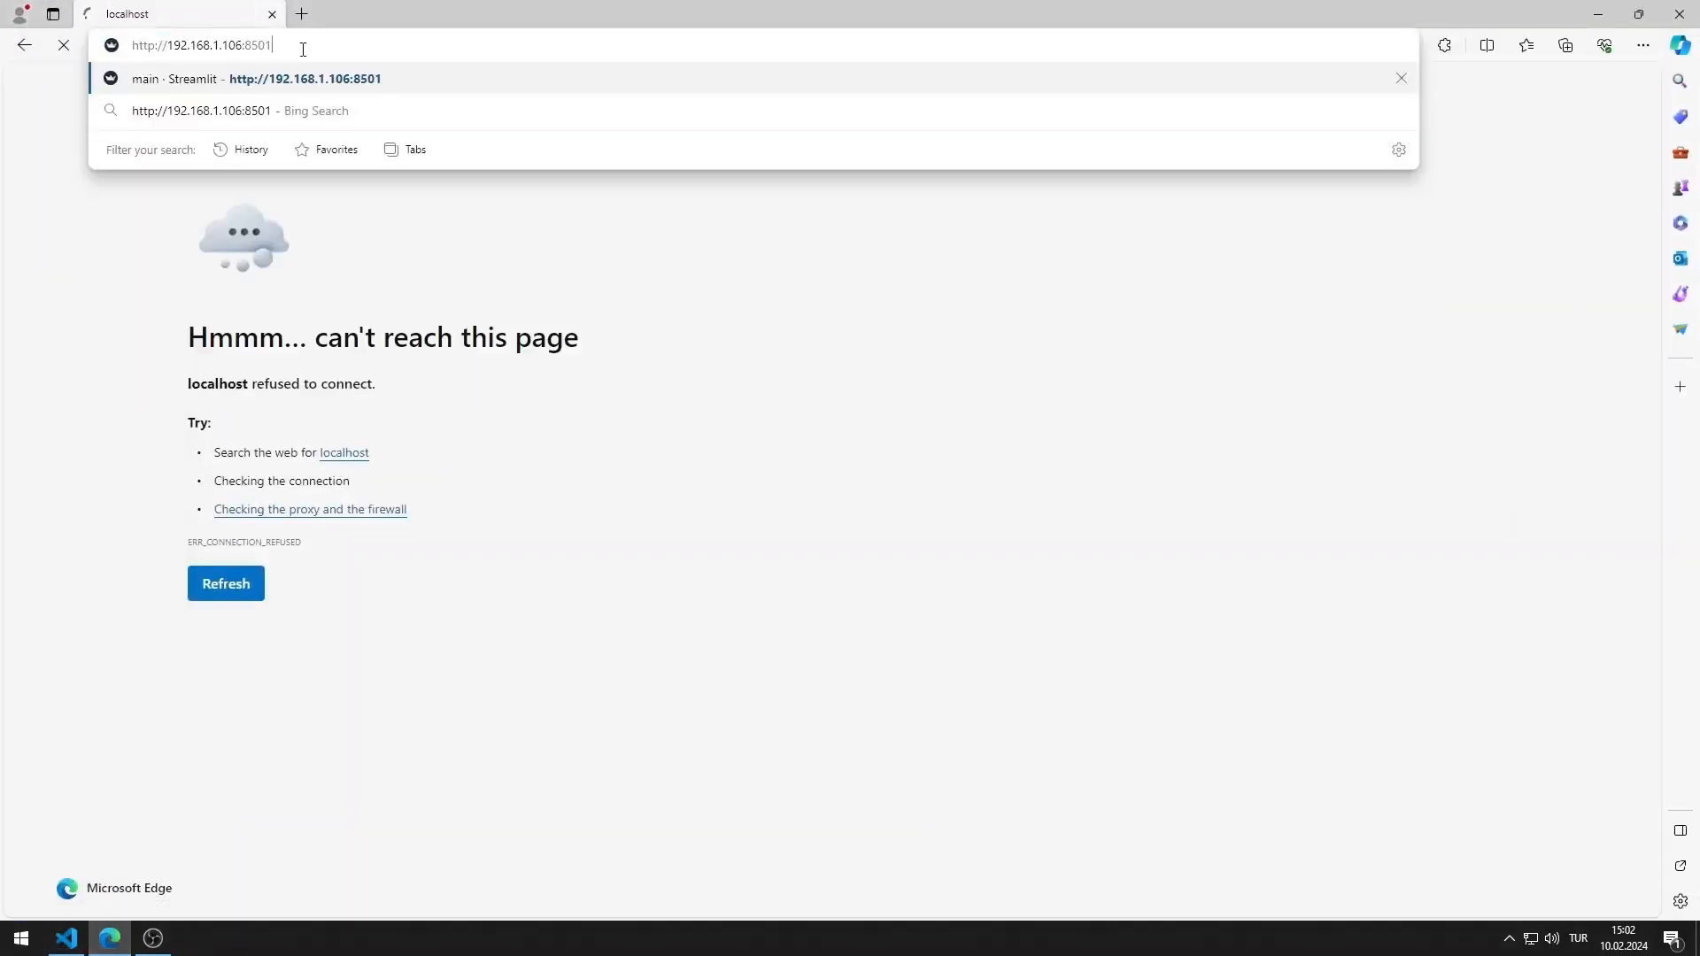
left_click(65, 938)
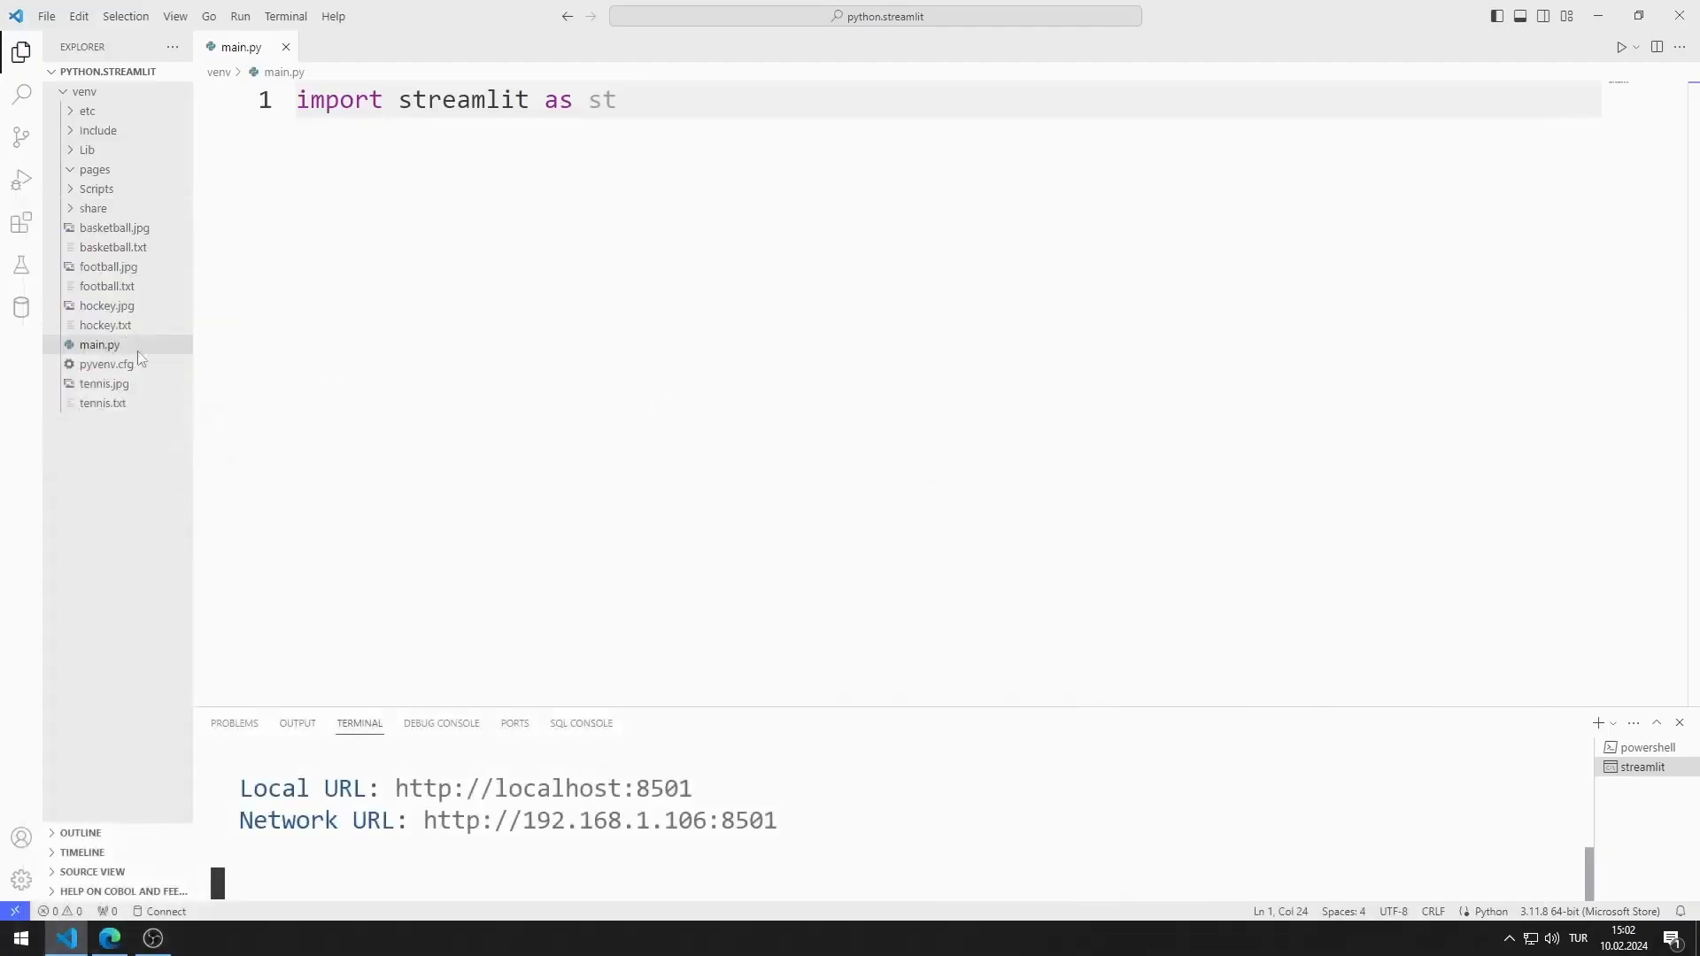
left_click(99, 344)
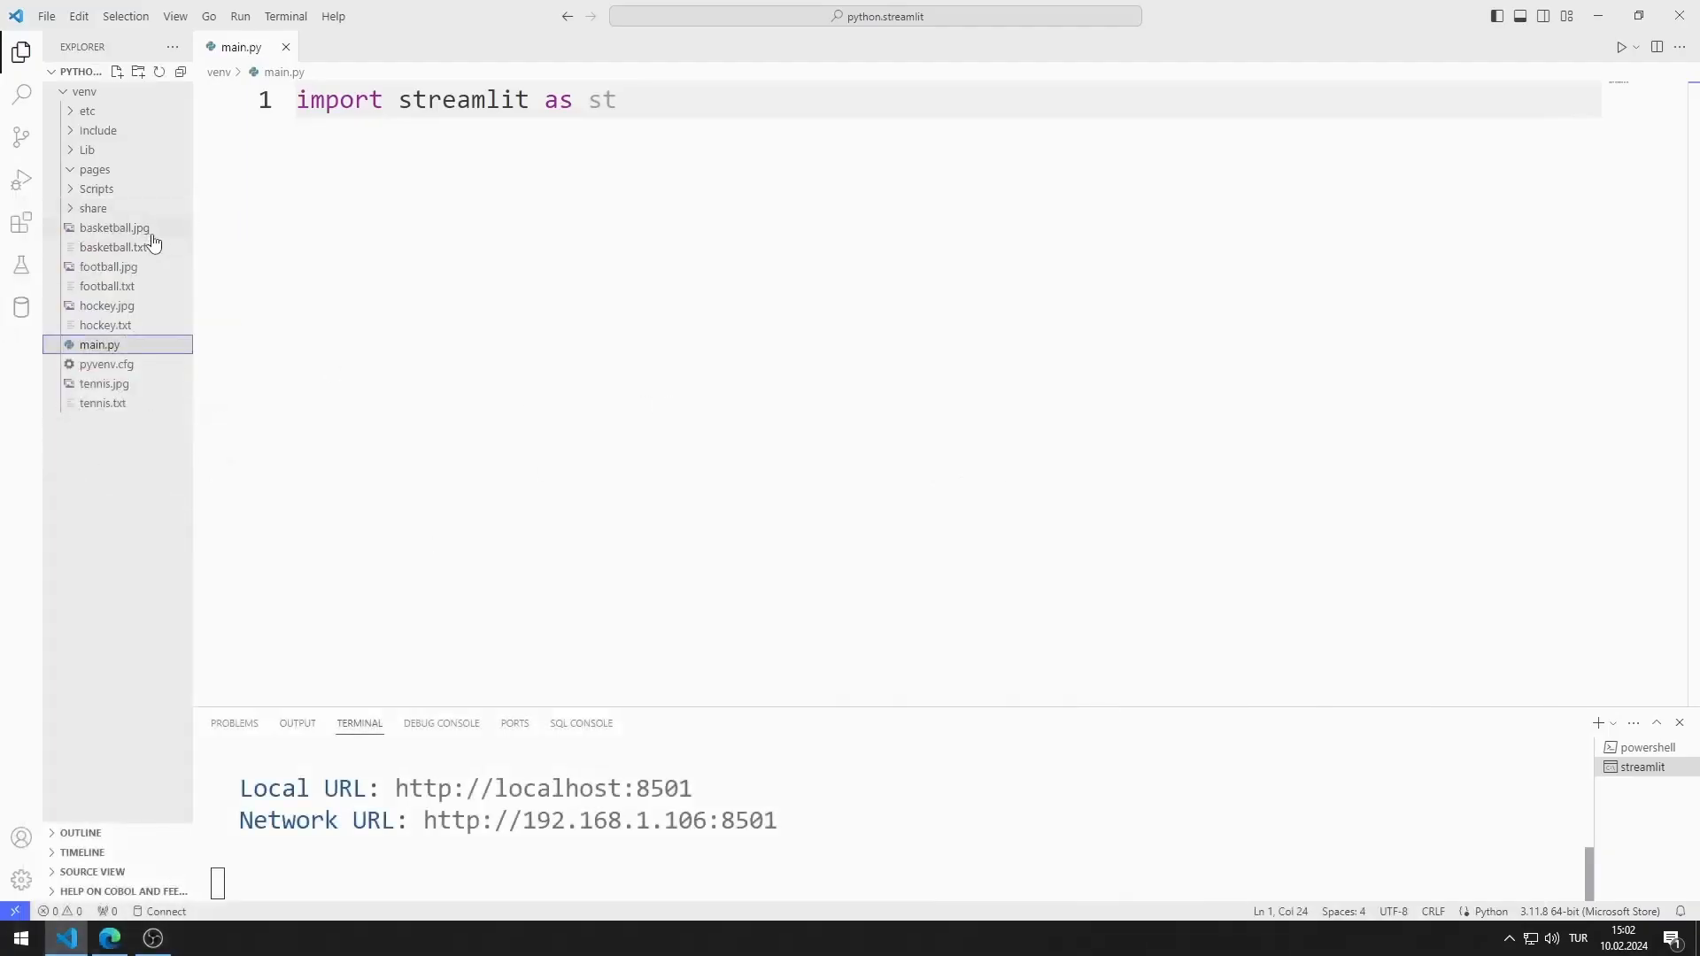
left_click(113, 228)
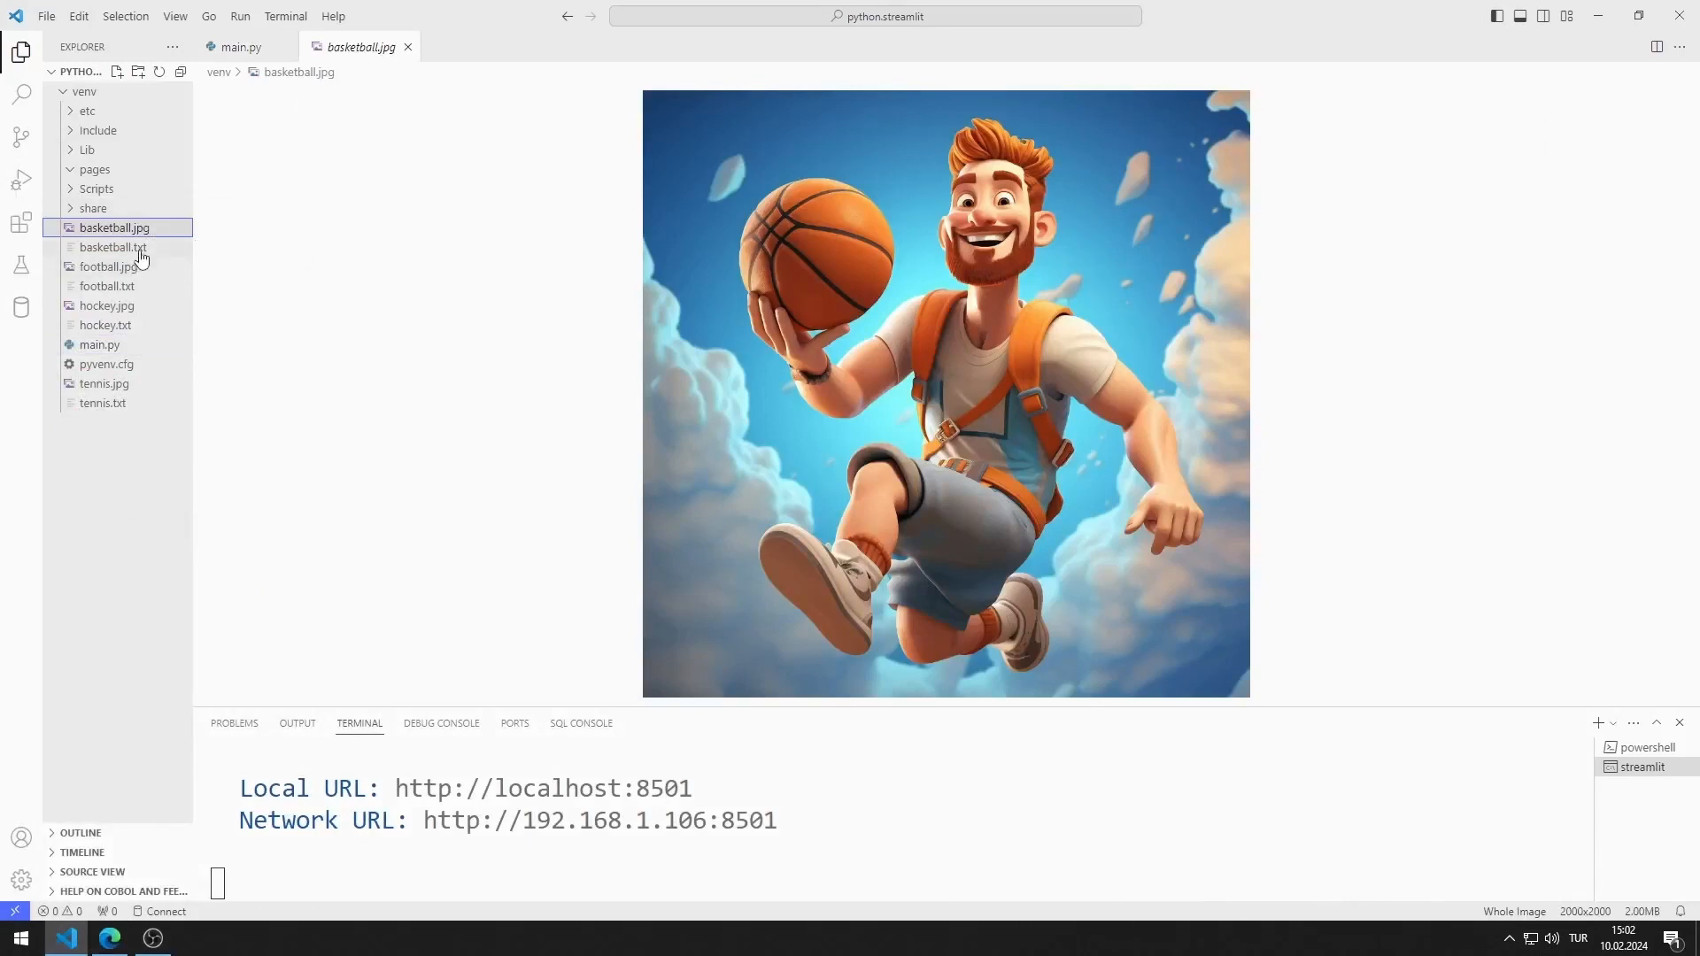
left_click(108, 267)
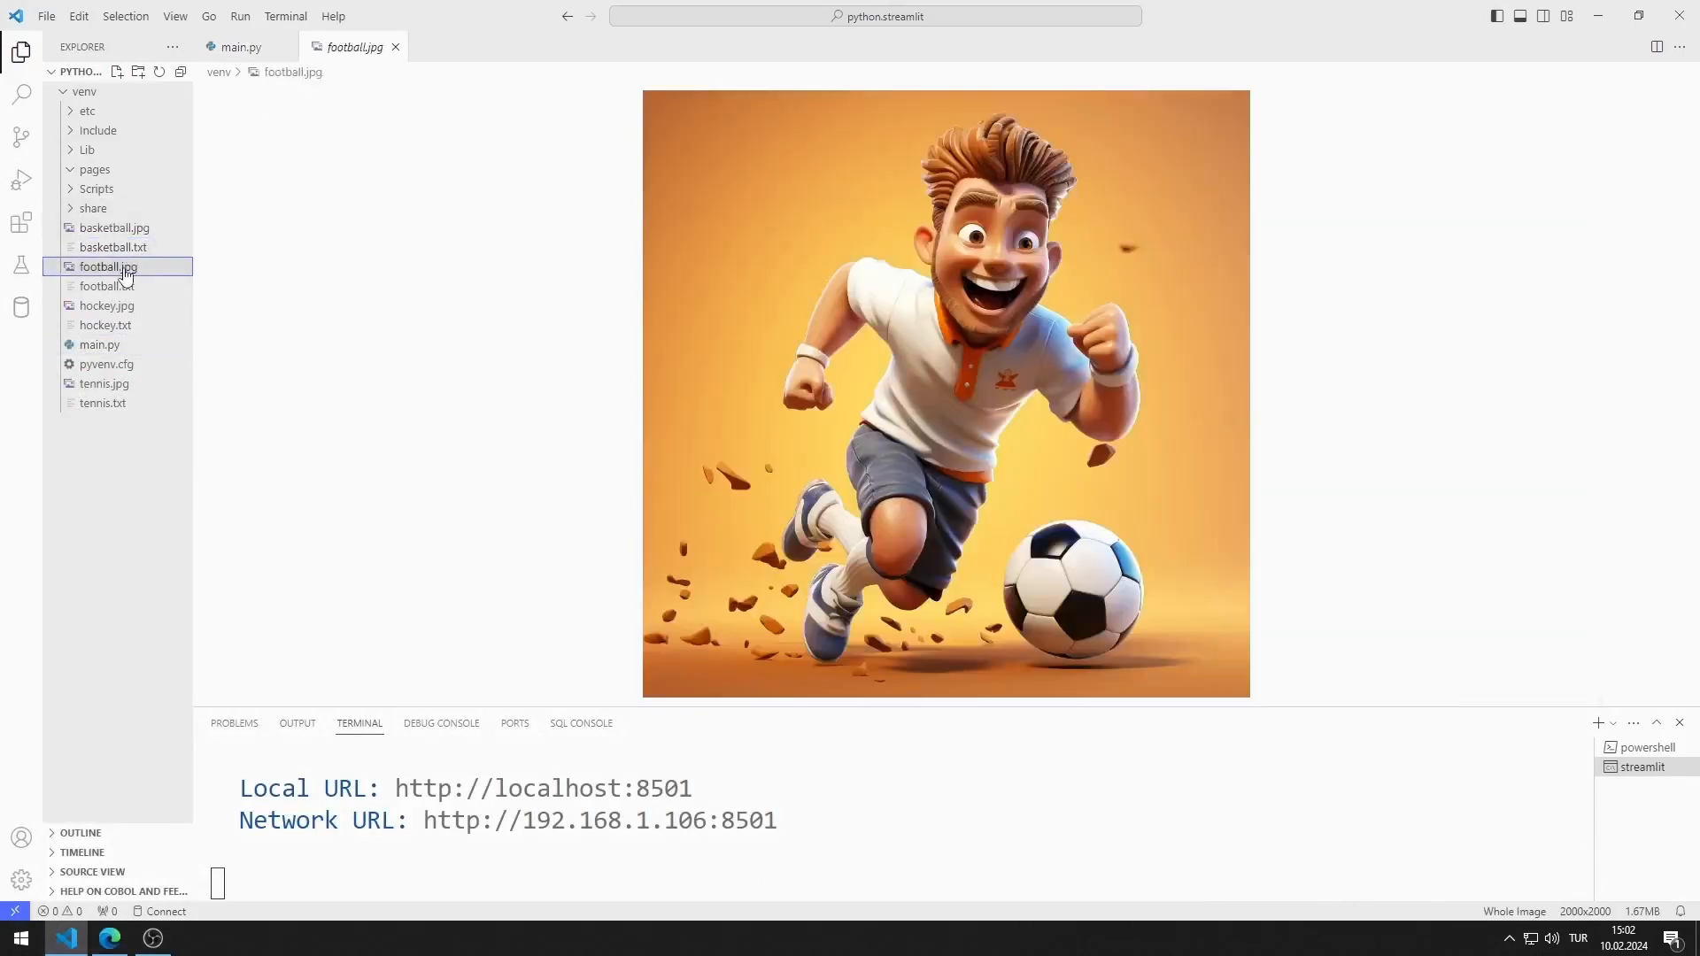
left_click(104, 285)
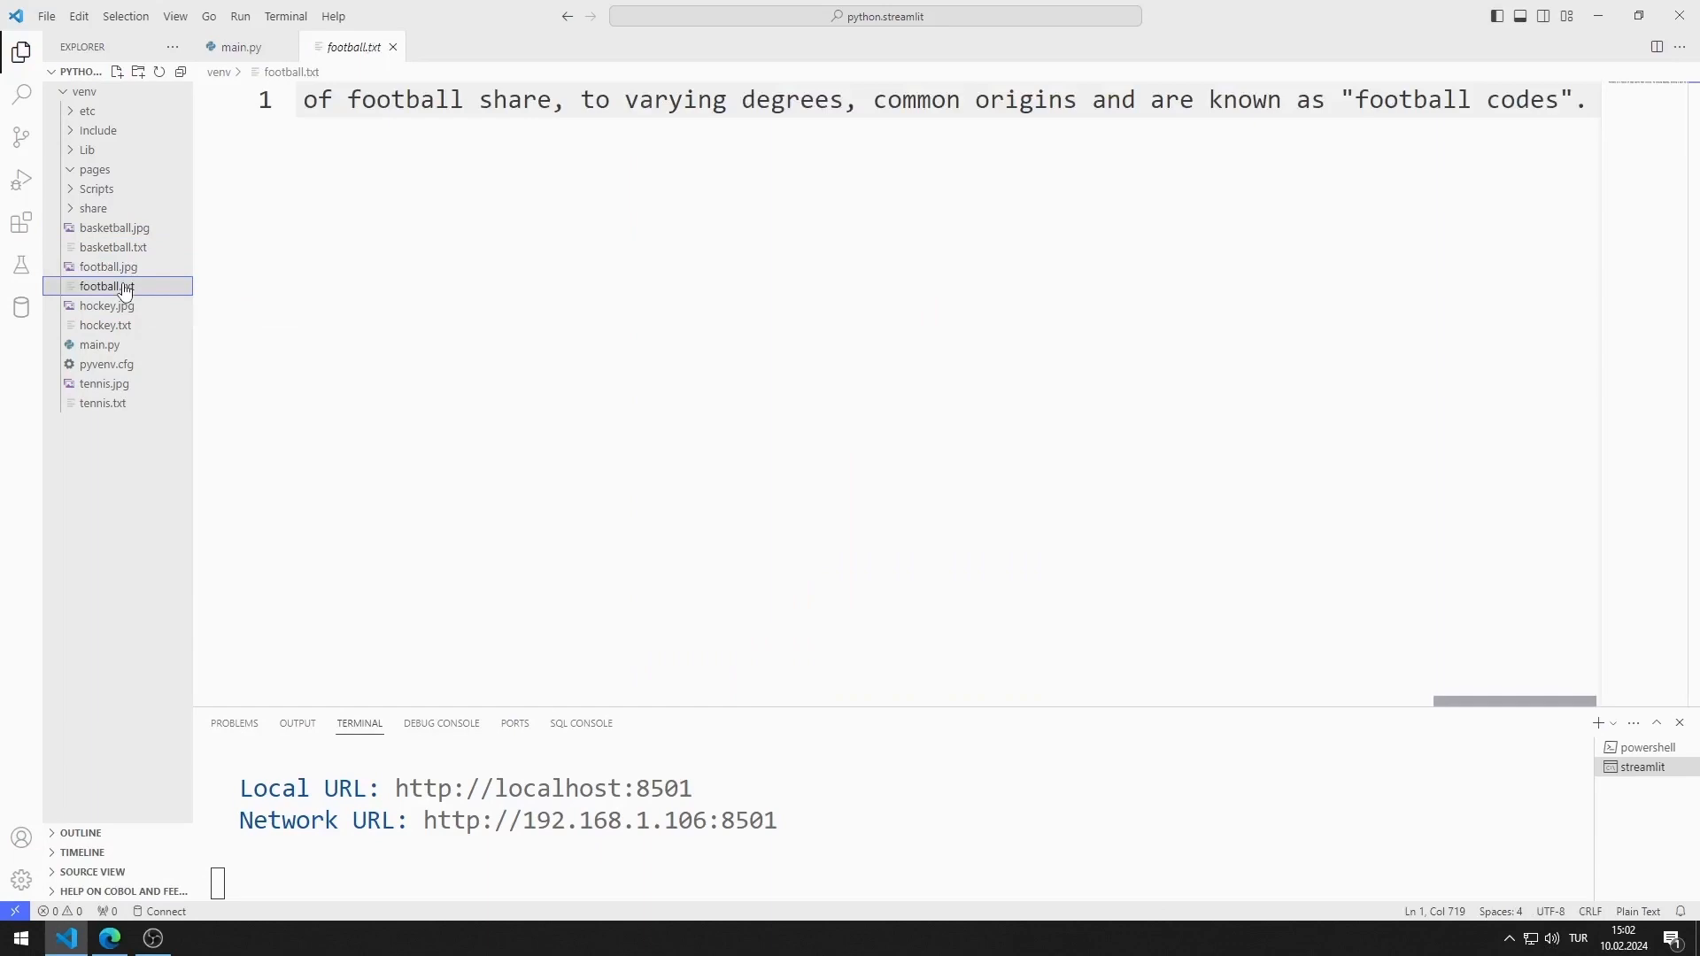
left_click(104, 305)
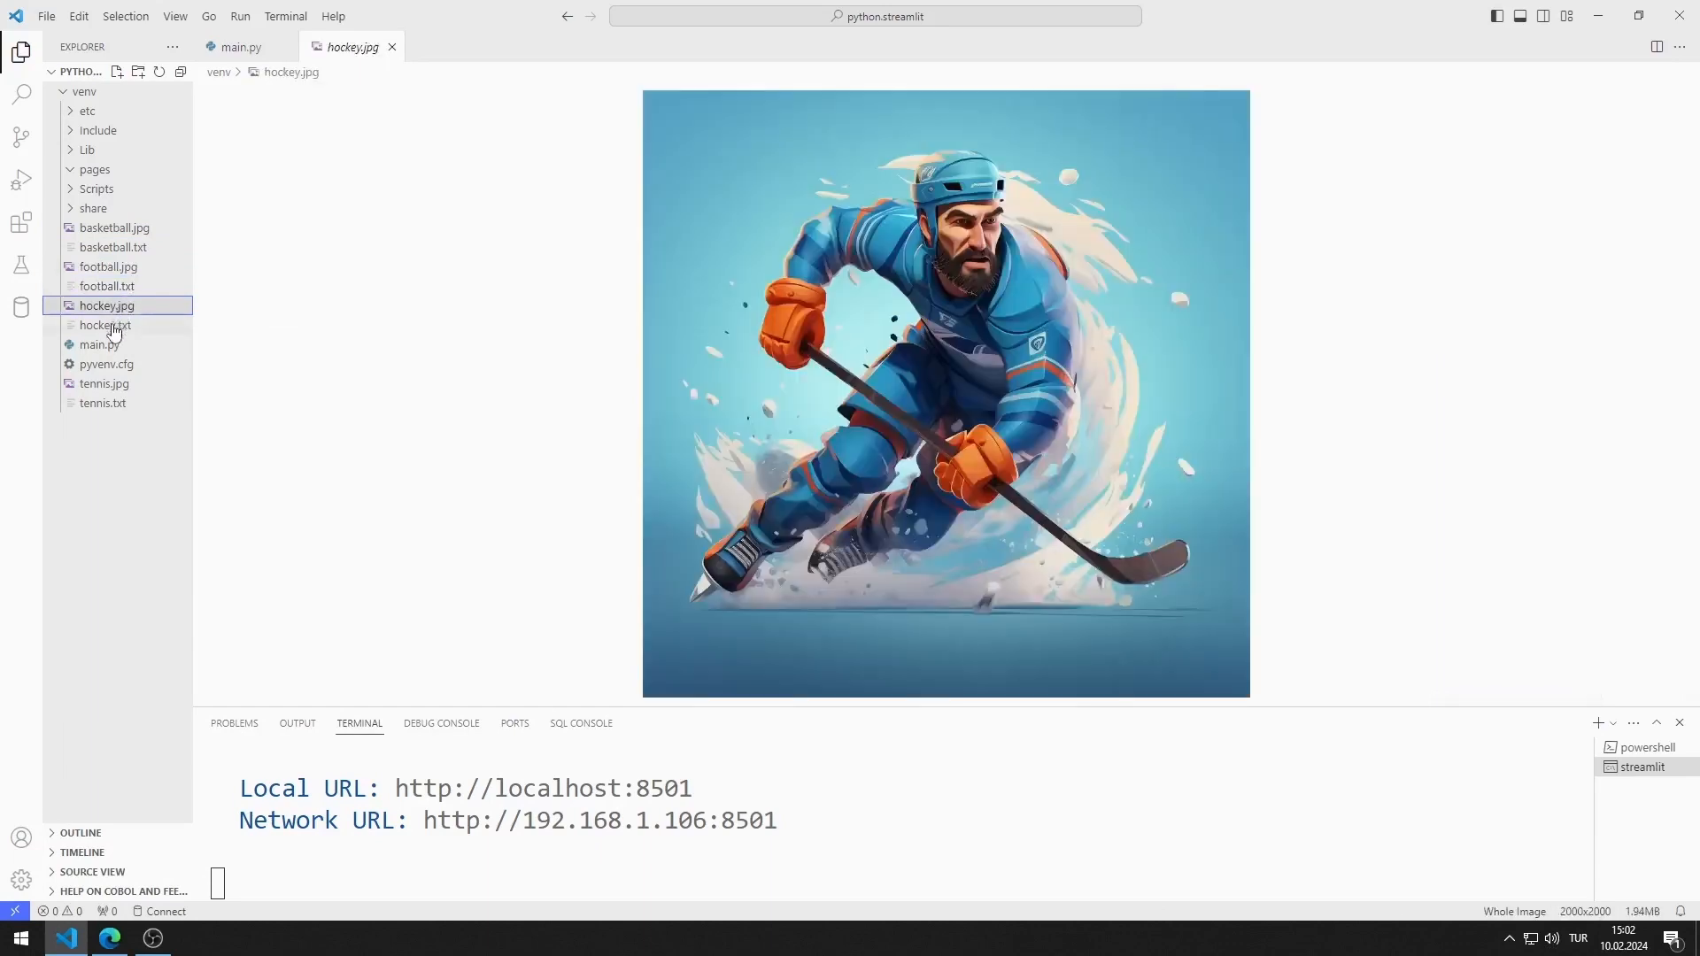
left_click(104, 324)
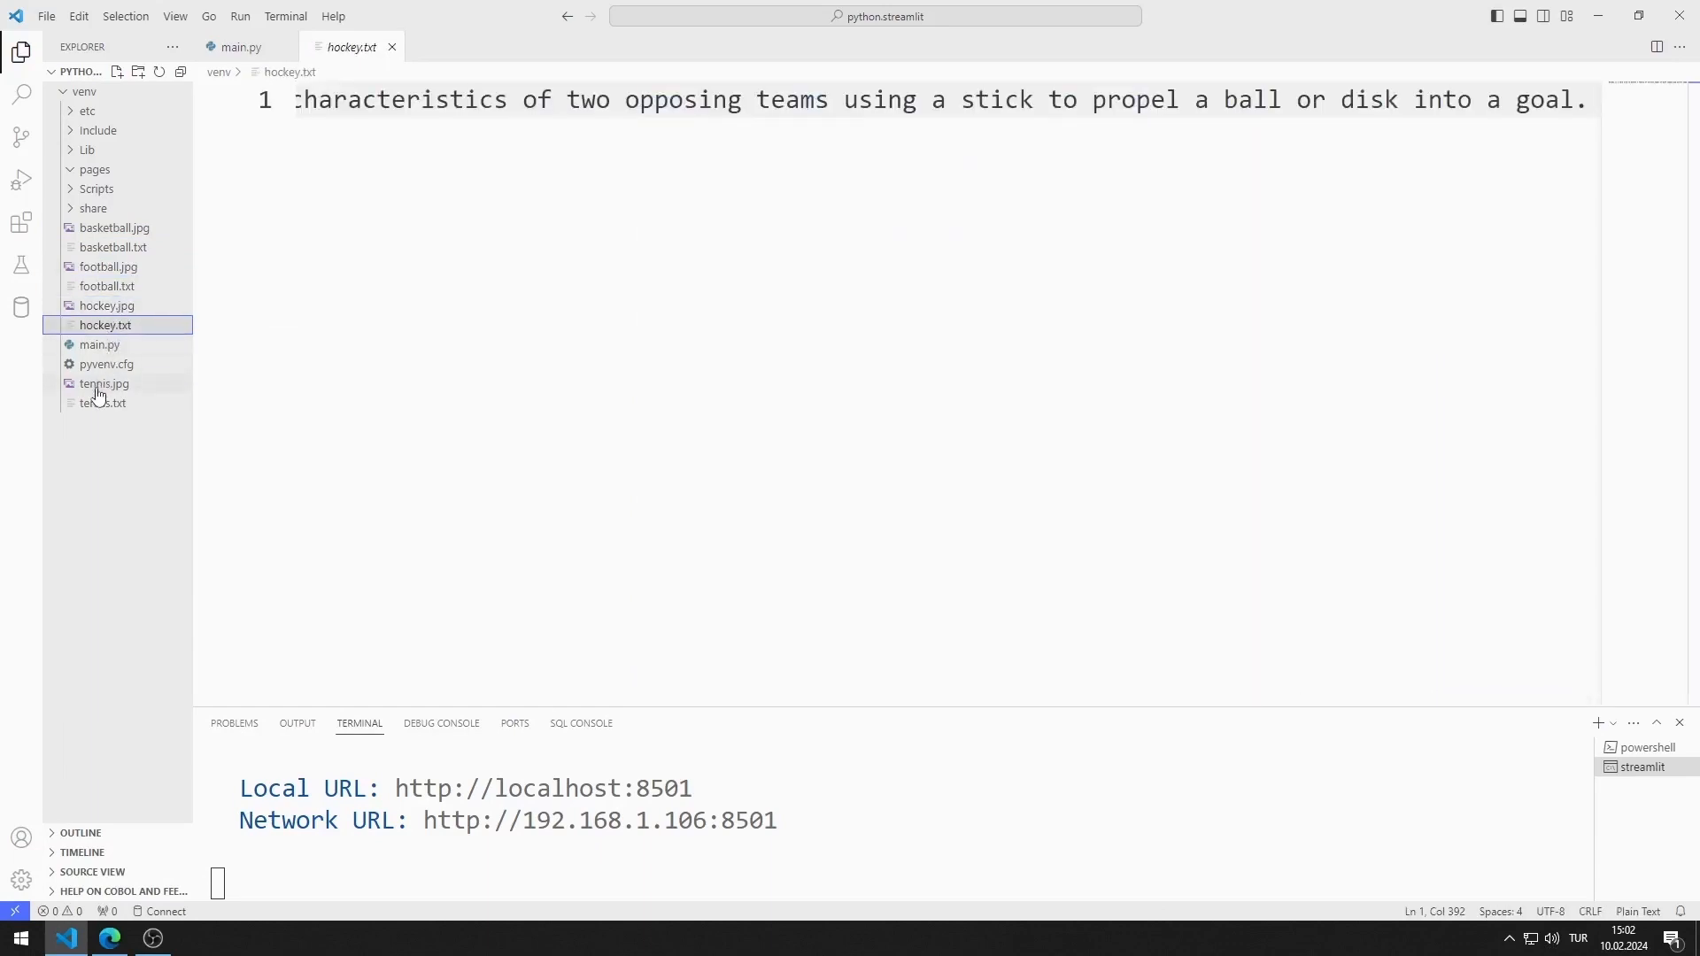
left_click(103, 402)
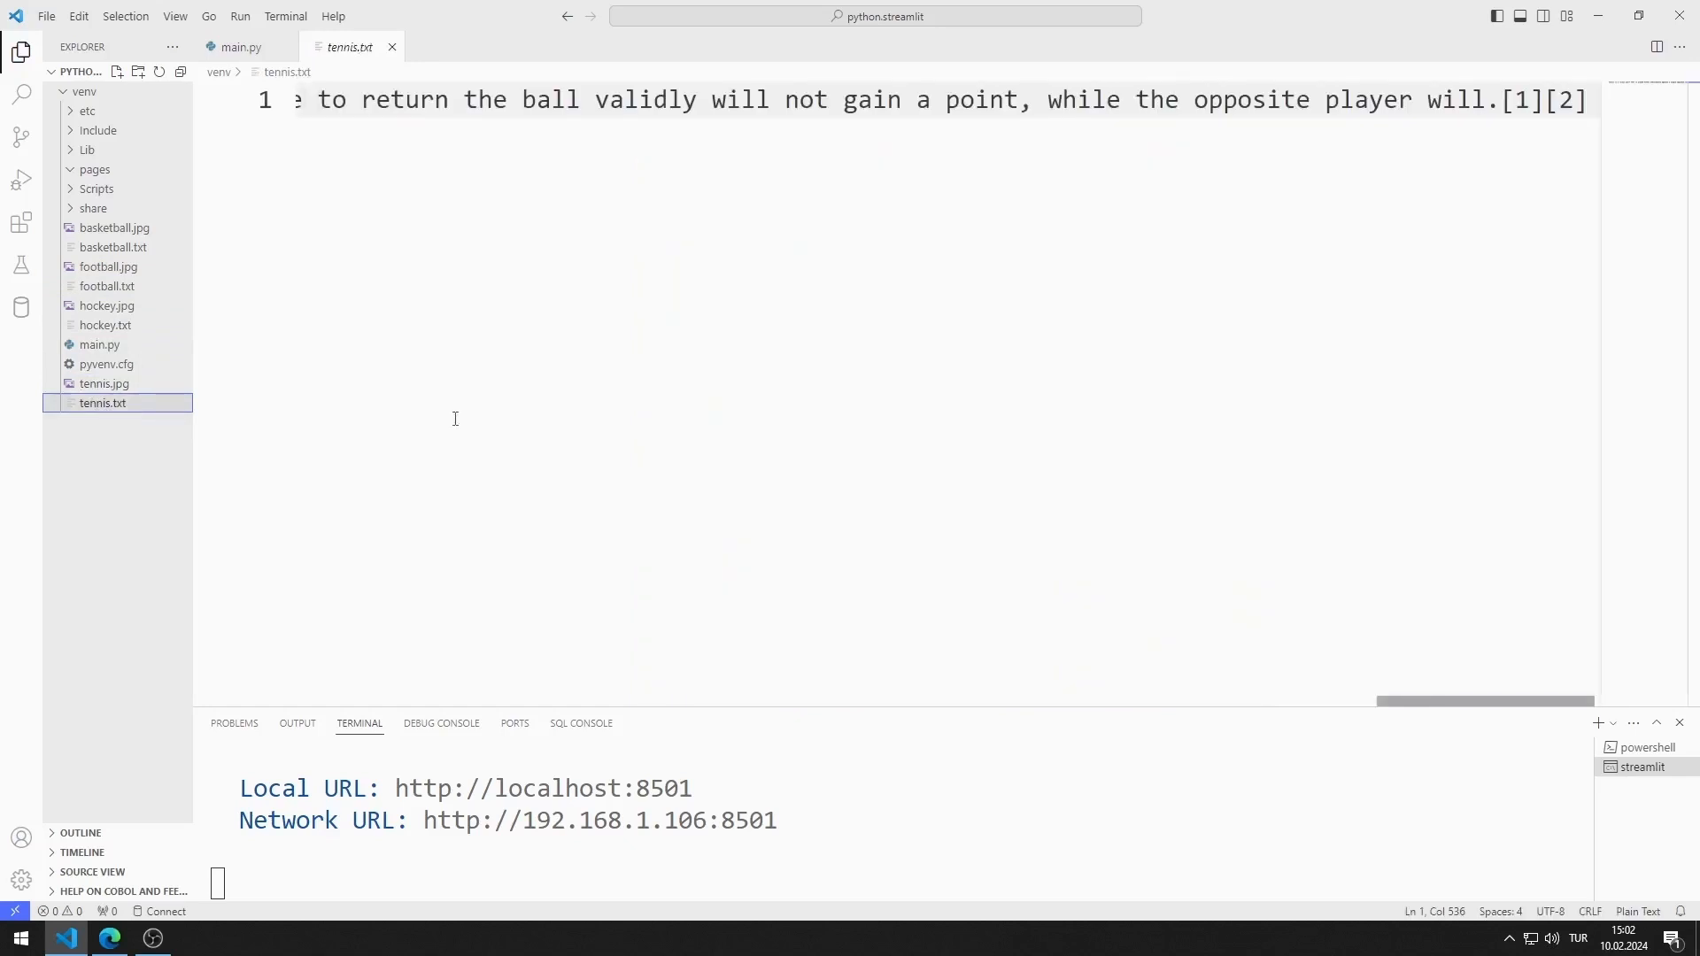
left_click(241, 46)
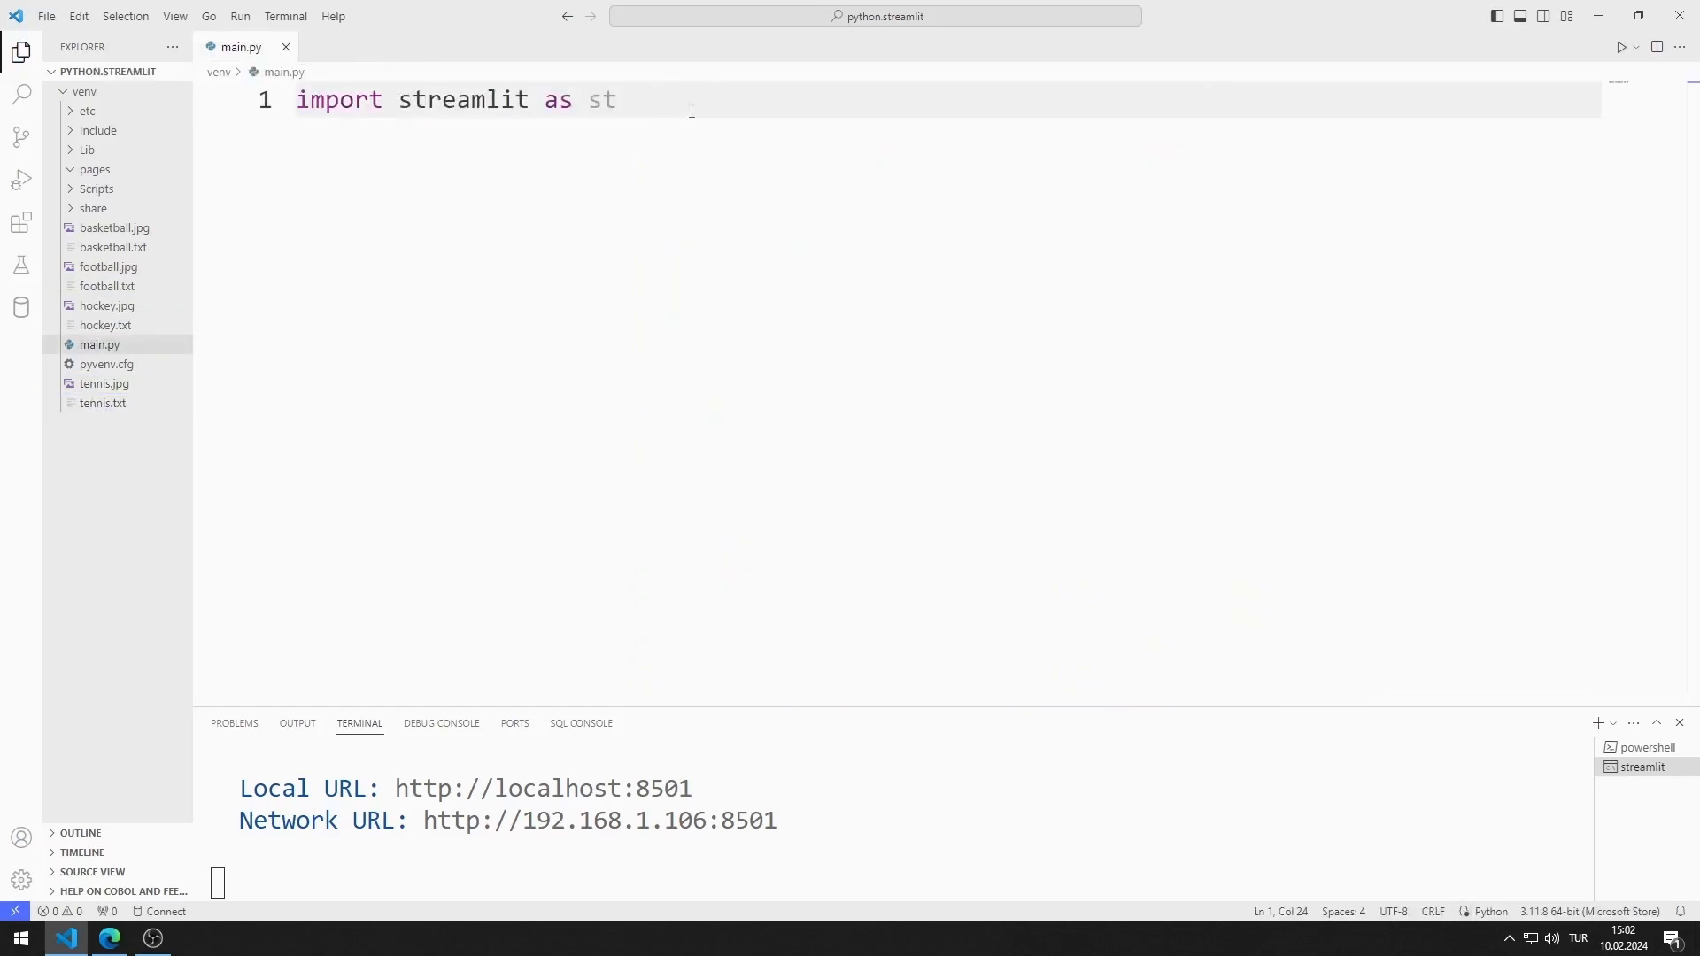
Define uploaded_images as st.file_uploader("Choose a Image") accepting multiple files
type("uploaded_images = st.file_uploader(\"Choo")
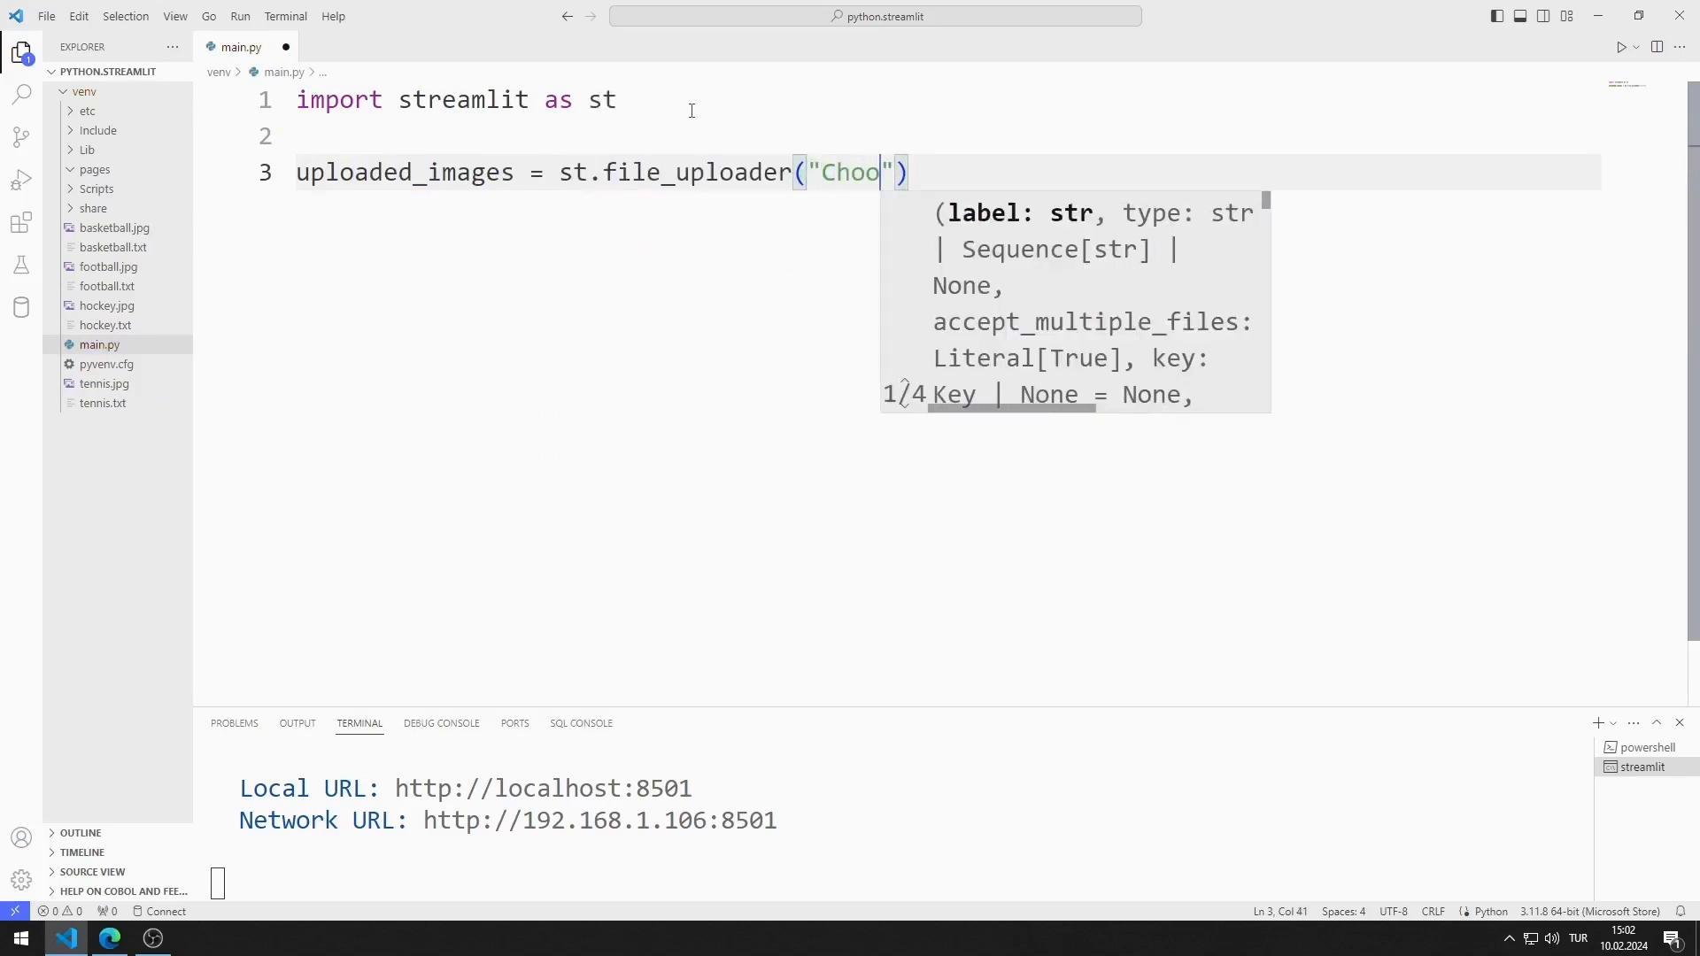
type("se a I")
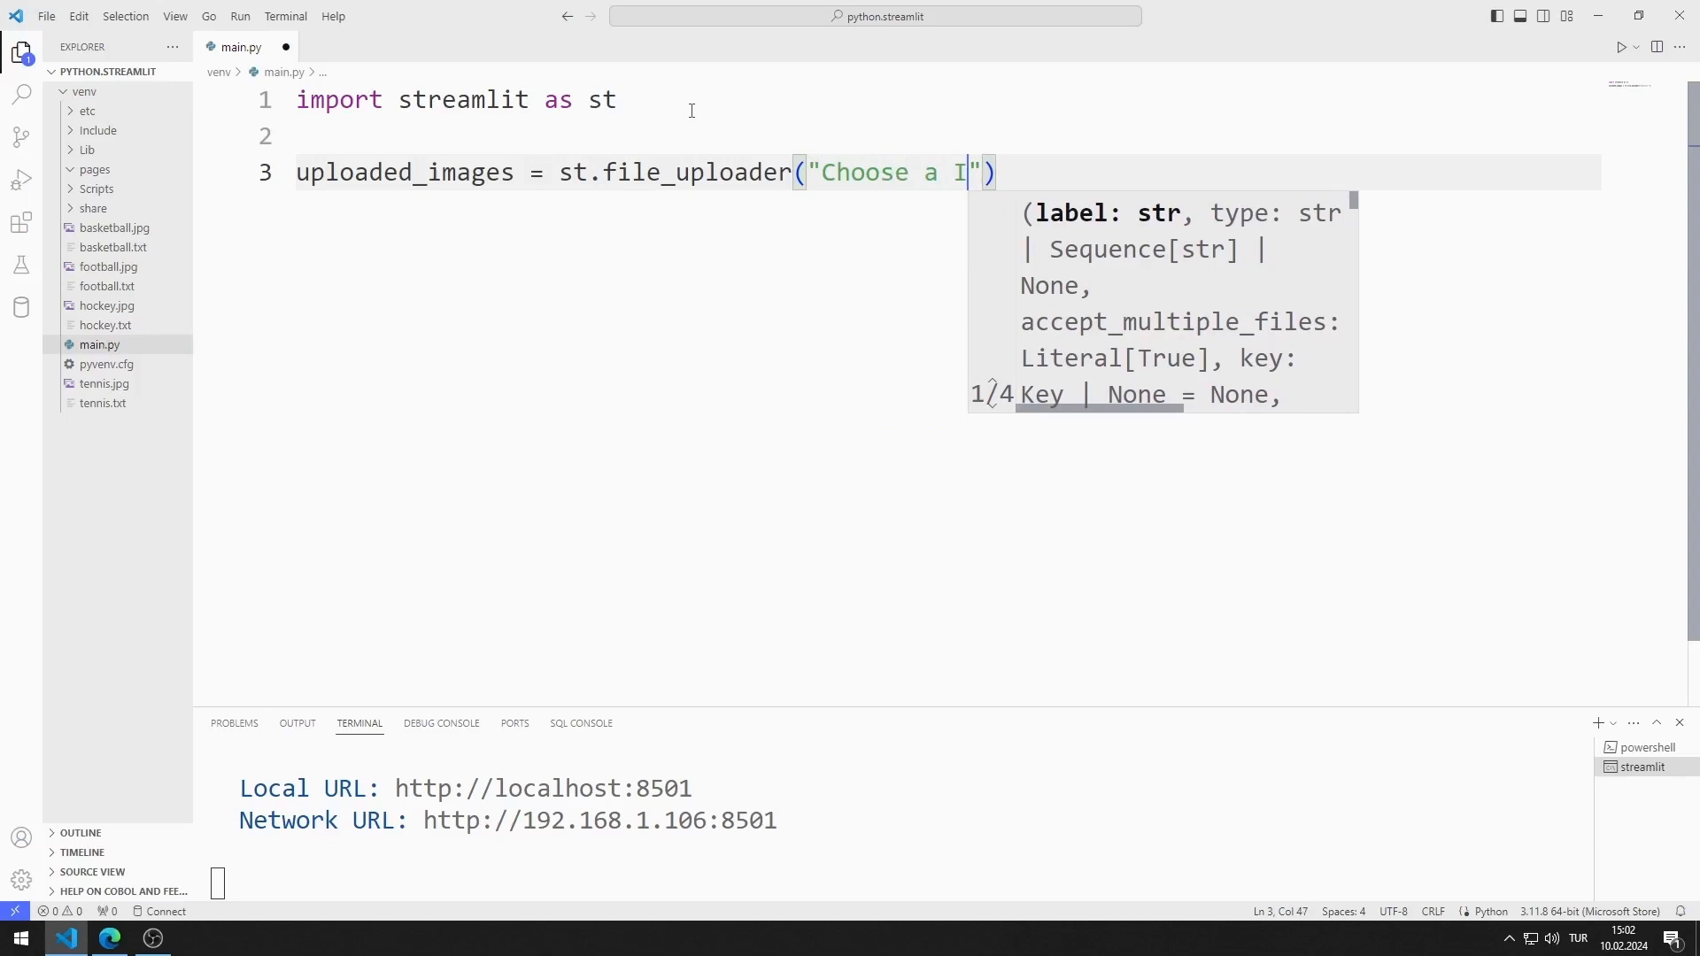
type("mage\",accept_multiple_files=True")
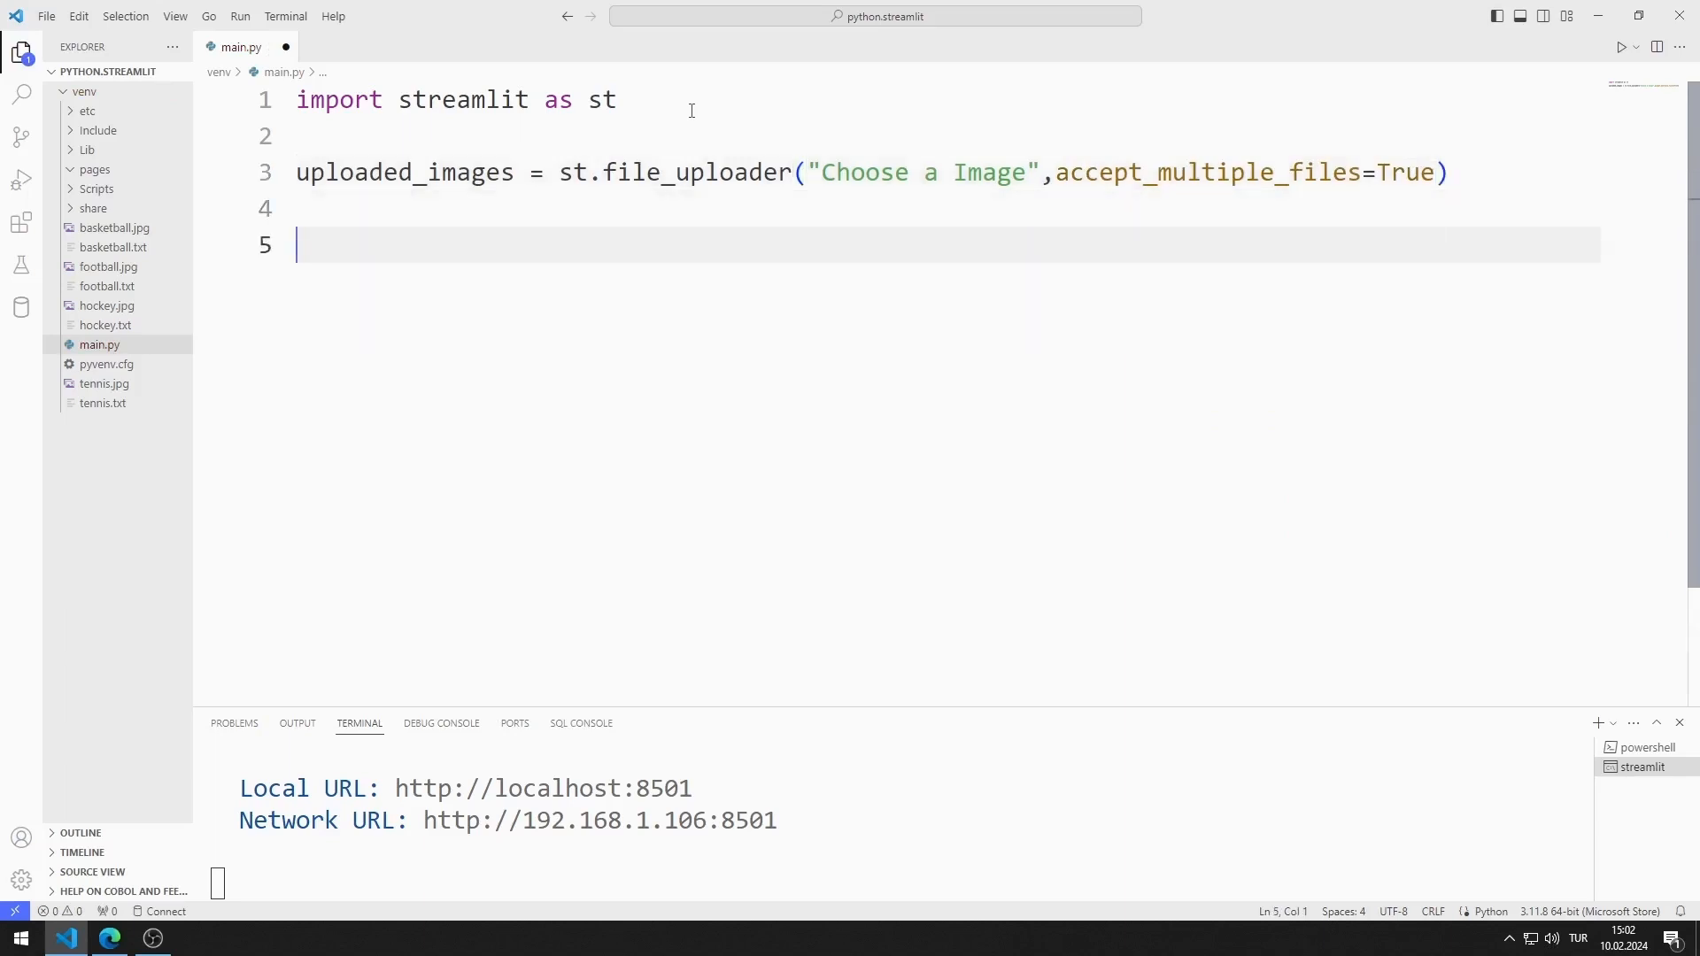
Loop over uploaded_images writing "filename:" with each name and displaying the image
type("for uploaded_")
type("st.write(")
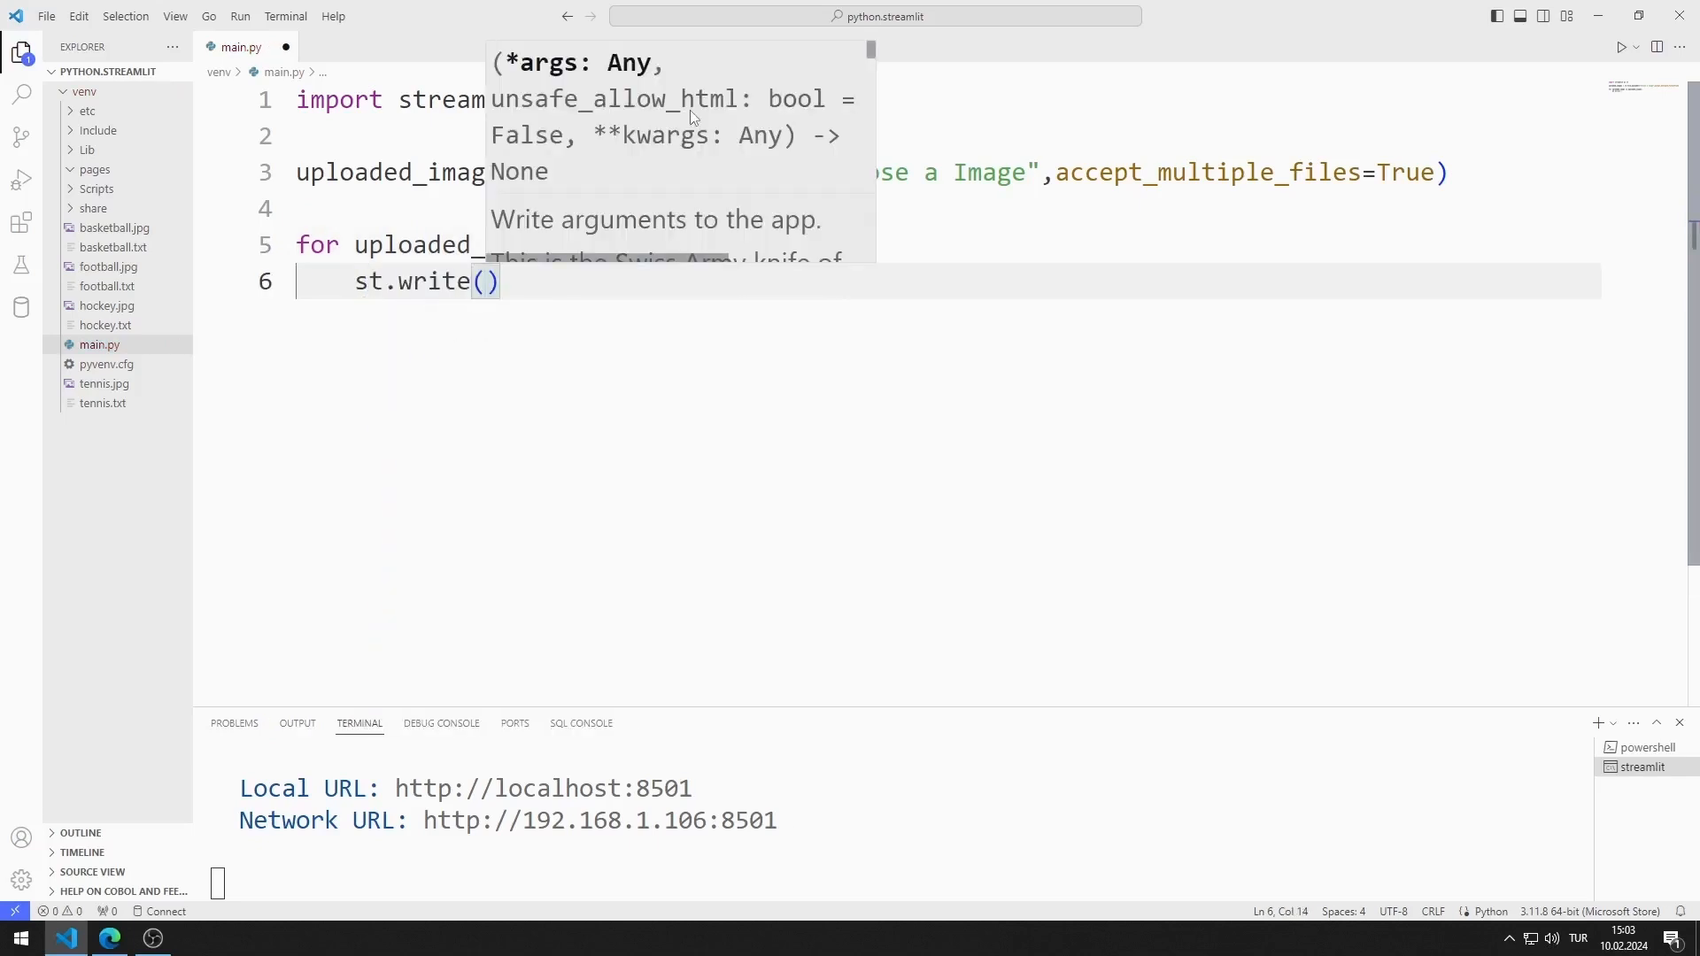
type("\"filename:\"")
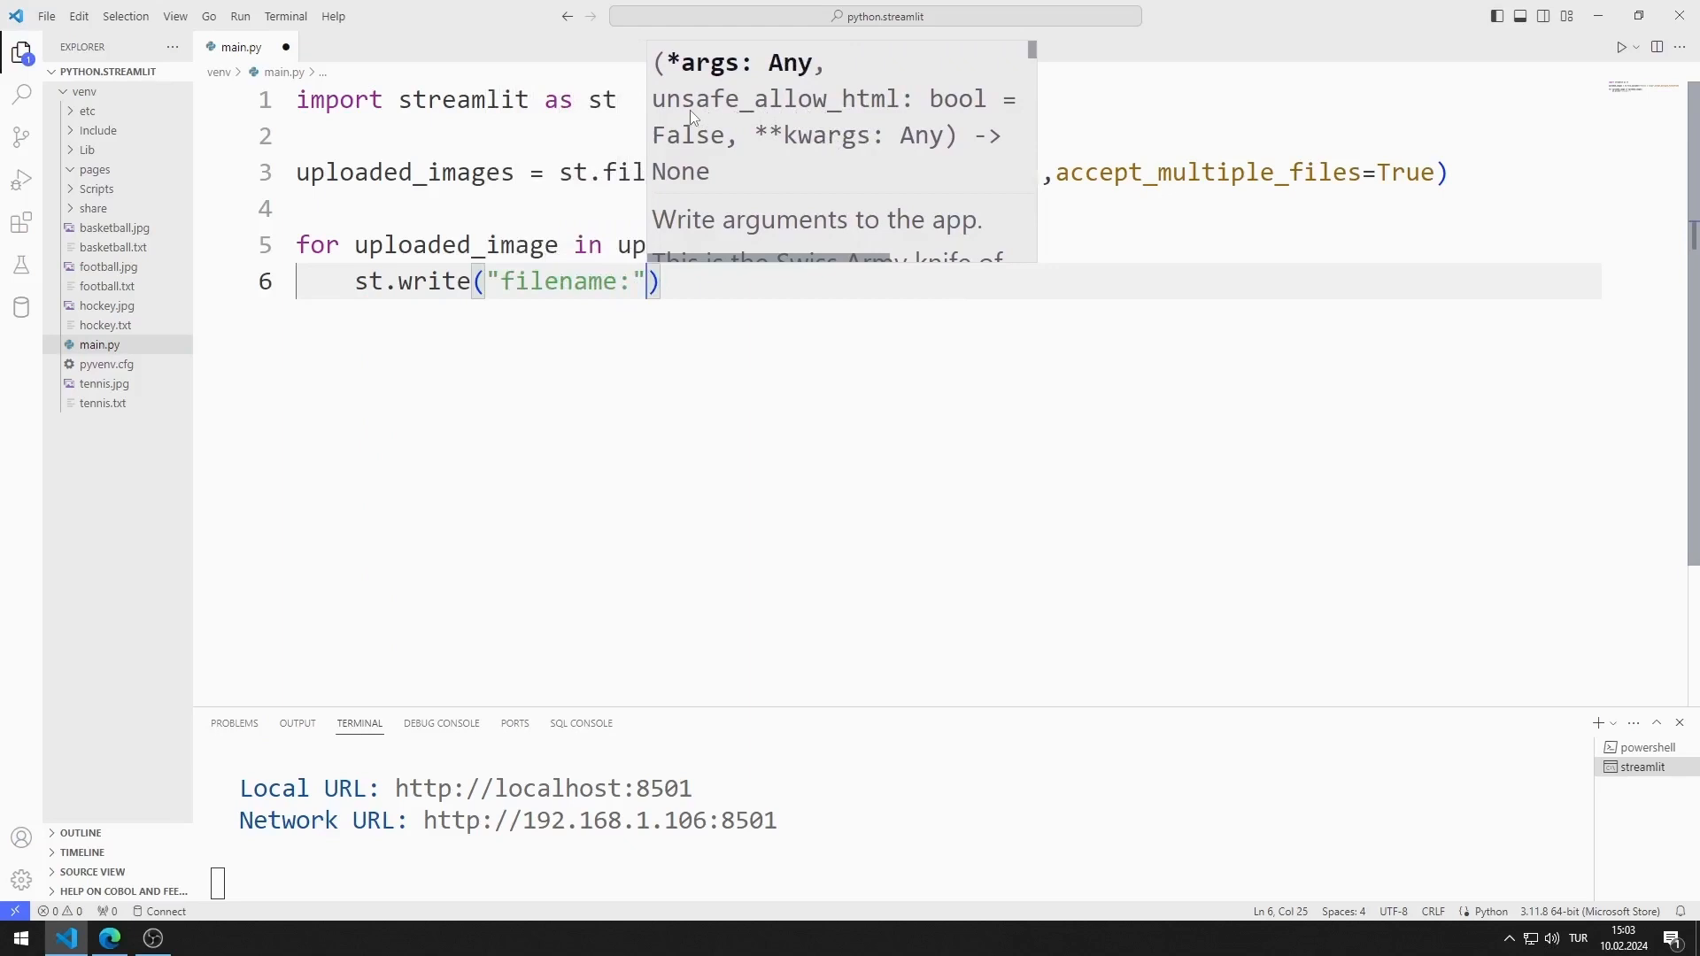
type("uploaded_image")
type("st.image(f'")
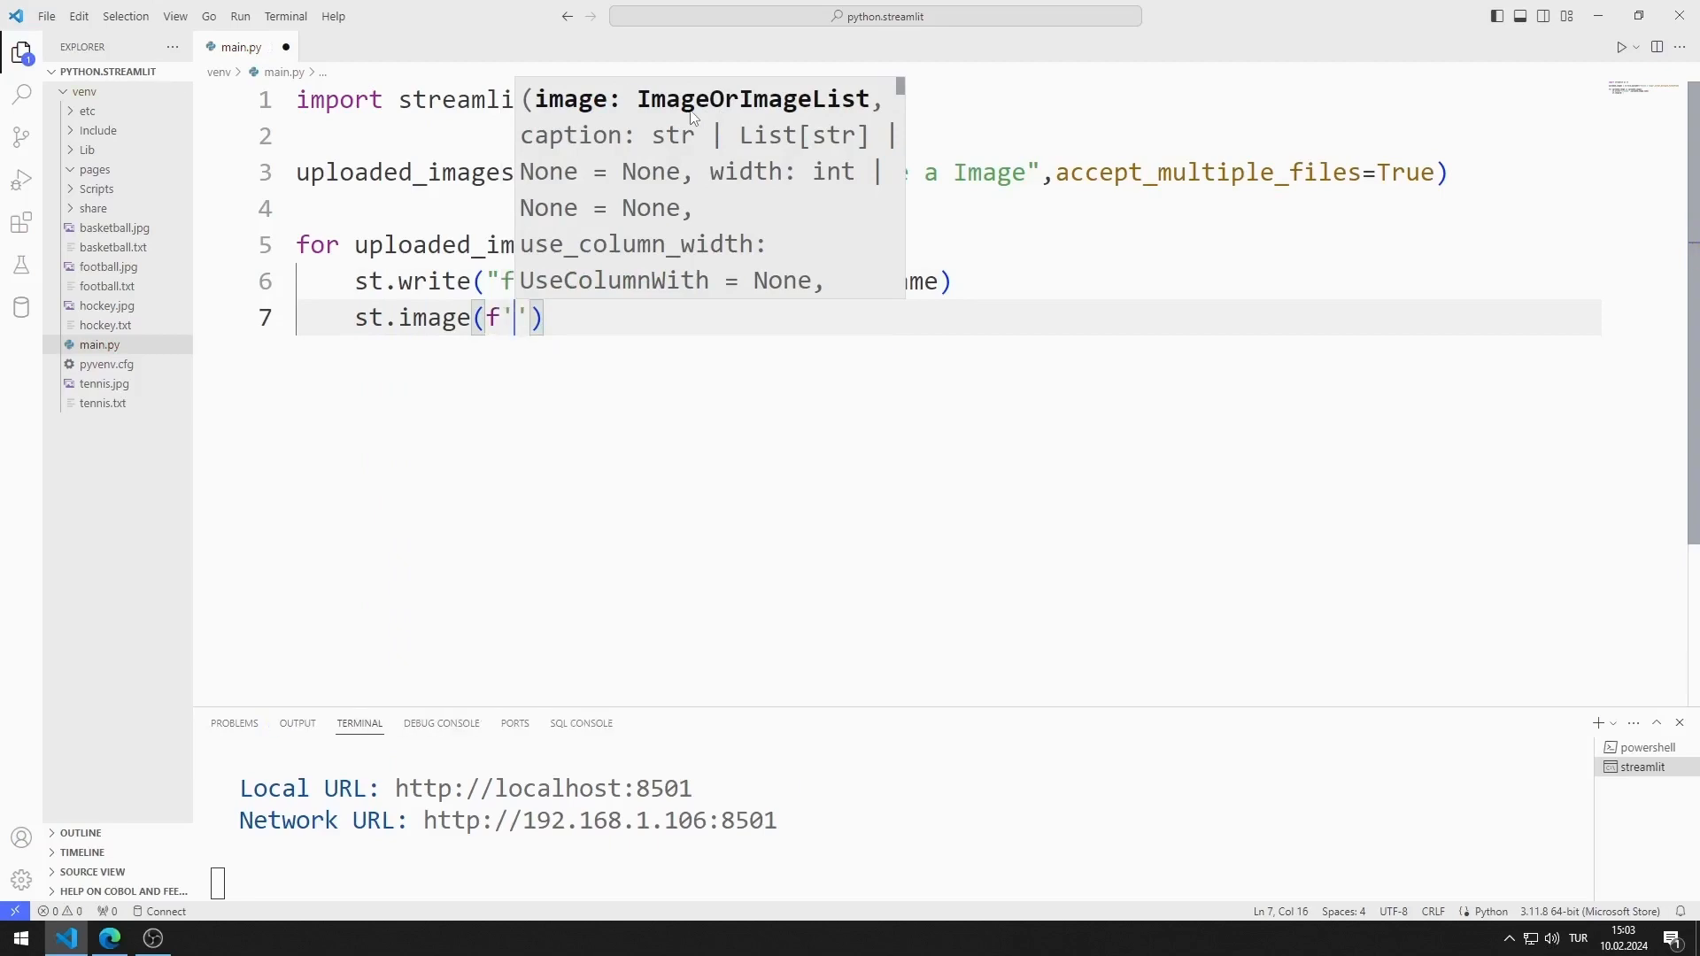
type("{uploaded_image.name")
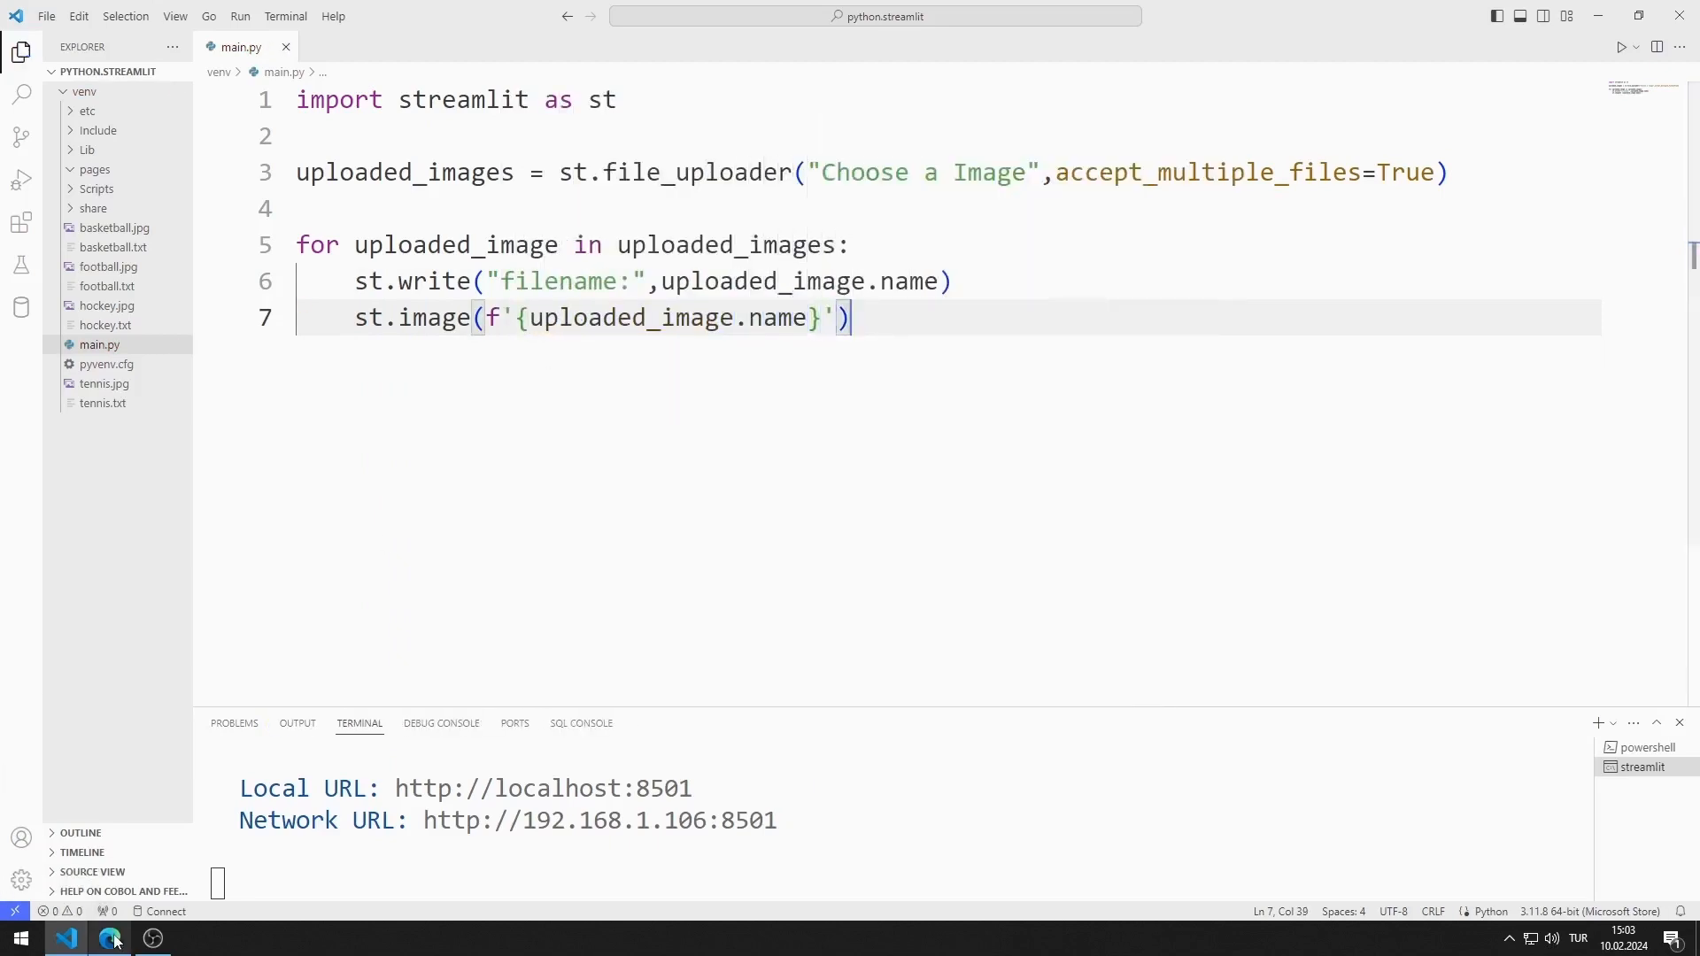
left_click(108, 939)
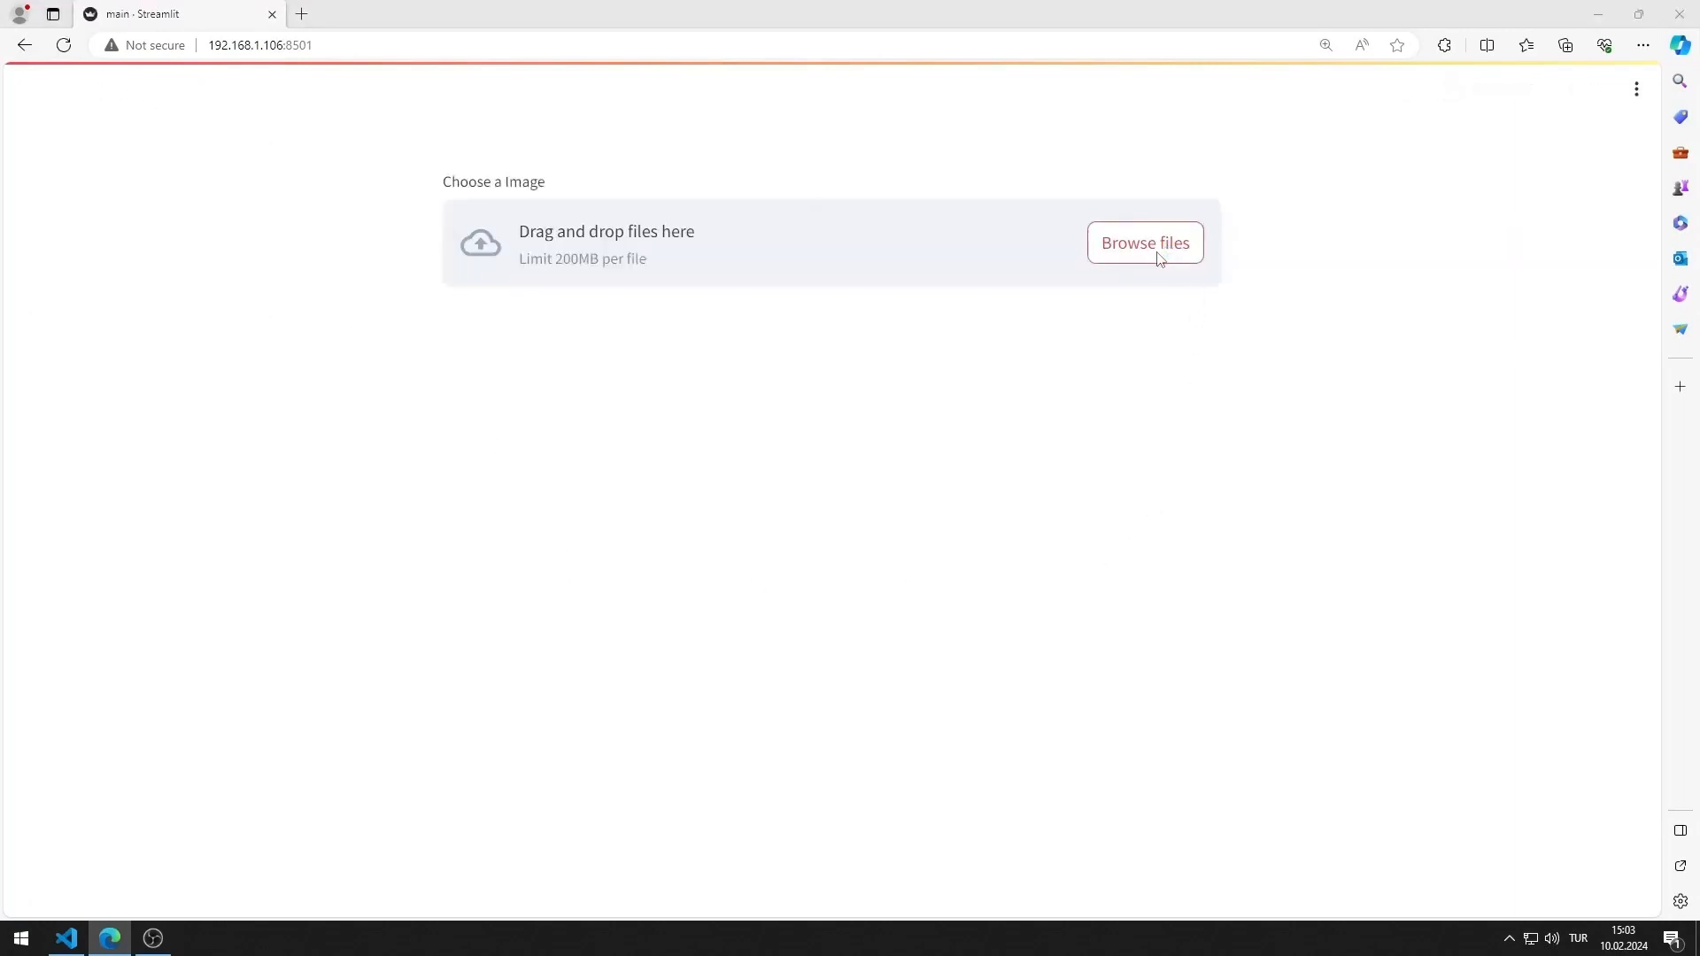
Upload basketball.jpg through the image uploader so it shows with its filename
left_click(1144, 243)
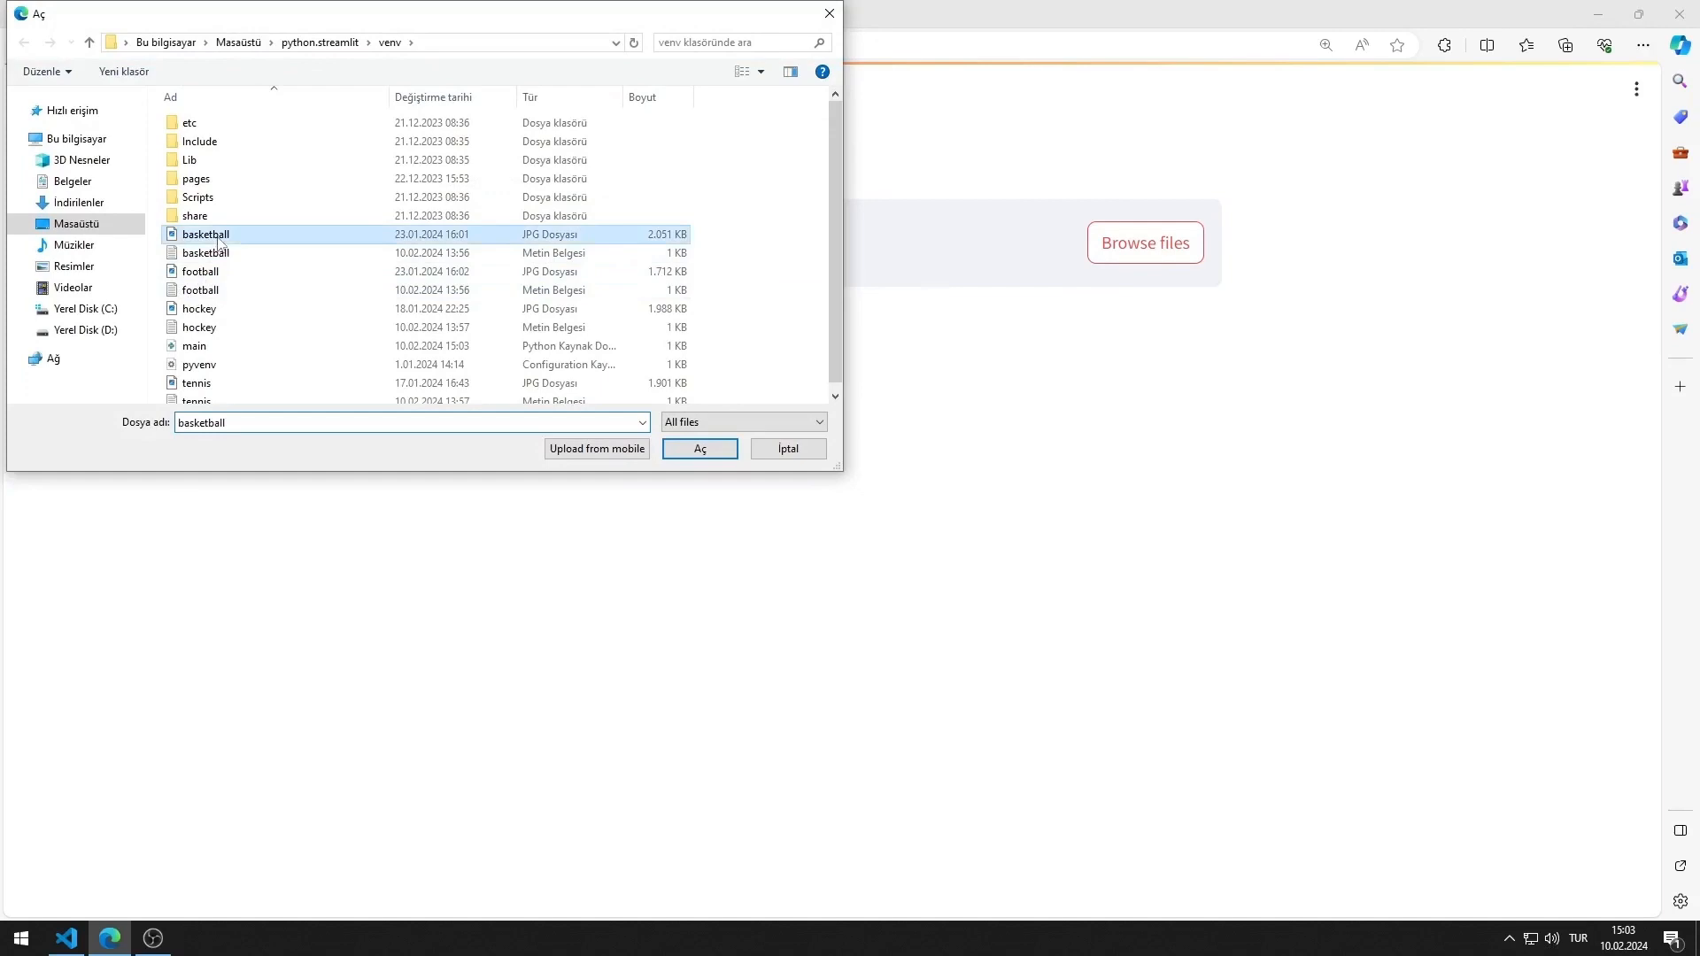
left_click(699, 448)
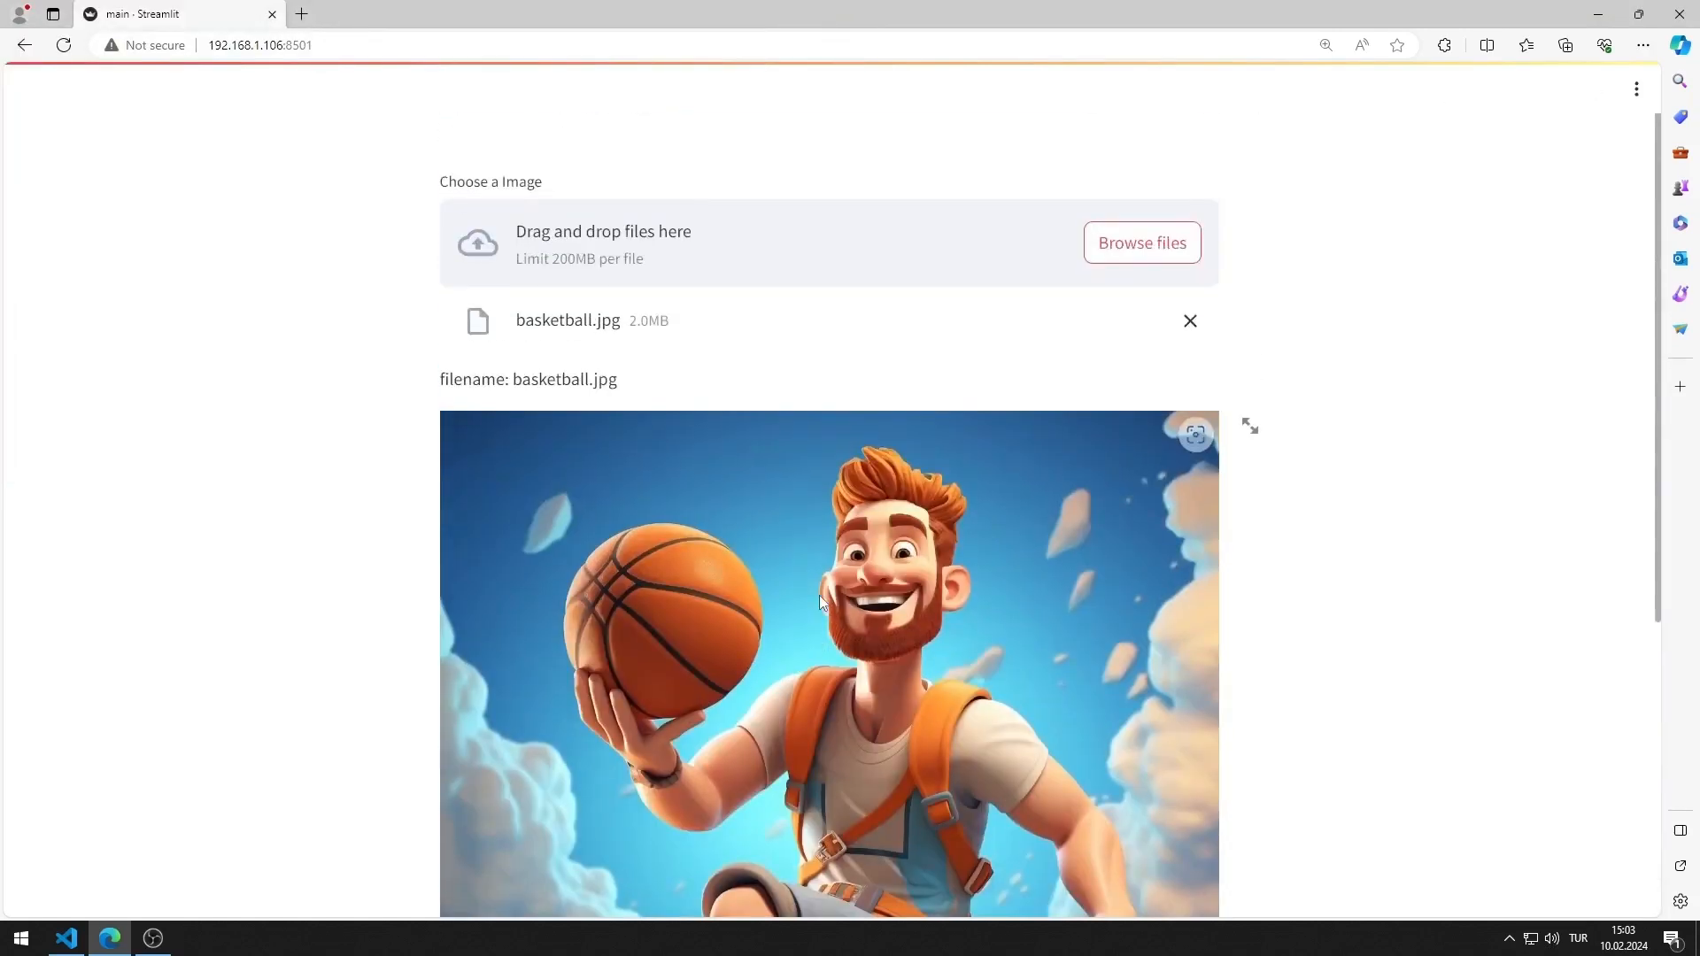
left_click(1140, 243)
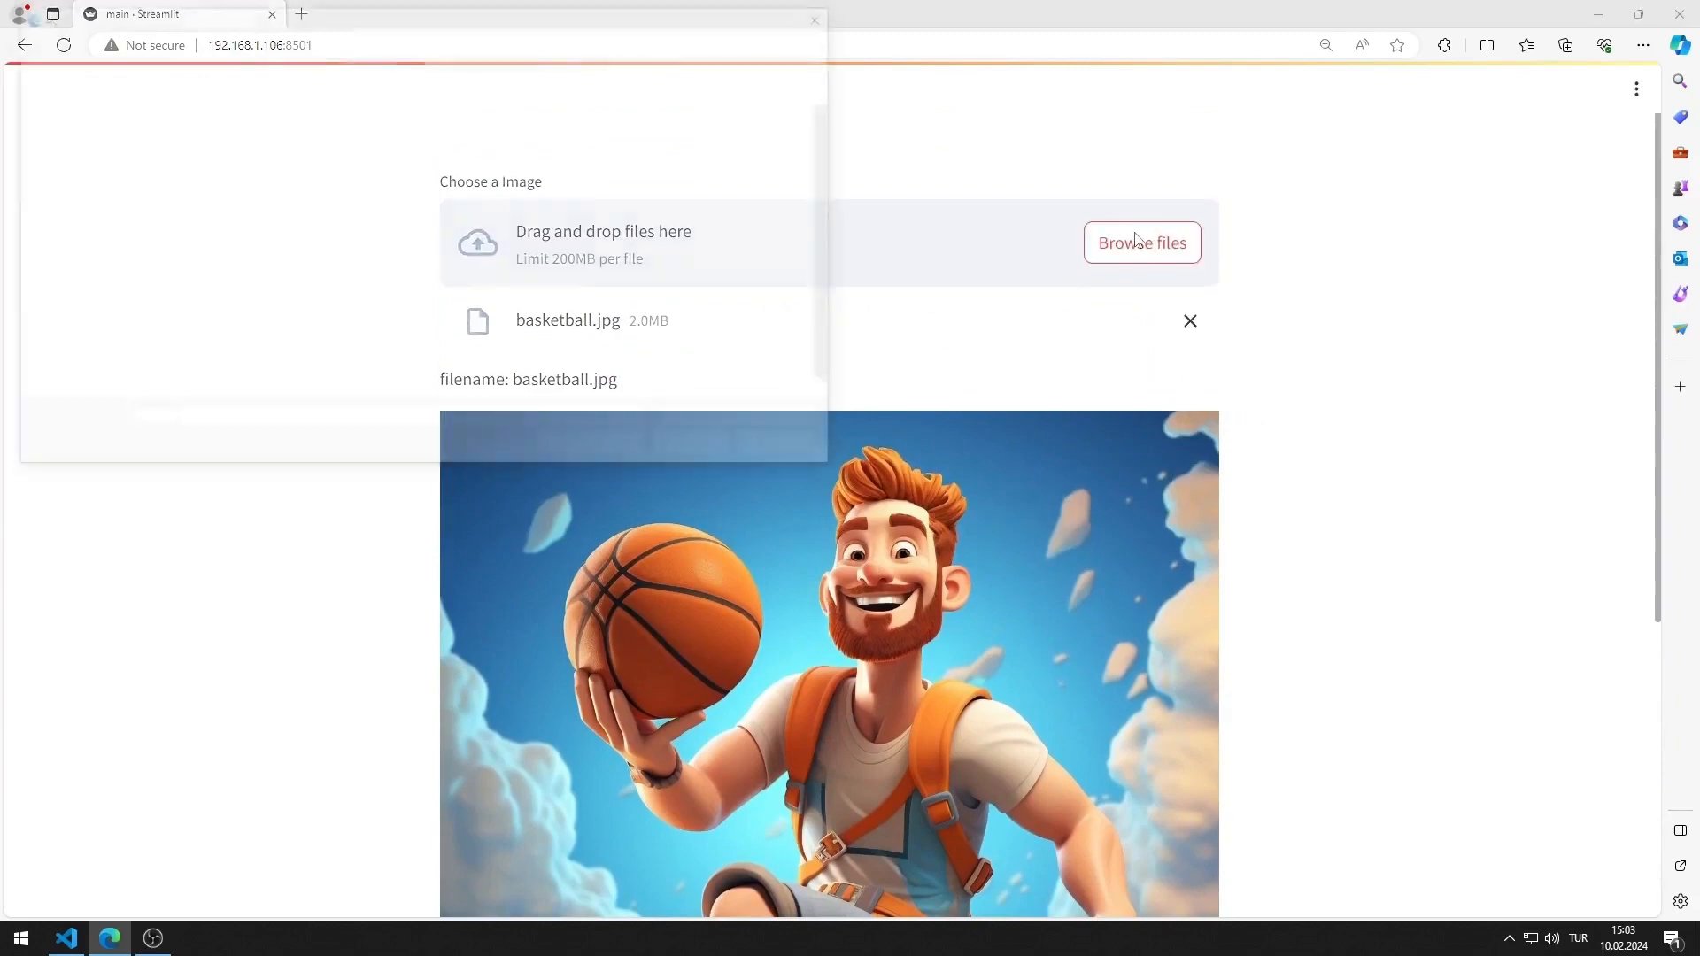
Upload football, hockey and tennis images together and review each with its filename
left_click(1141, 242)
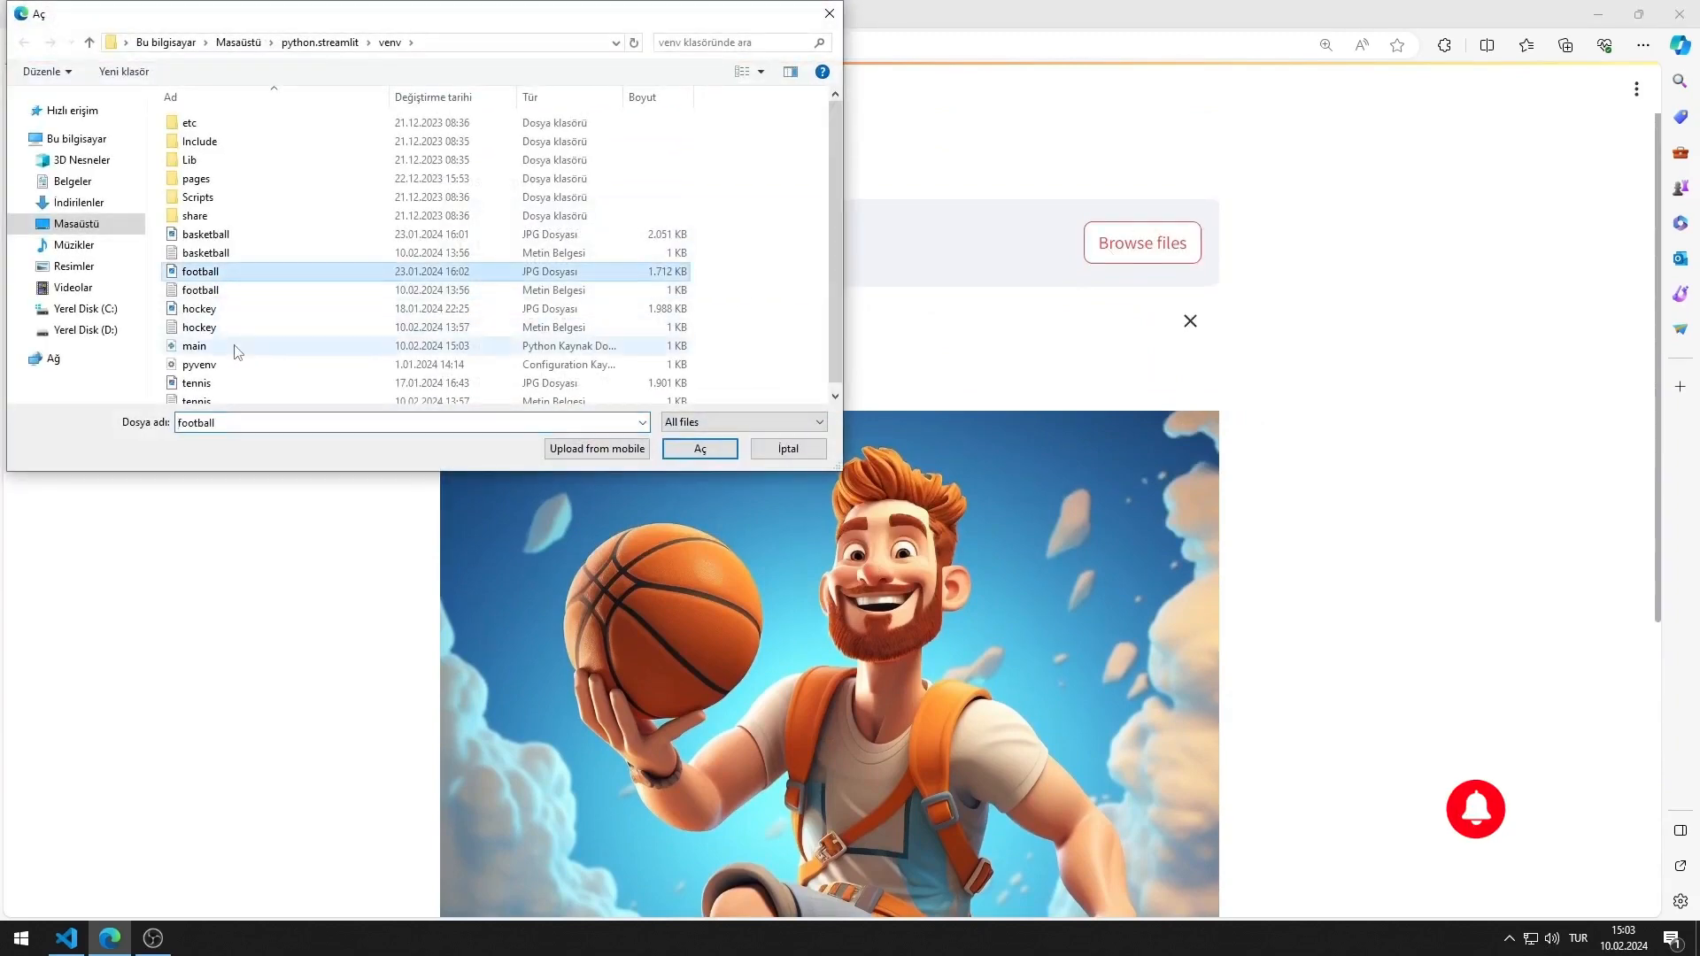
left_click(197, 382)
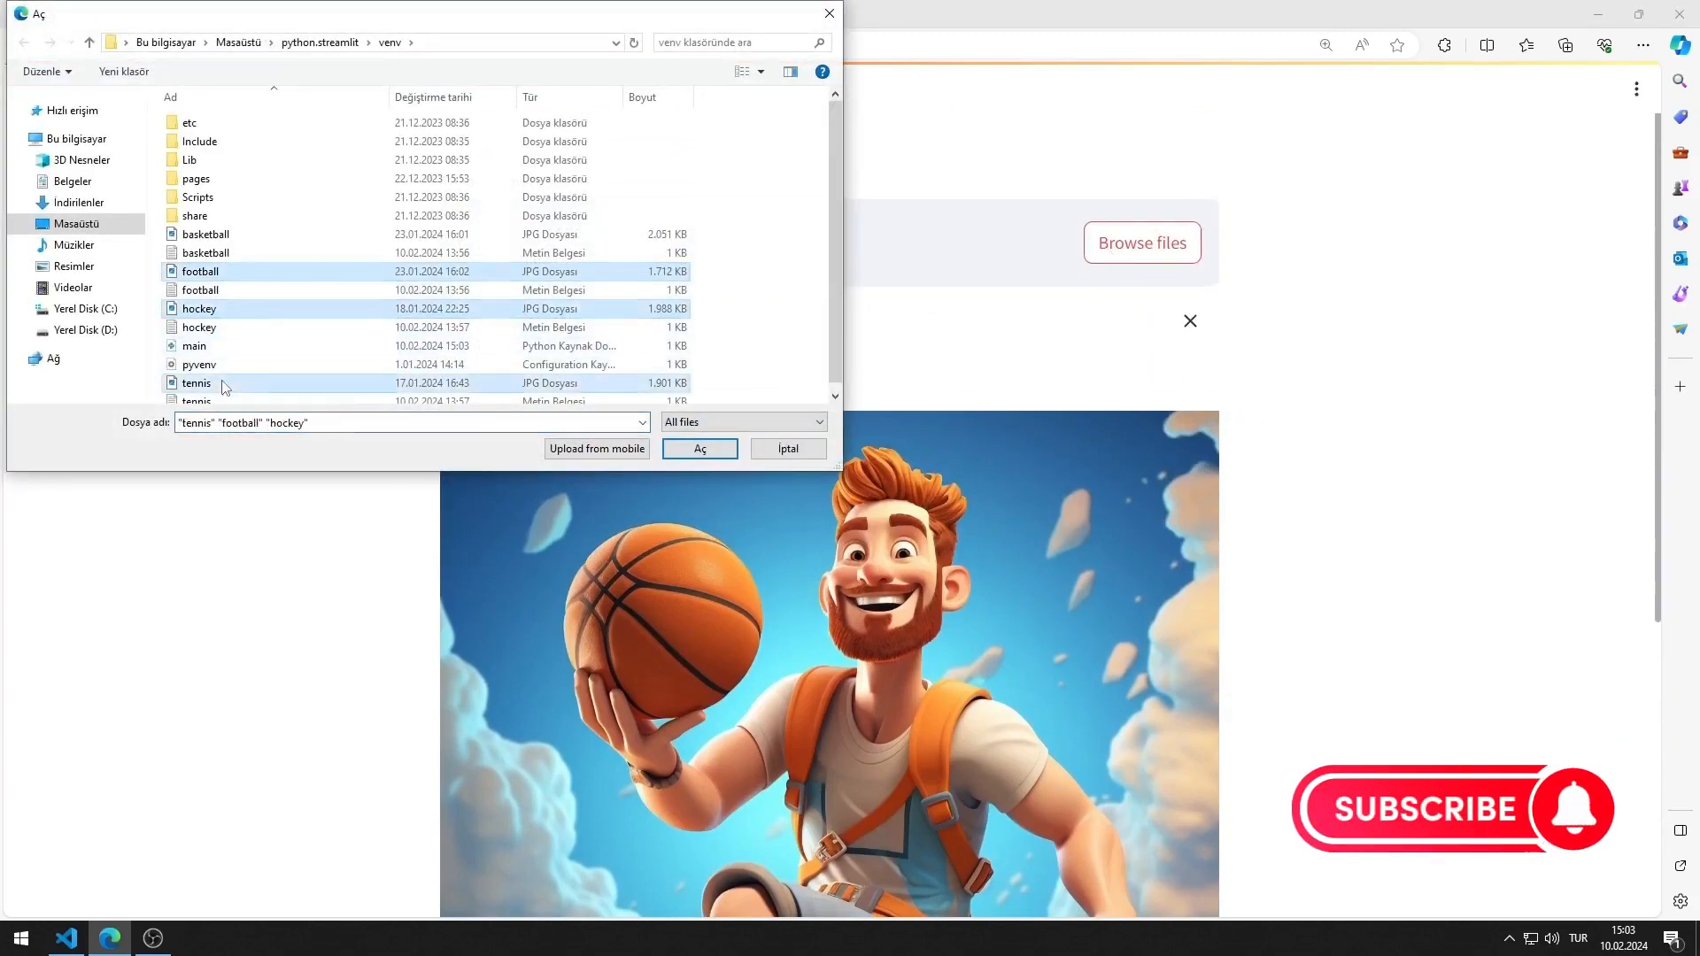
left_click(700, 448)
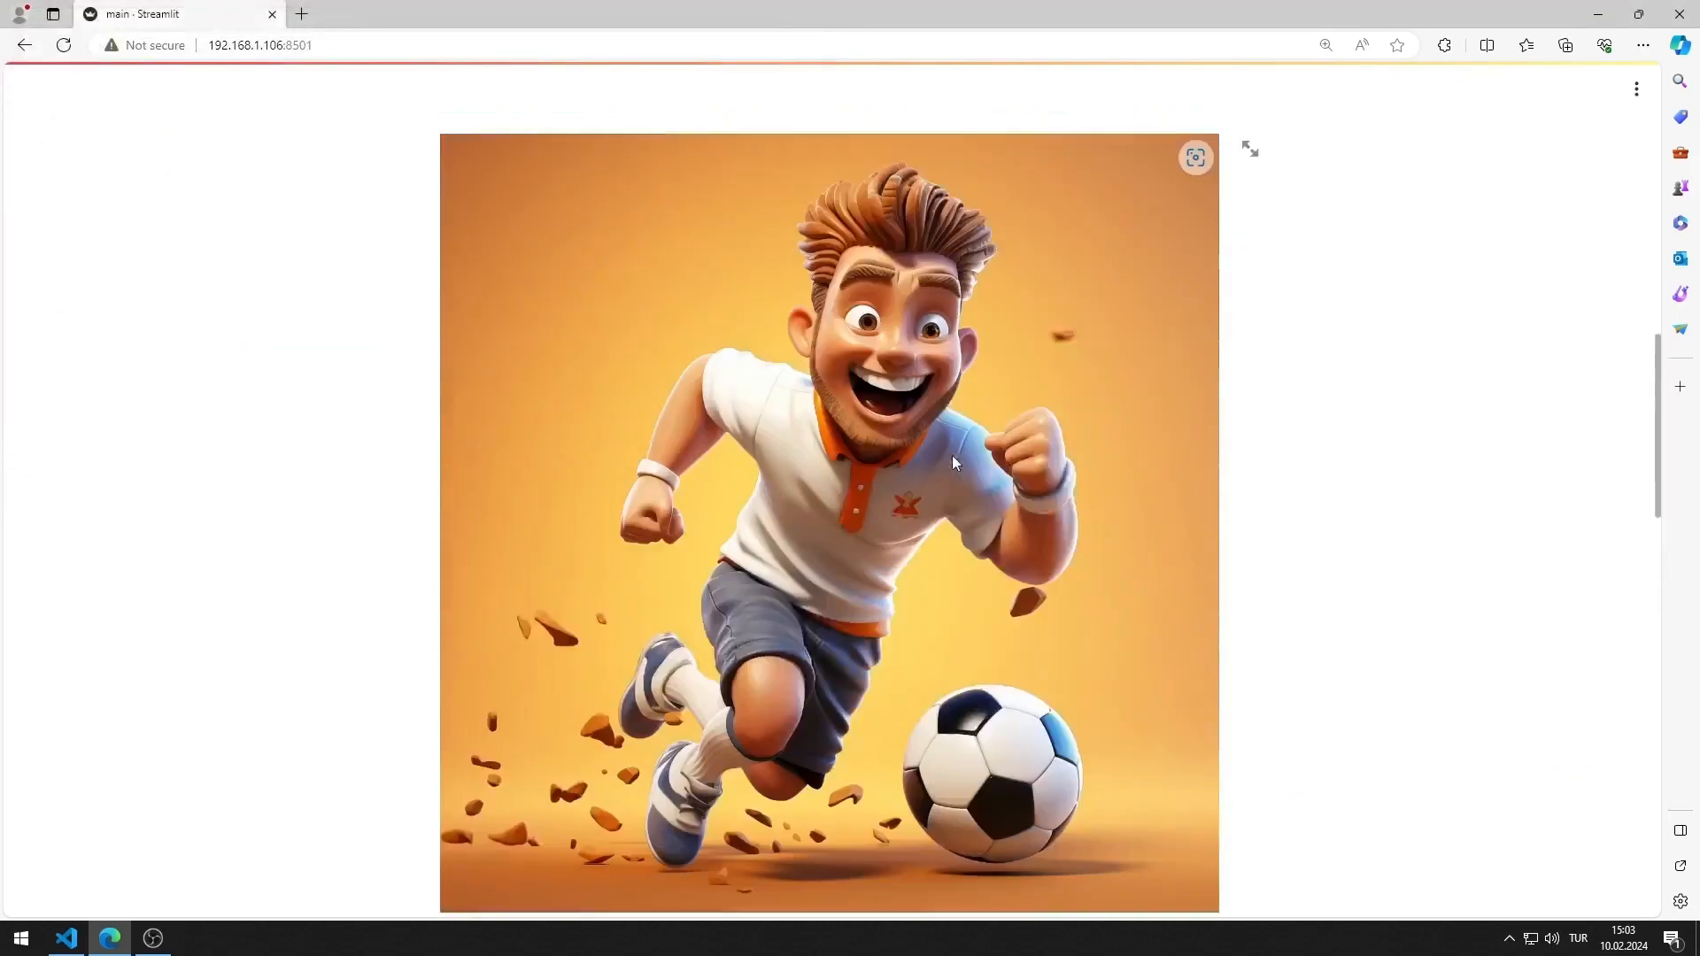
scroll("down", 3)
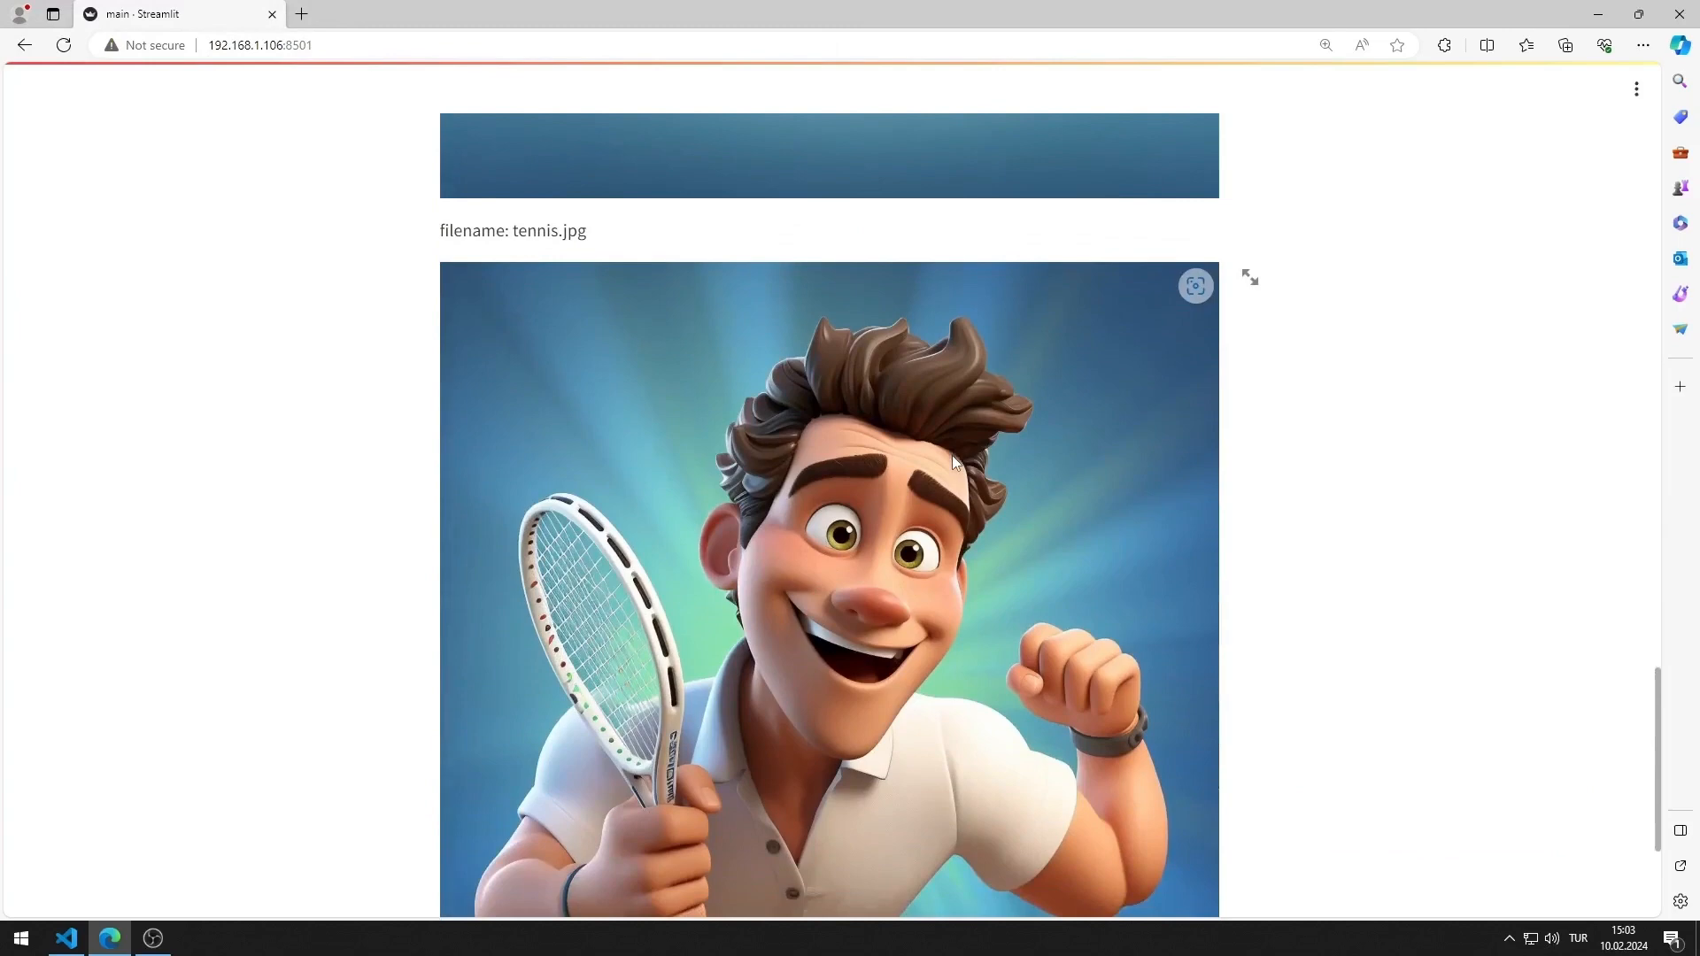
scroll("up", 3)
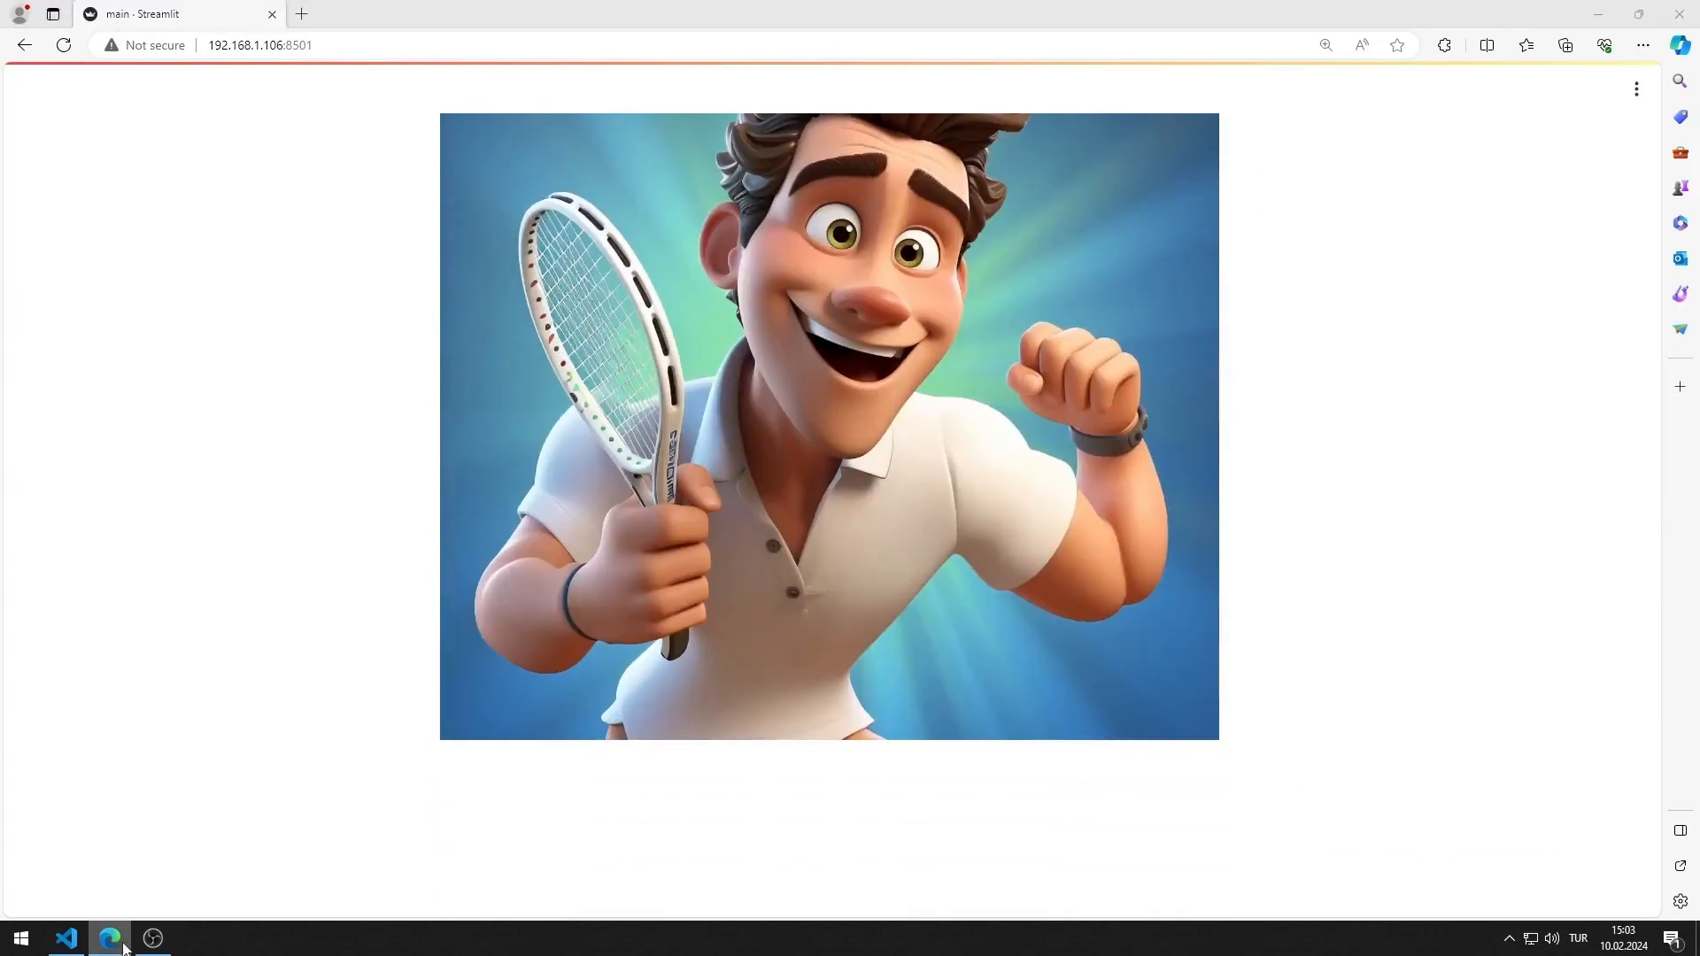
left_click(65, 938)
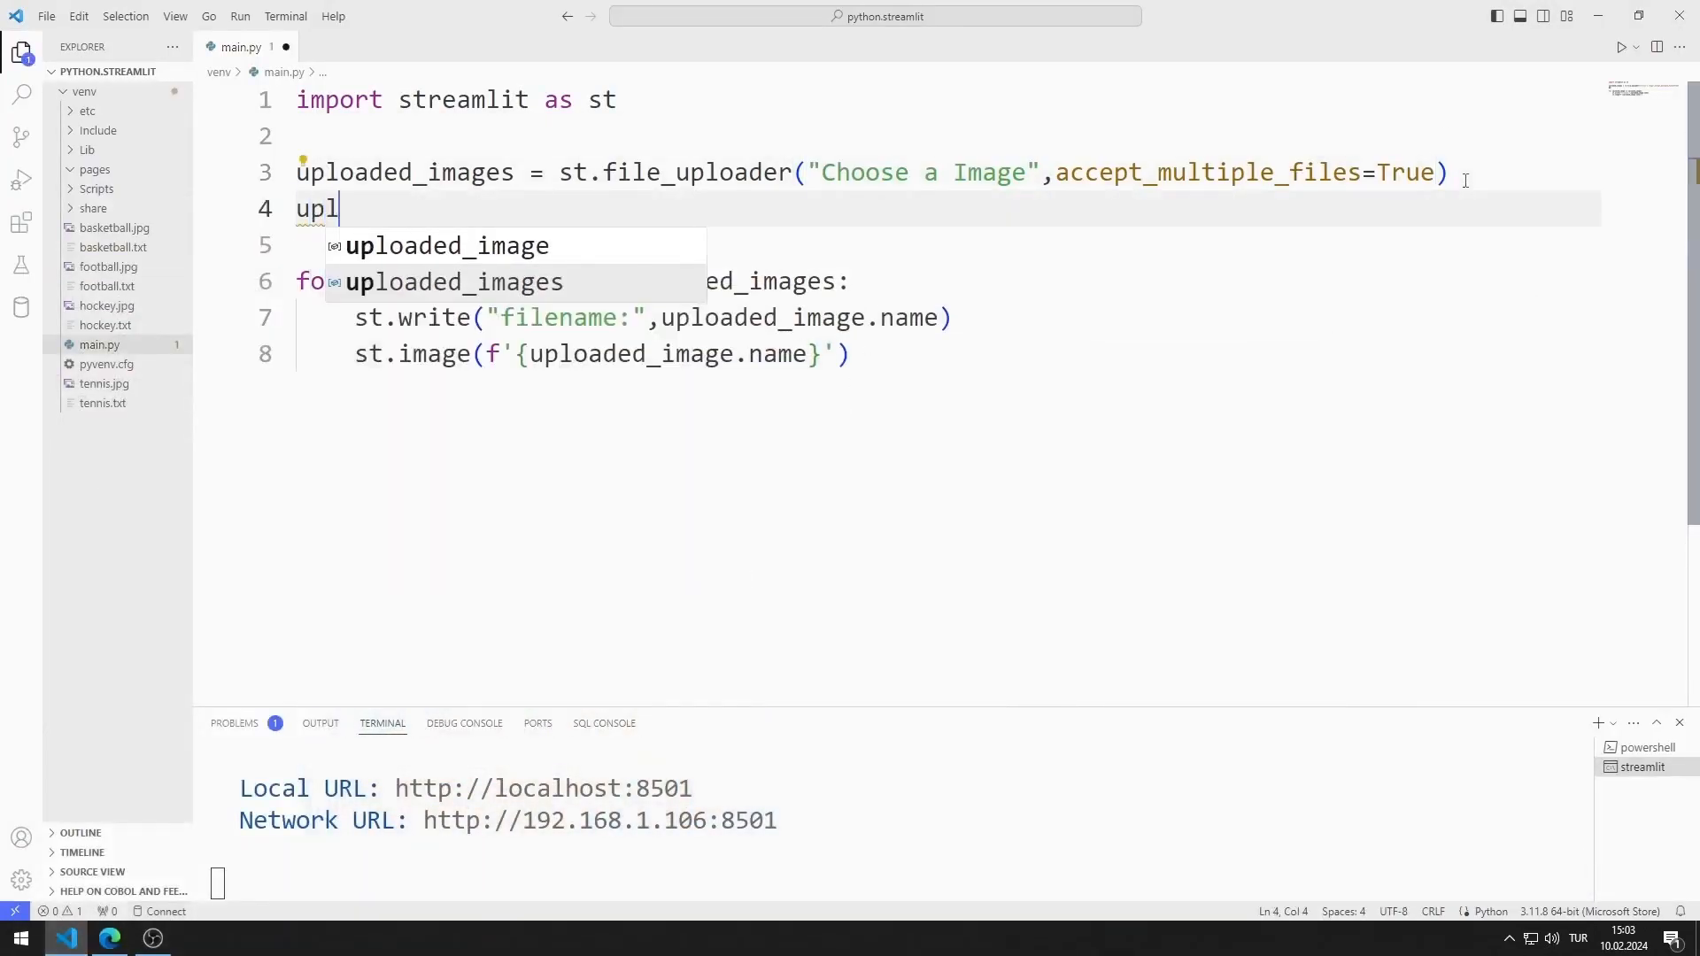
Add uploaded_texts = st.file_uploader("Choose a Text") and a loop writing each file's name and bytes_data
type("oaded_texts = st.f")
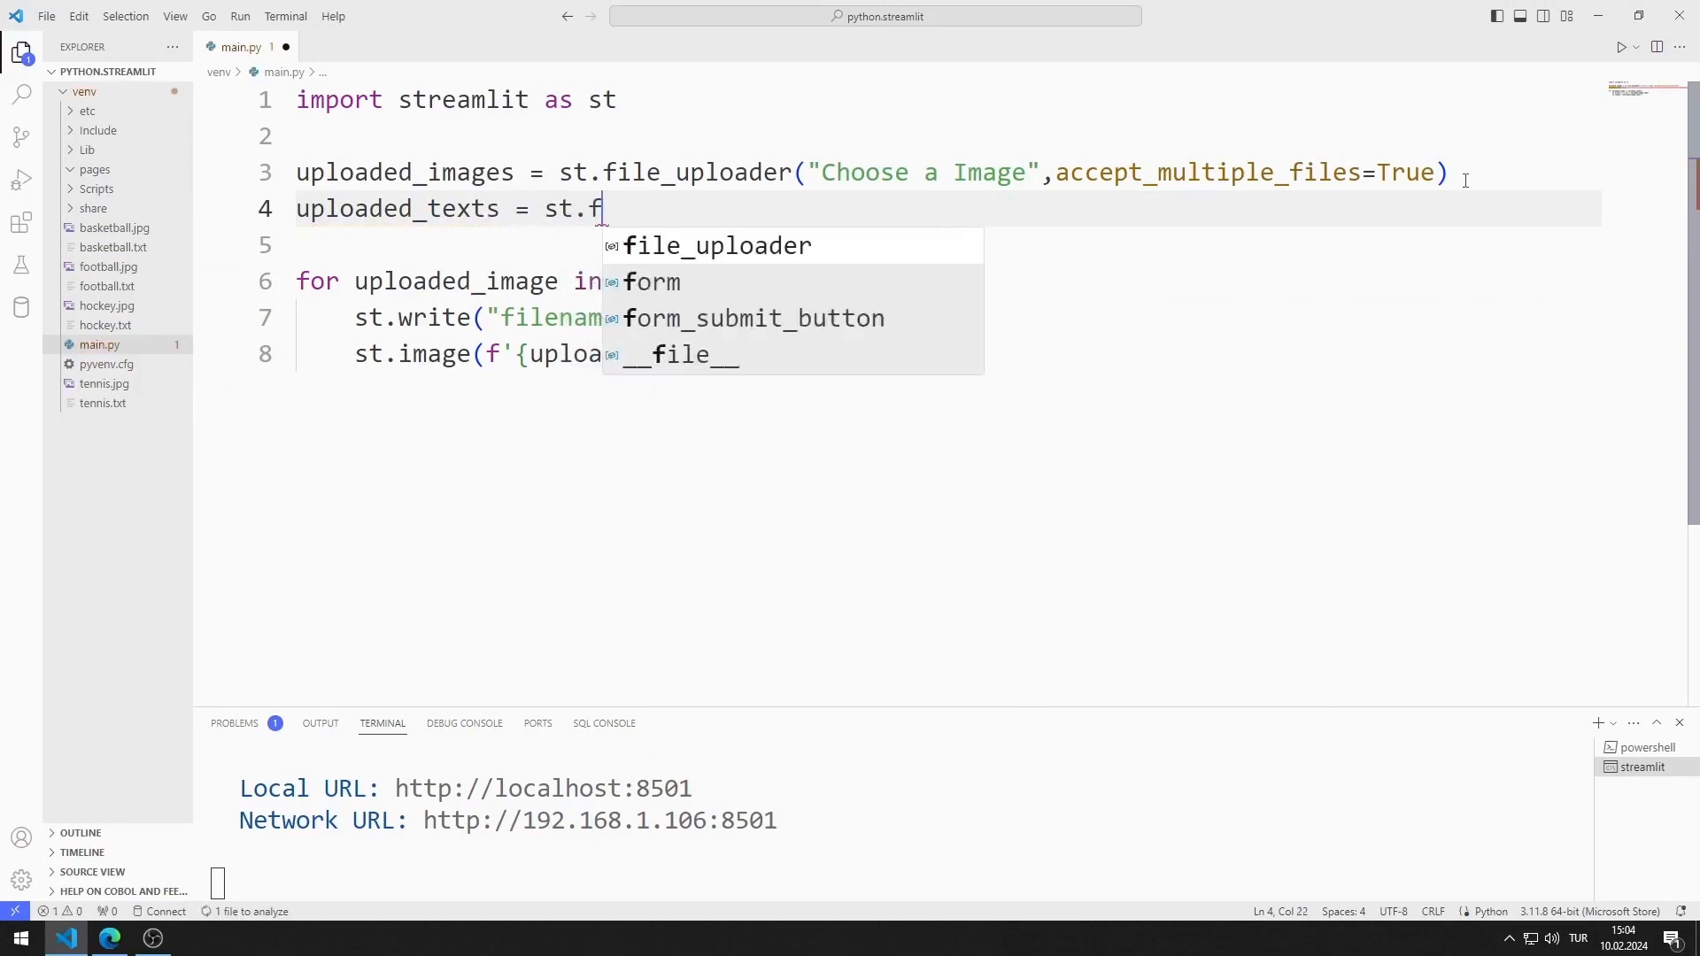
type("ile_uploader(\"Choose a Text\",accept_multiple_files=True")
type("for uploaded_text in uploaded_texts:")
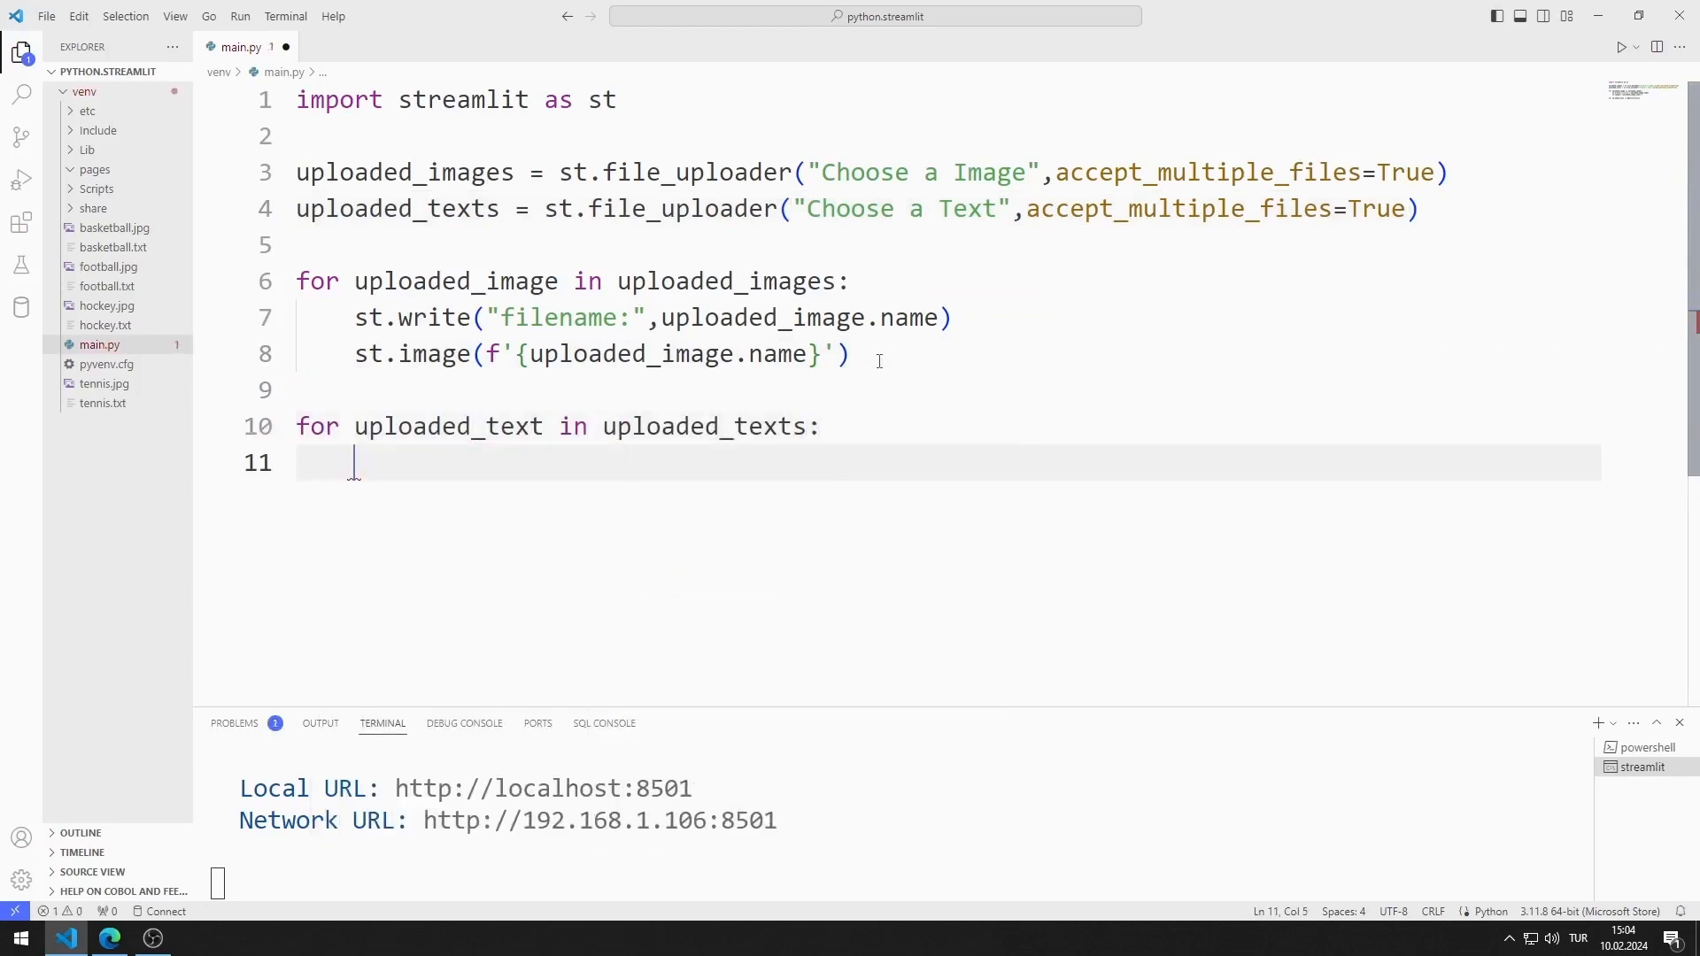
type("bytes_data =")
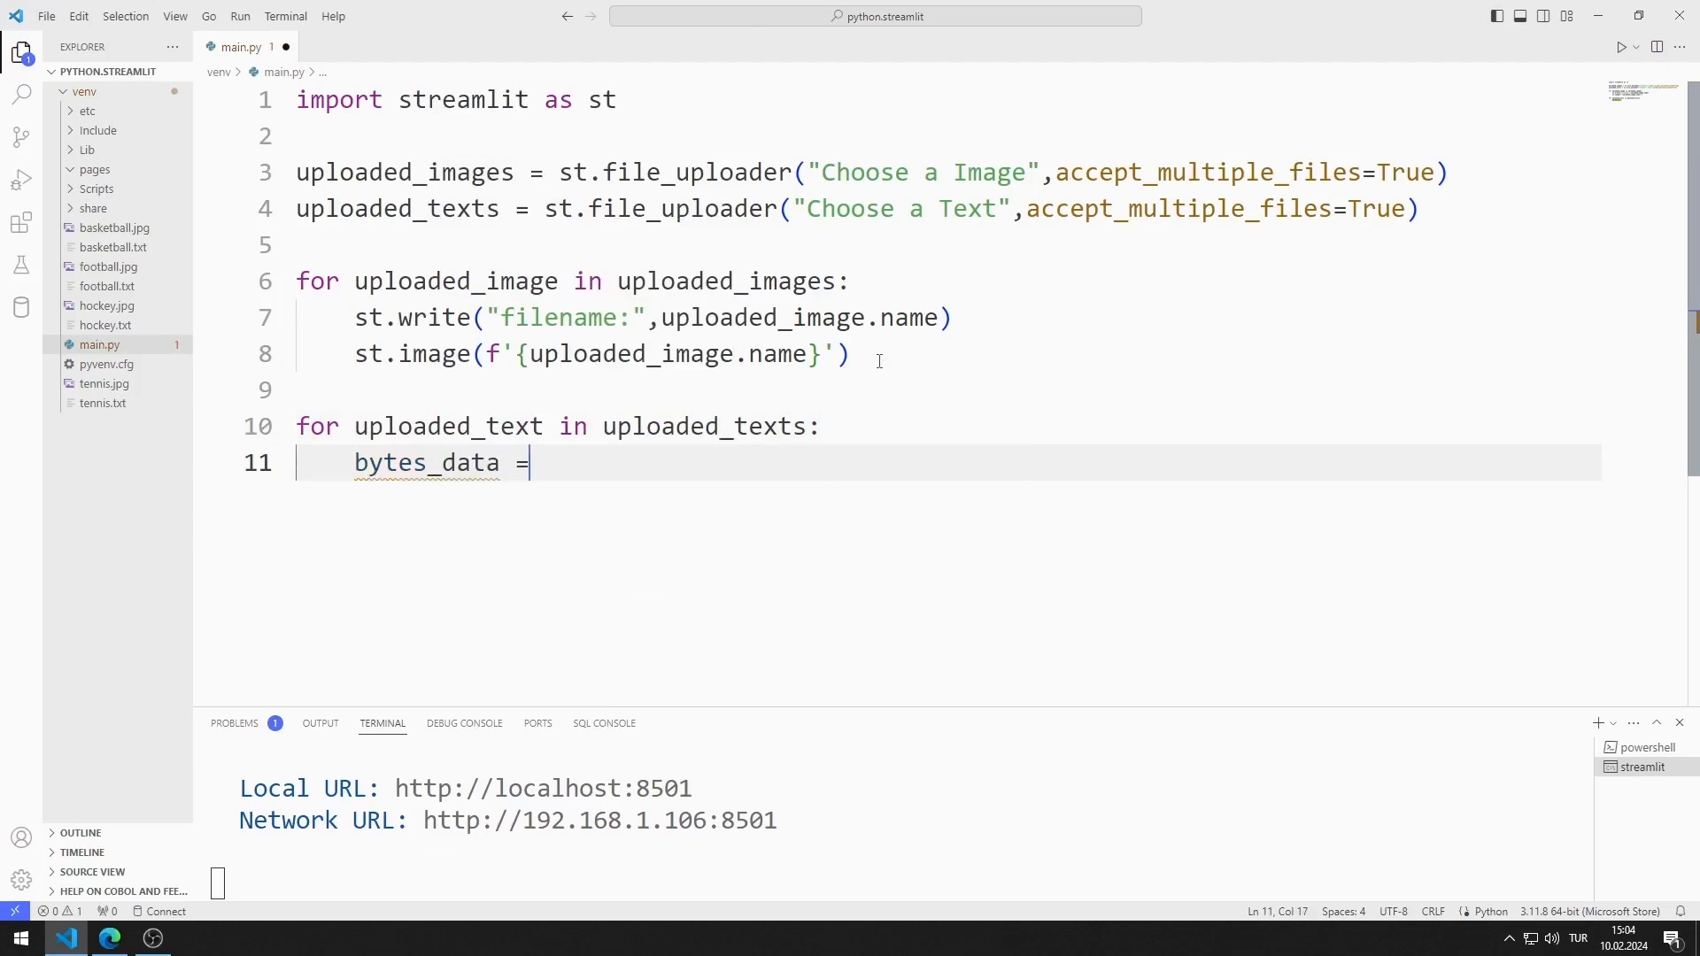
type("uploaded_text.read(")
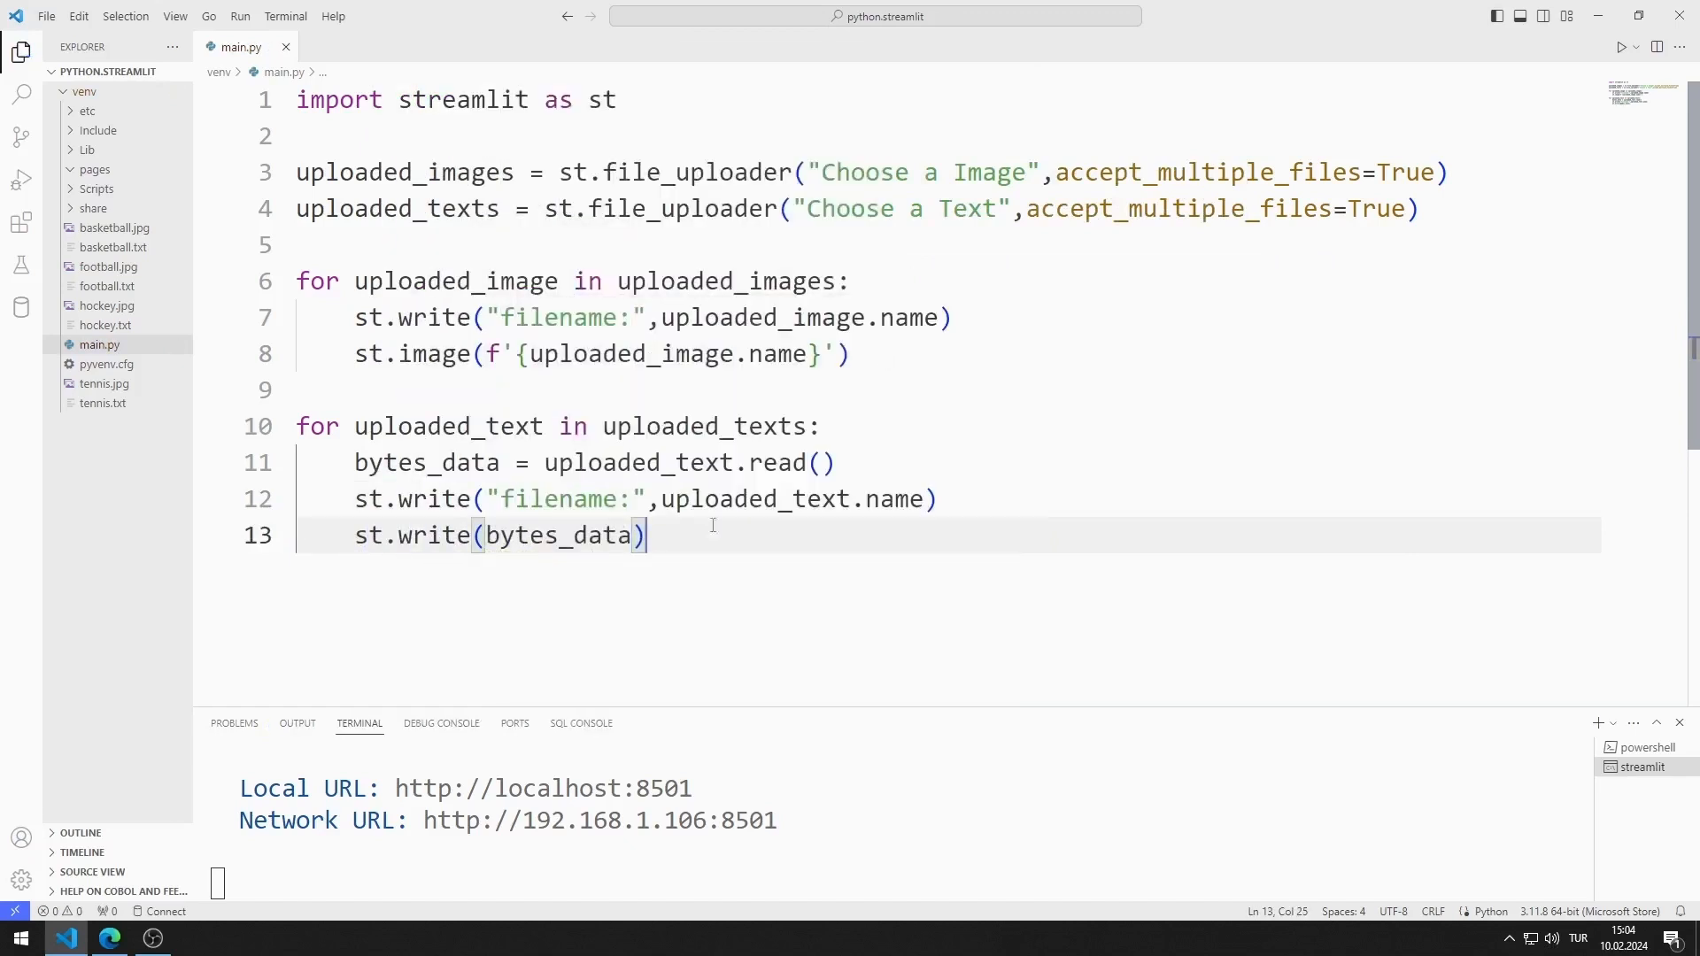
left_click(109, 938)
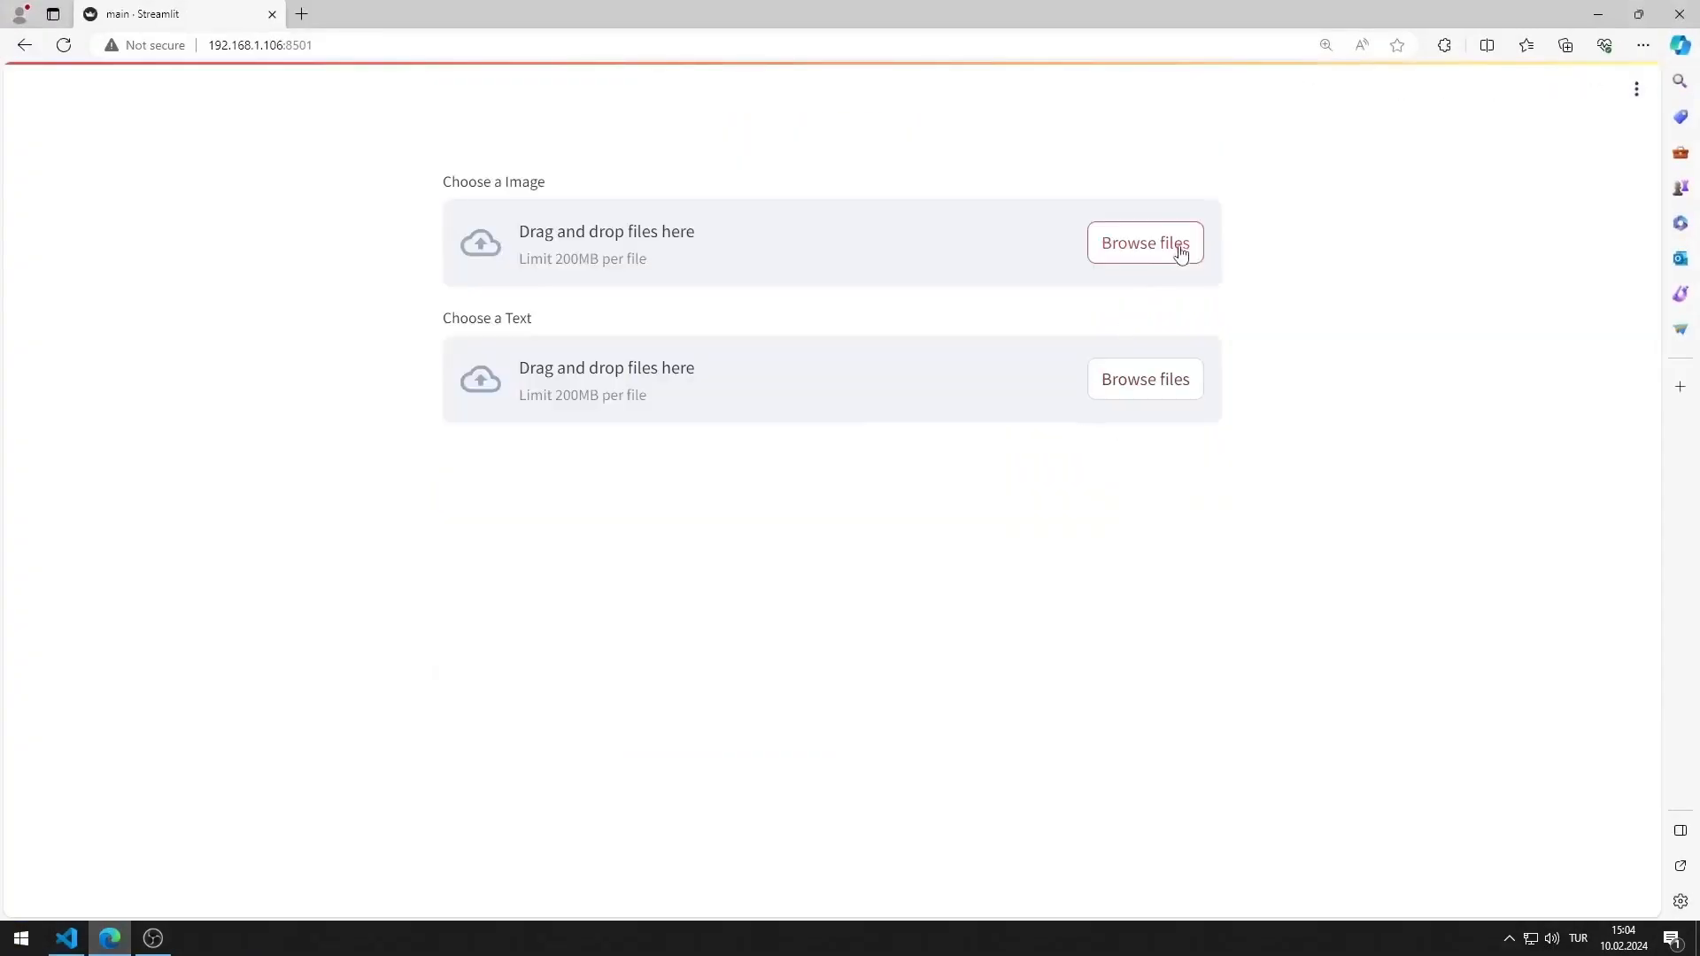
Upload basketball.jpg through the Choose a Image uploader
left_click(1144, 242)
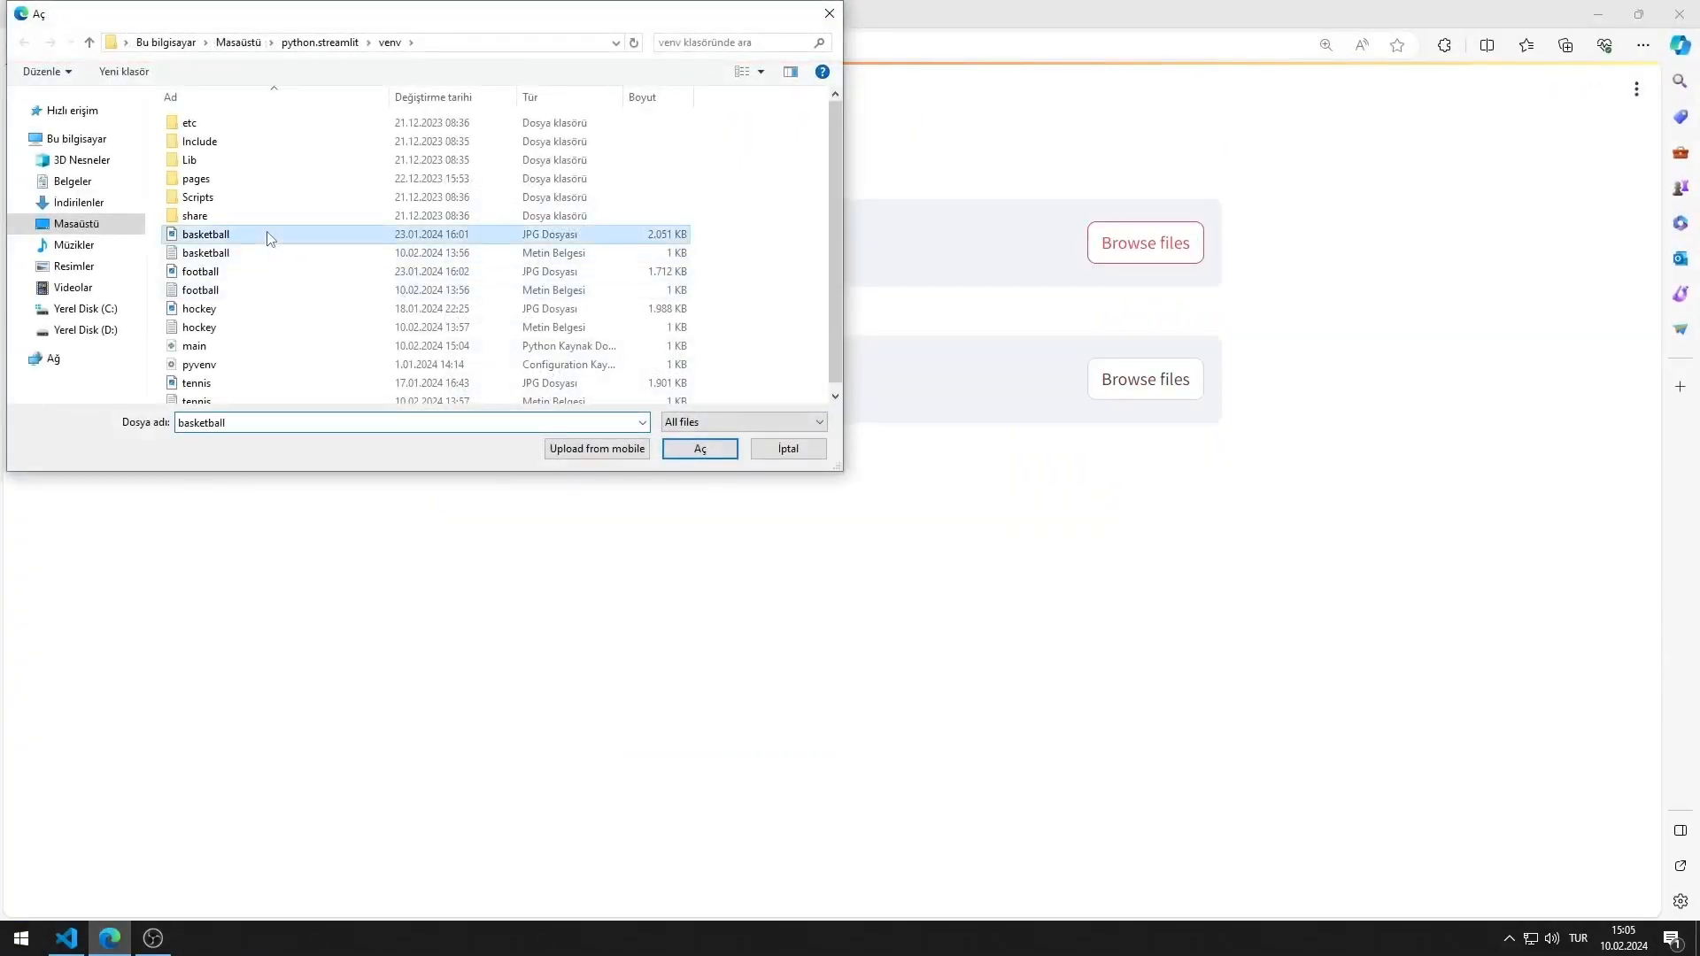
left_click(700, 449)
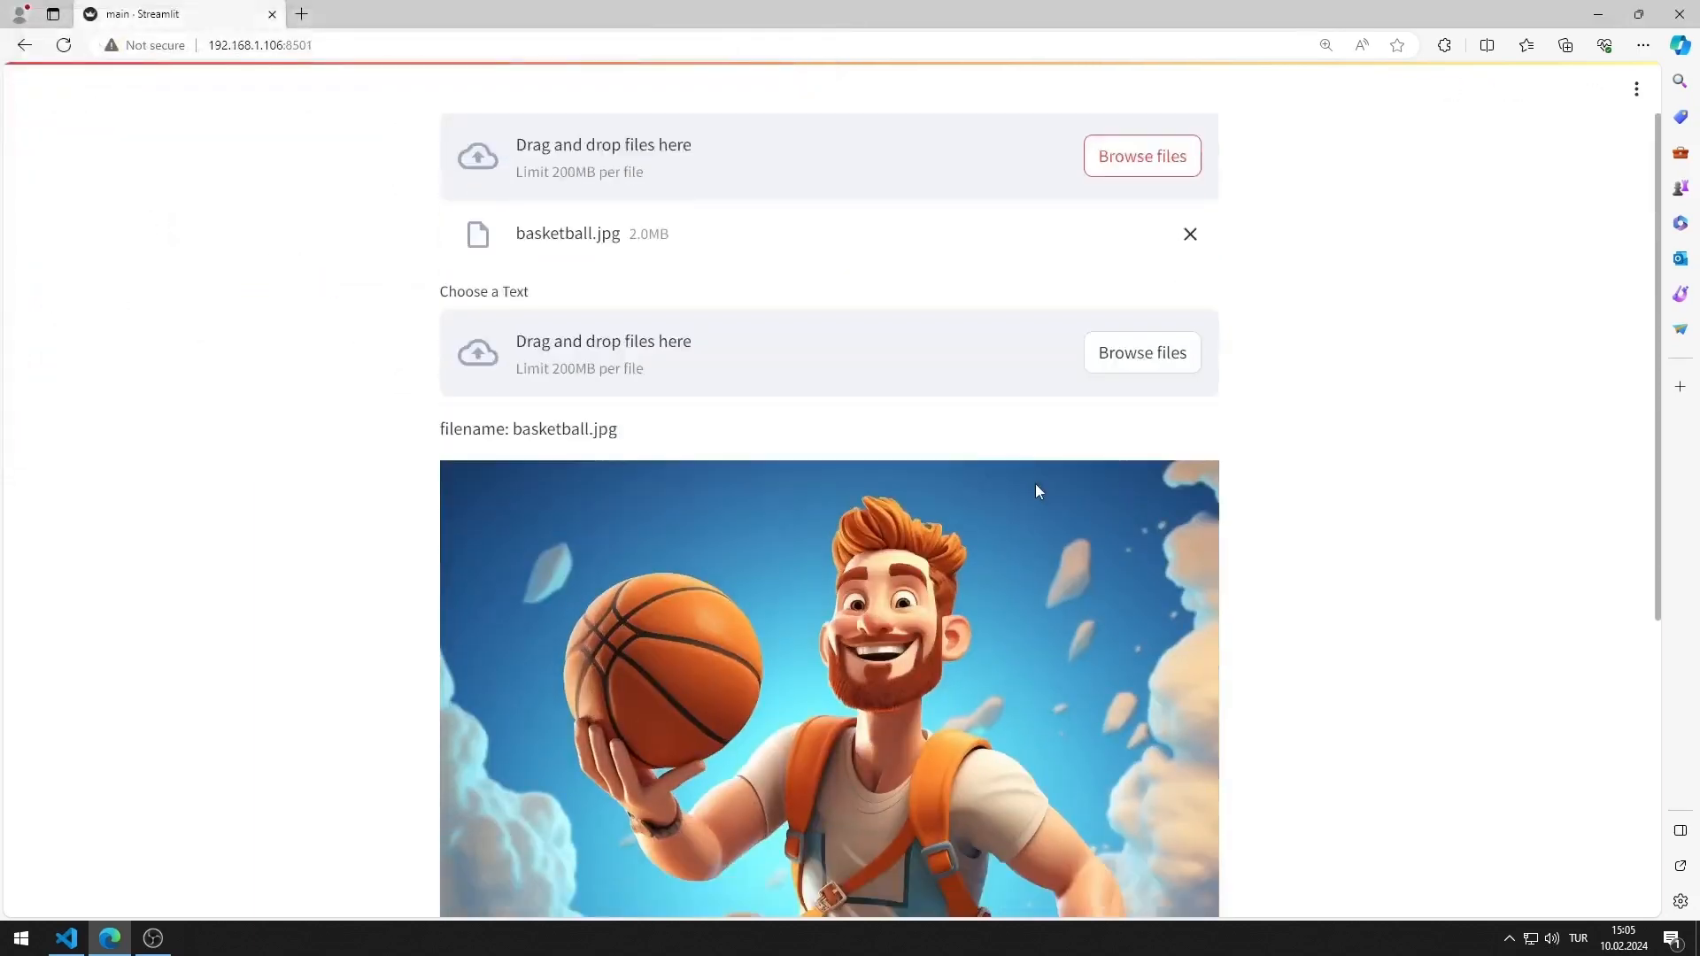
scroll("down", 3)
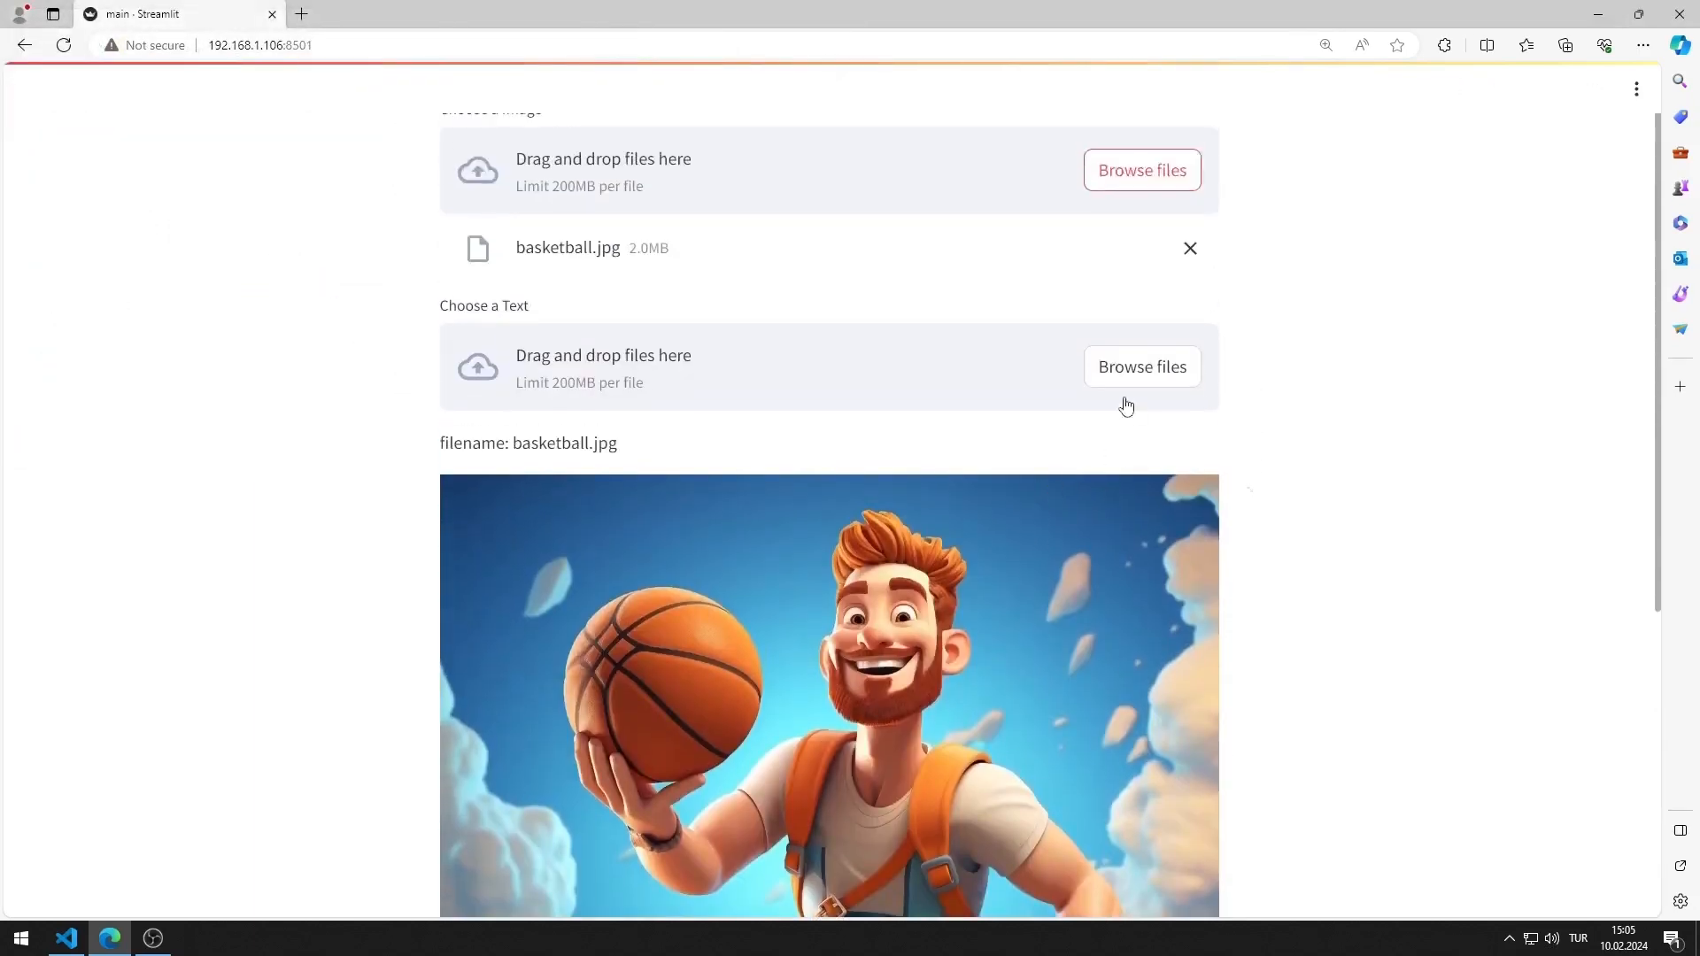
Upload basketball.txt through the Choose a Text uploader, showing its filename and raw bytes
left_click(1143, 367)
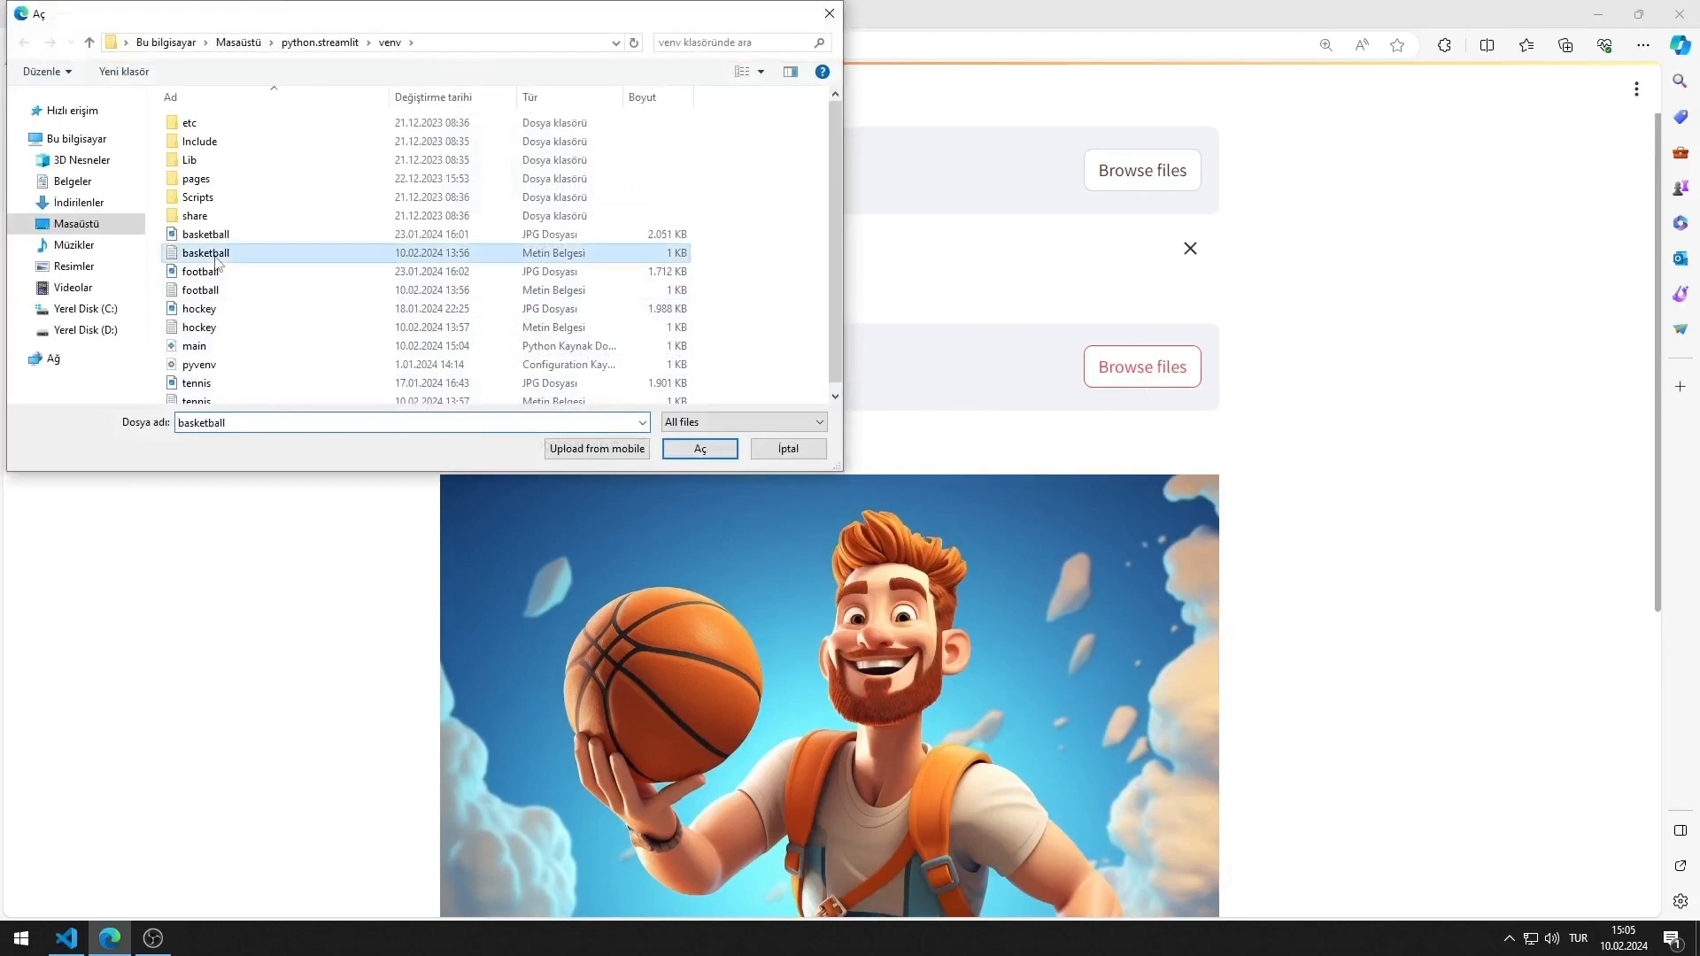
left_click(698, 448)
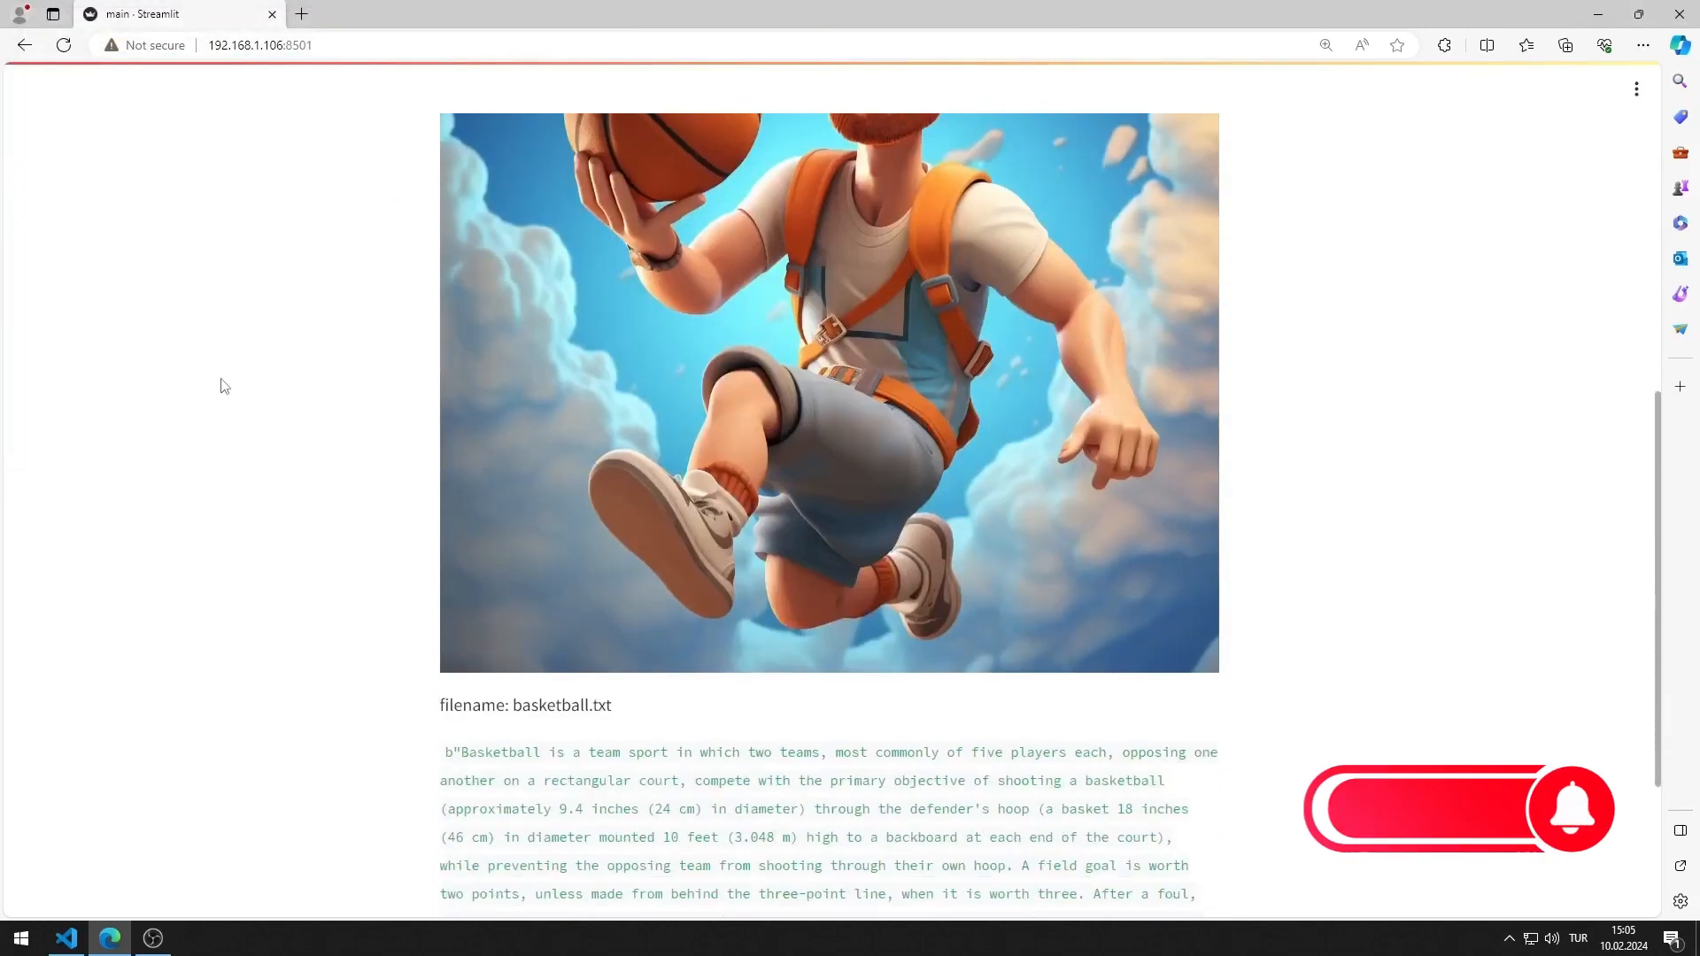
scroll("down", 3)
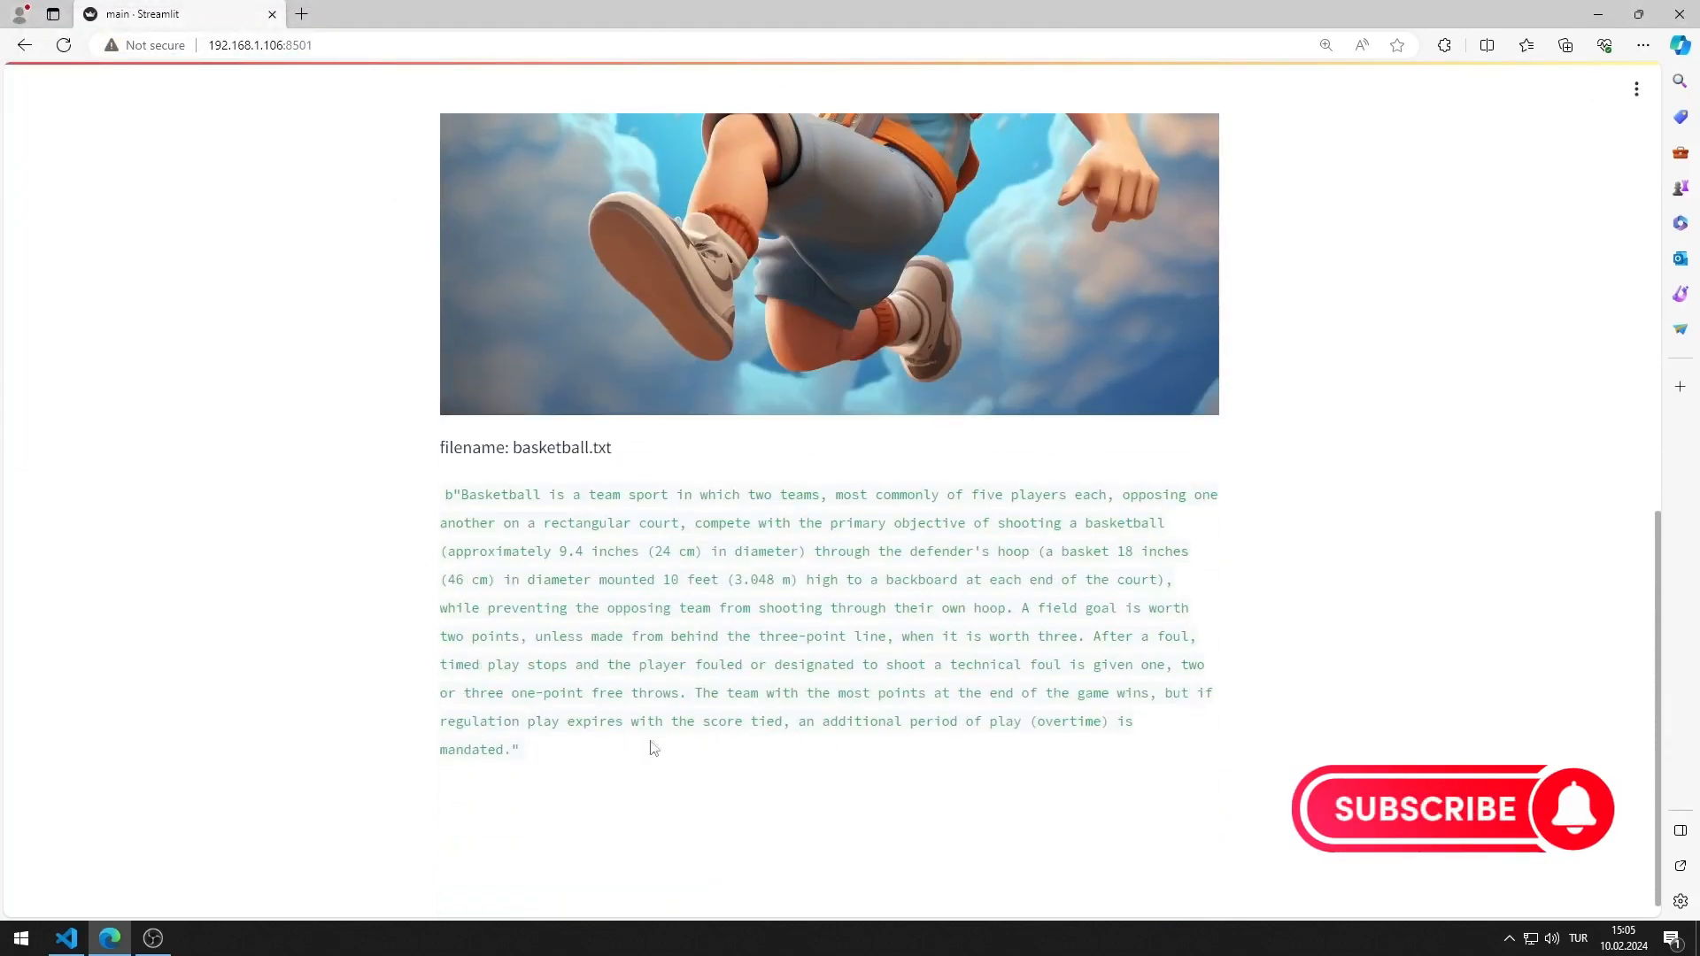
mouse_move(754, 799)
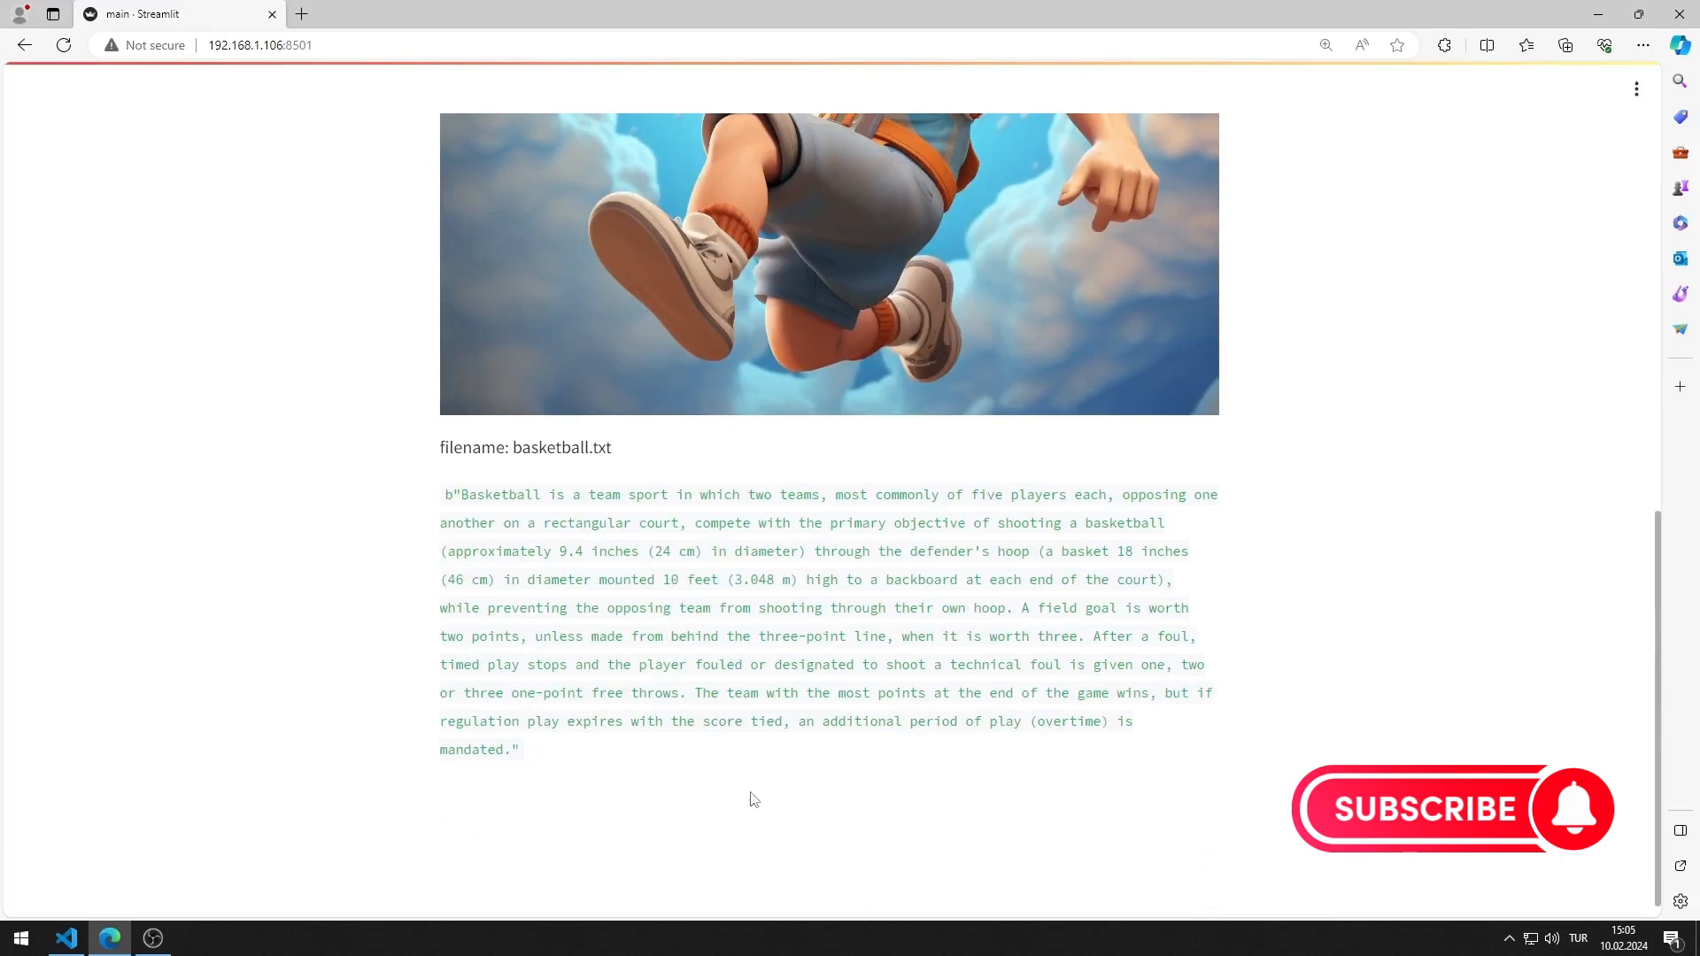